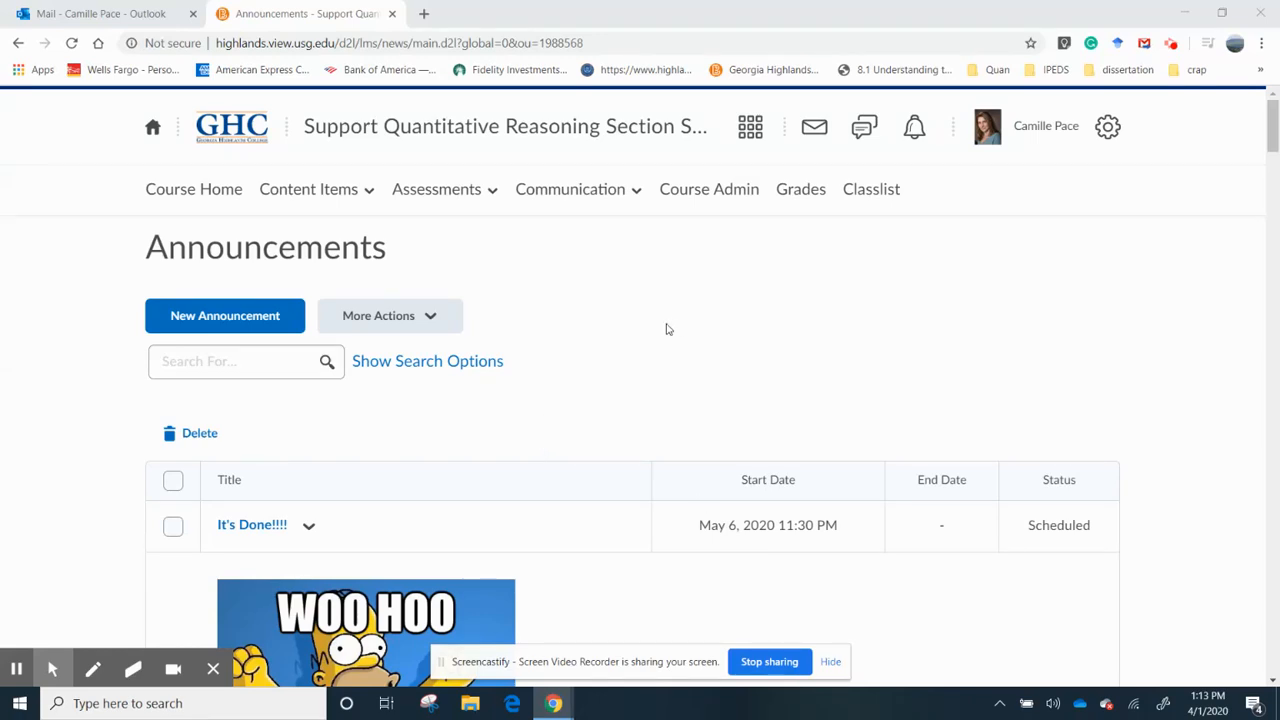
pyautogui.moveTo(196, 210)
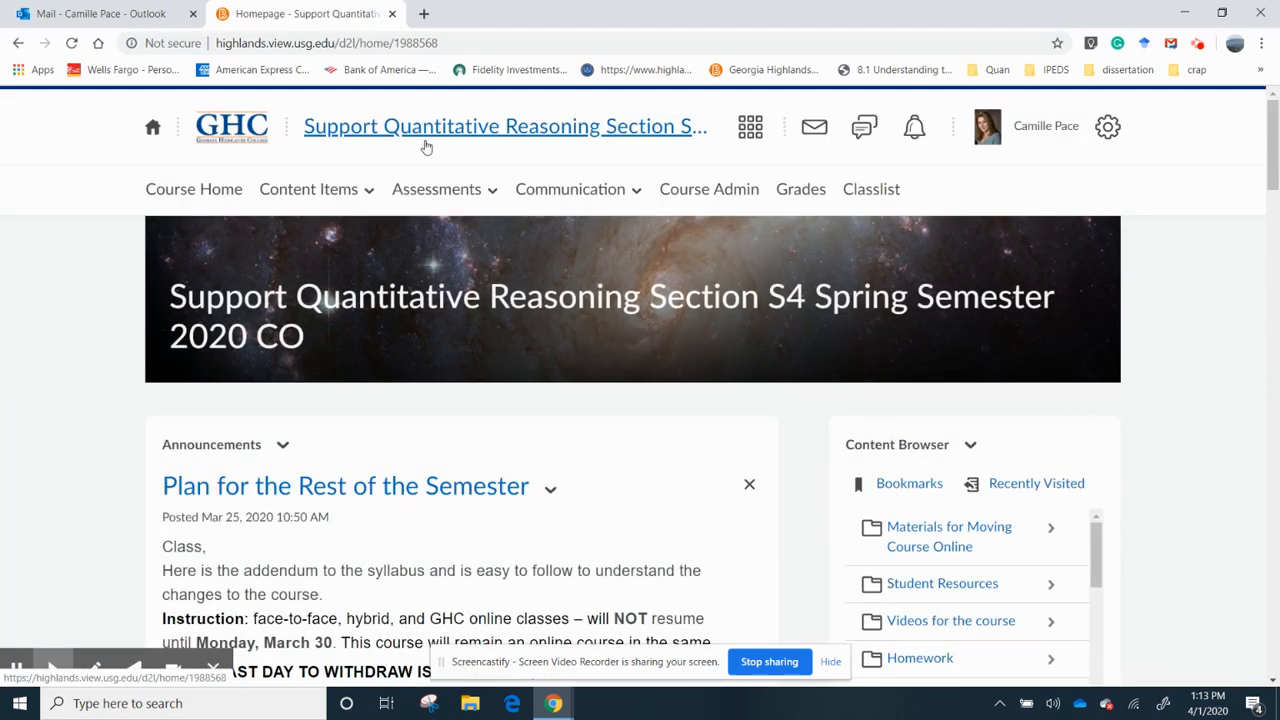
pyautogui.moveTo(212, 444)
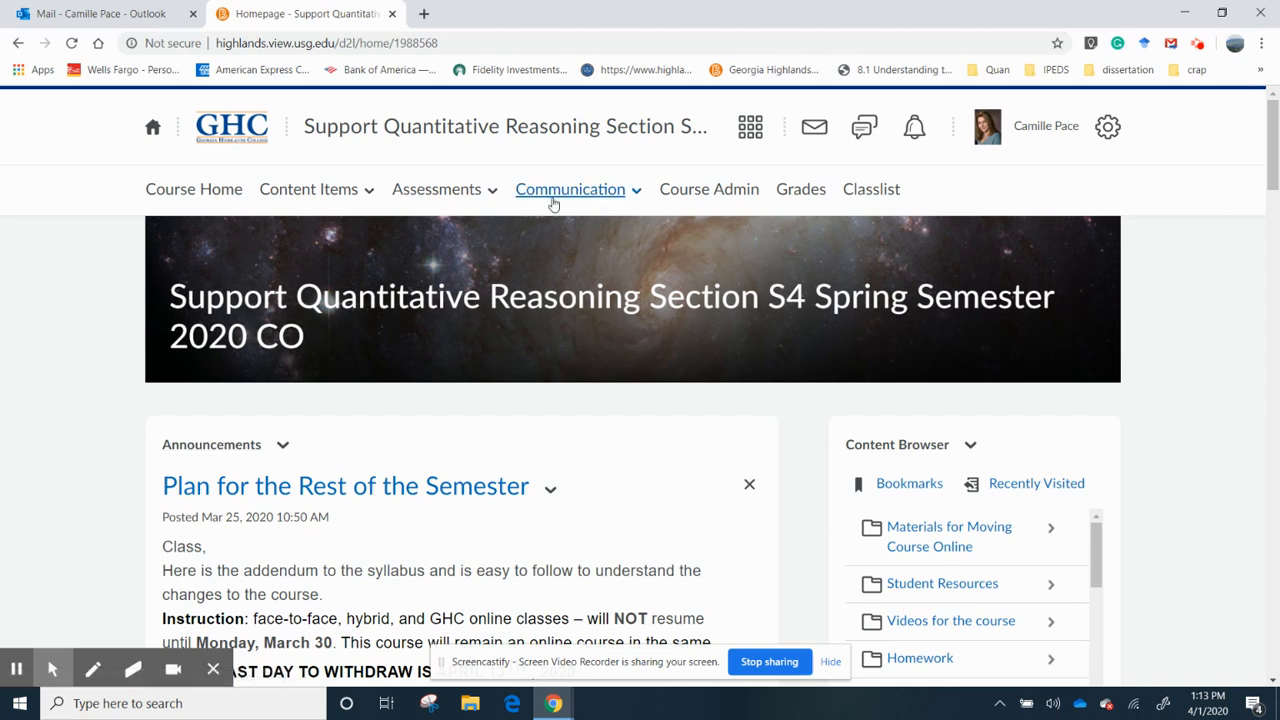
# - Go to the course Announcements page and start a new announcement
pyautogui.click(572, 188)
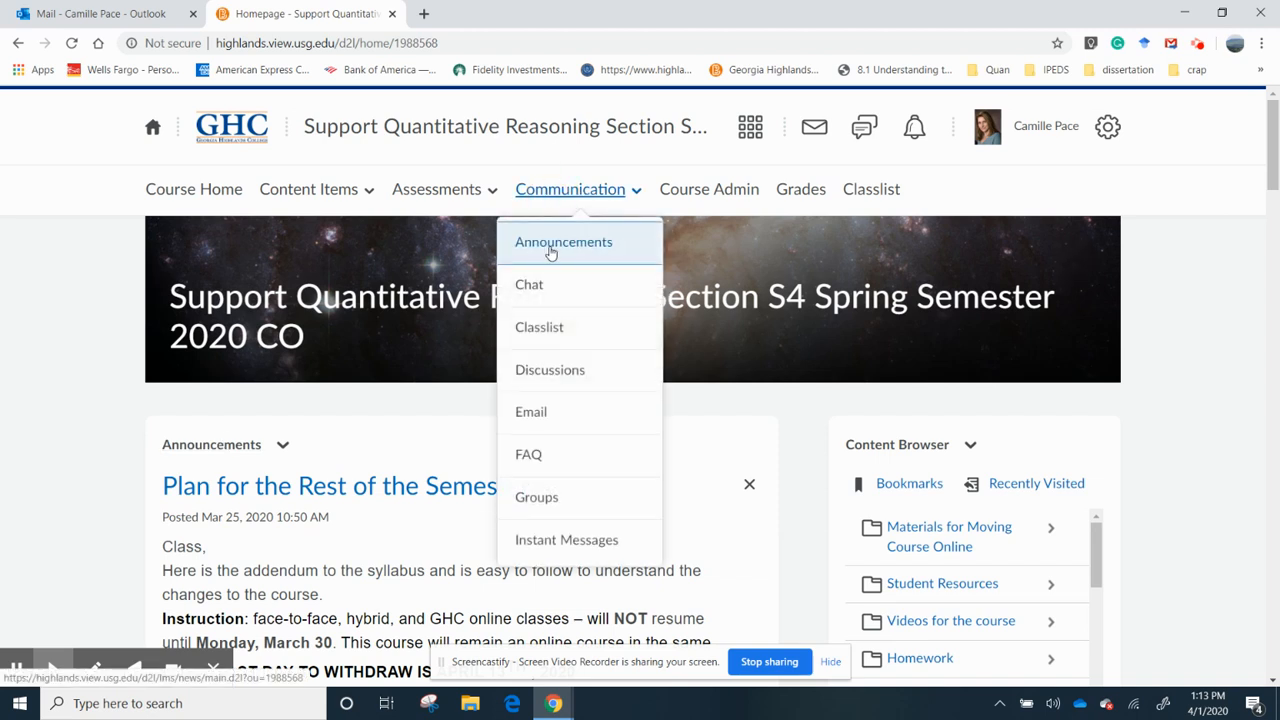
pyautogui.click(564, 240)
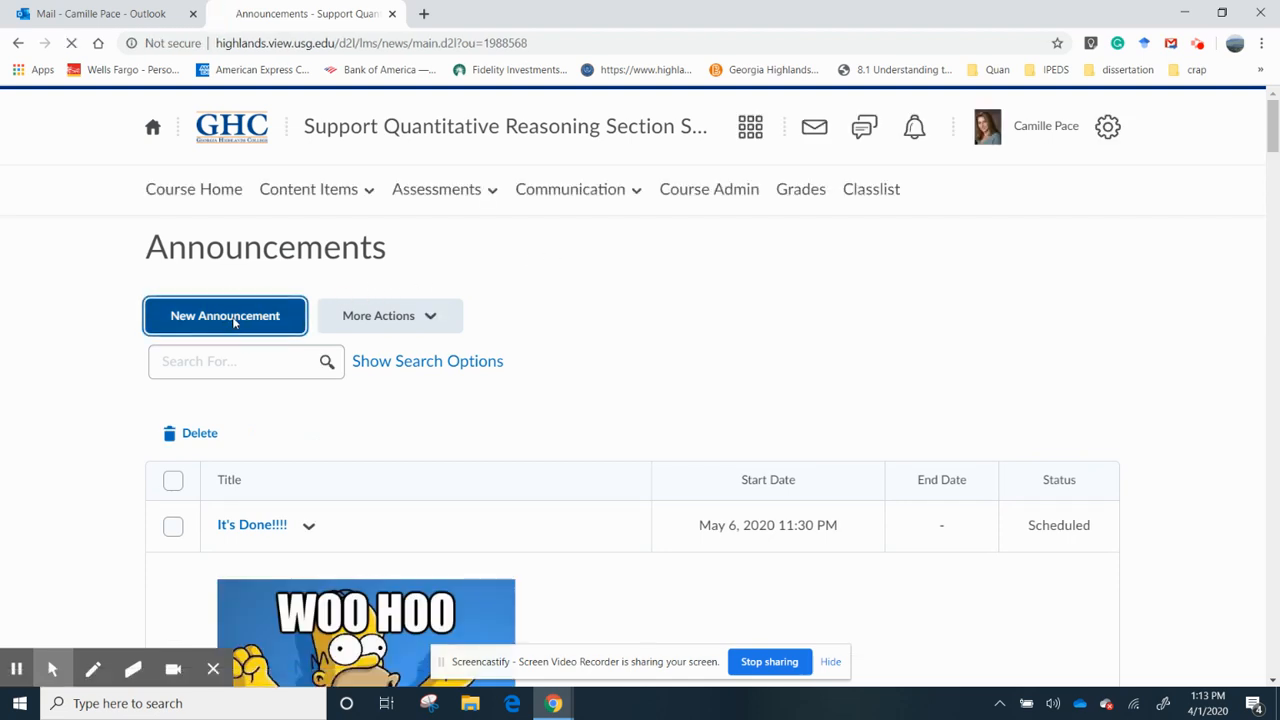
pyautogui.click(224, 316)
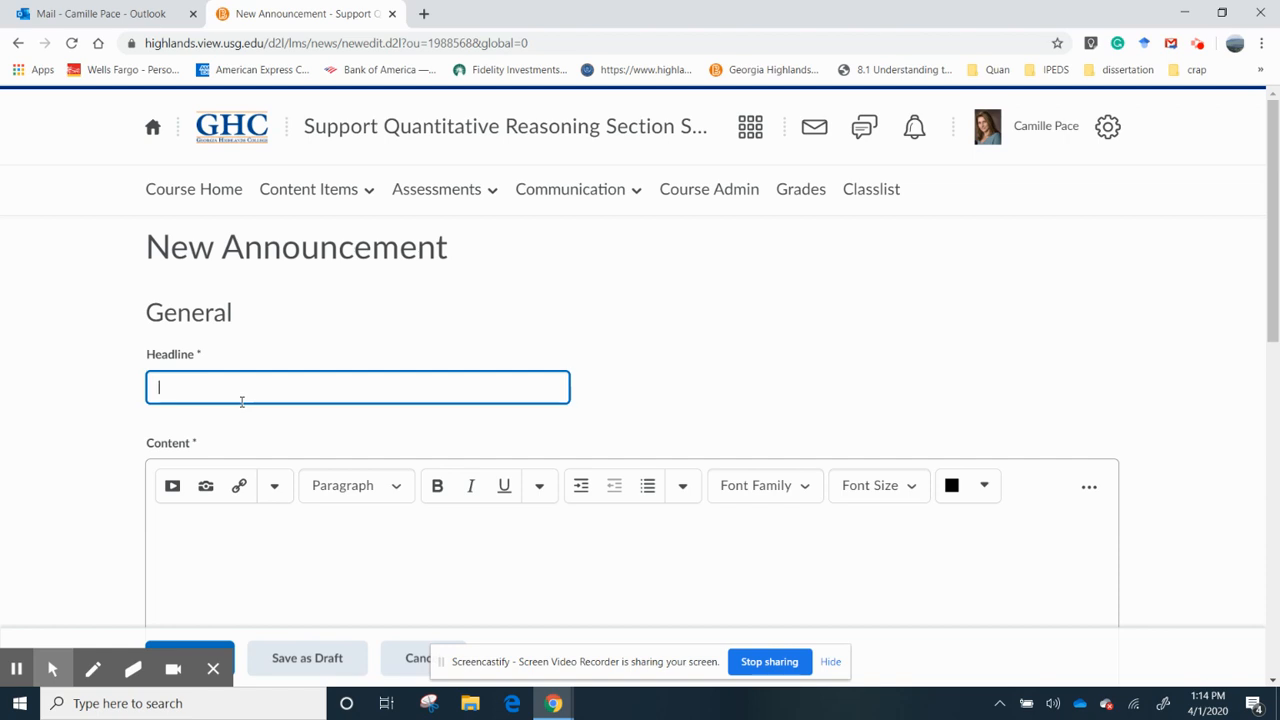
# - Headline the announcement 'Weekly Update April 1st'
pyautogui.write('Week')
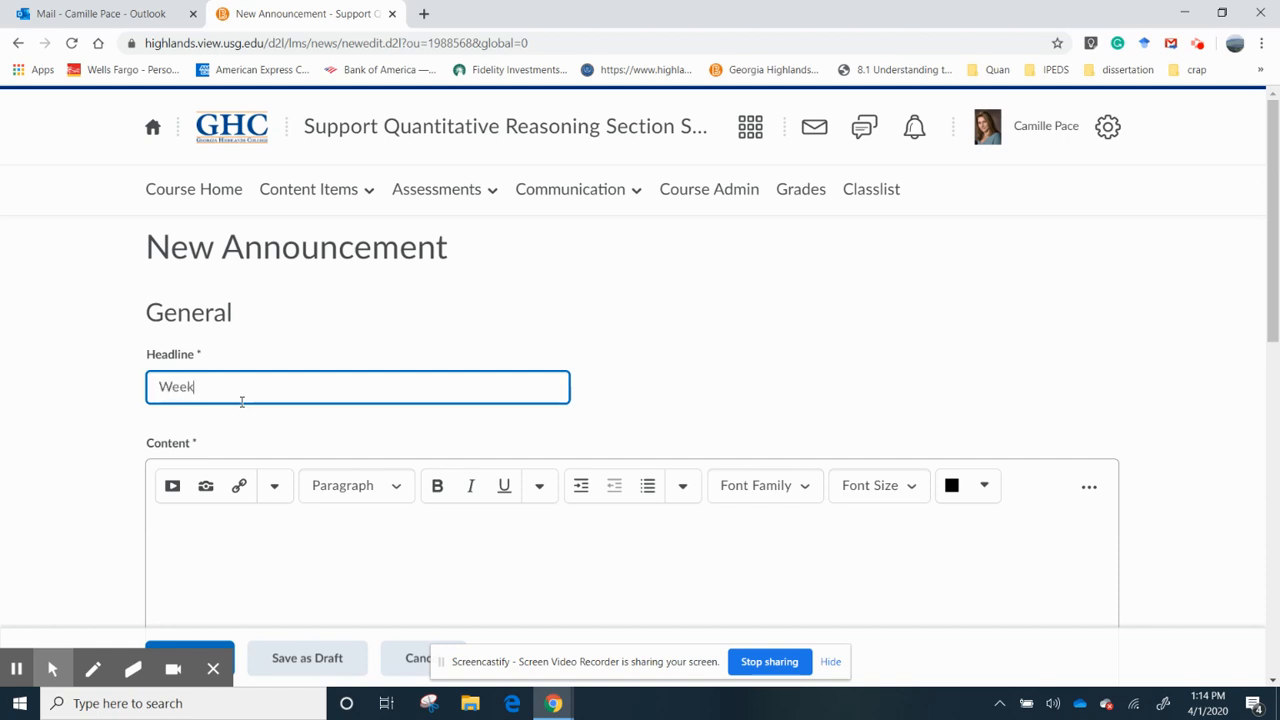
pyautogui.write('ly Up')
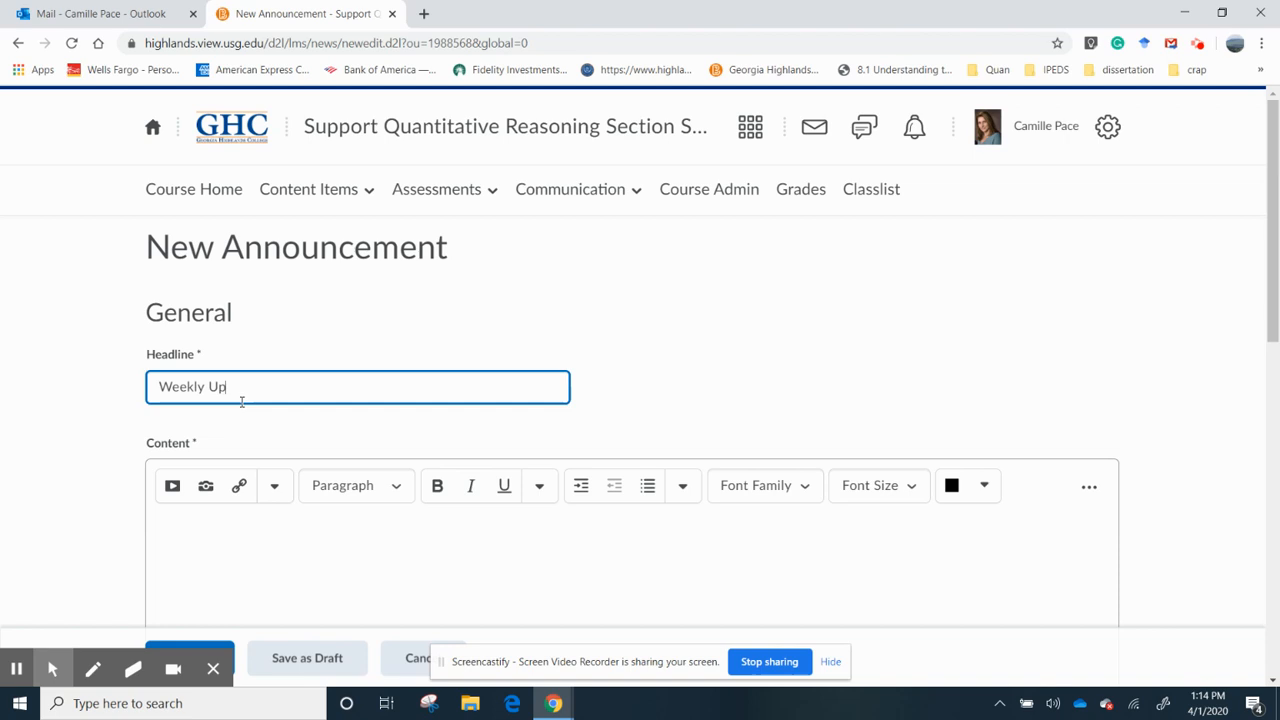
pyautogui.write('date')
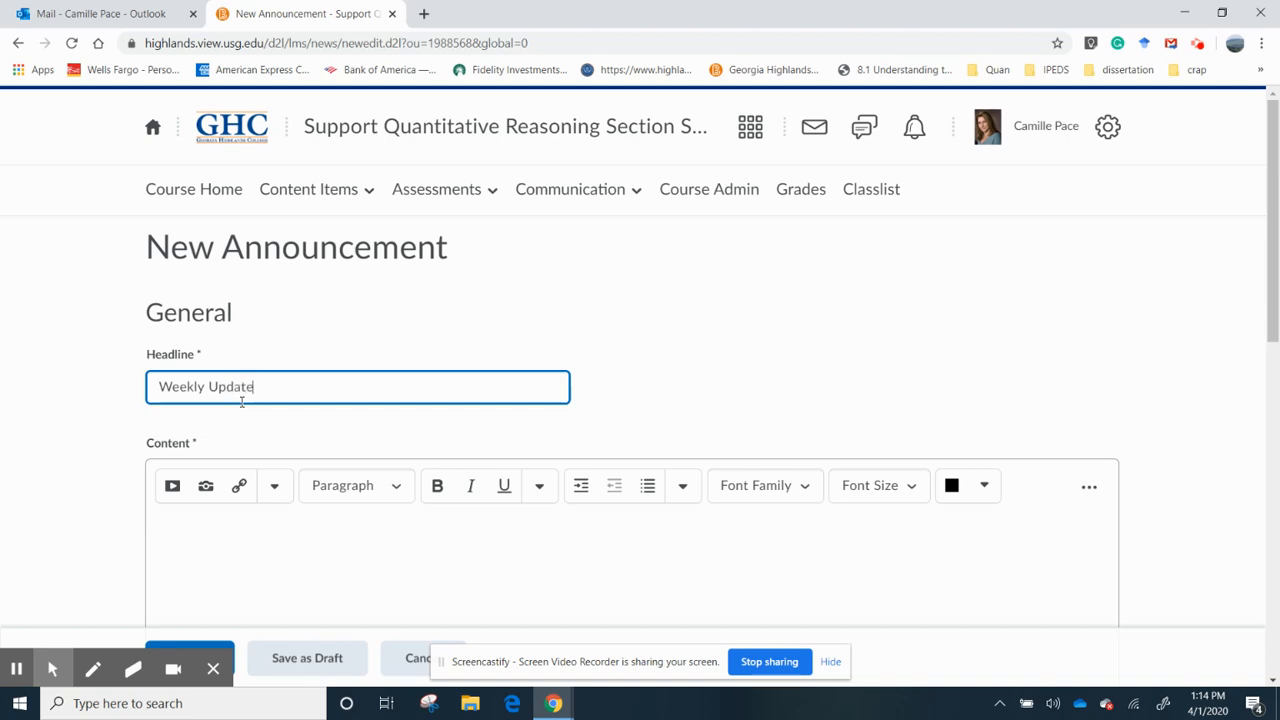
pyautogui.write('Apr')
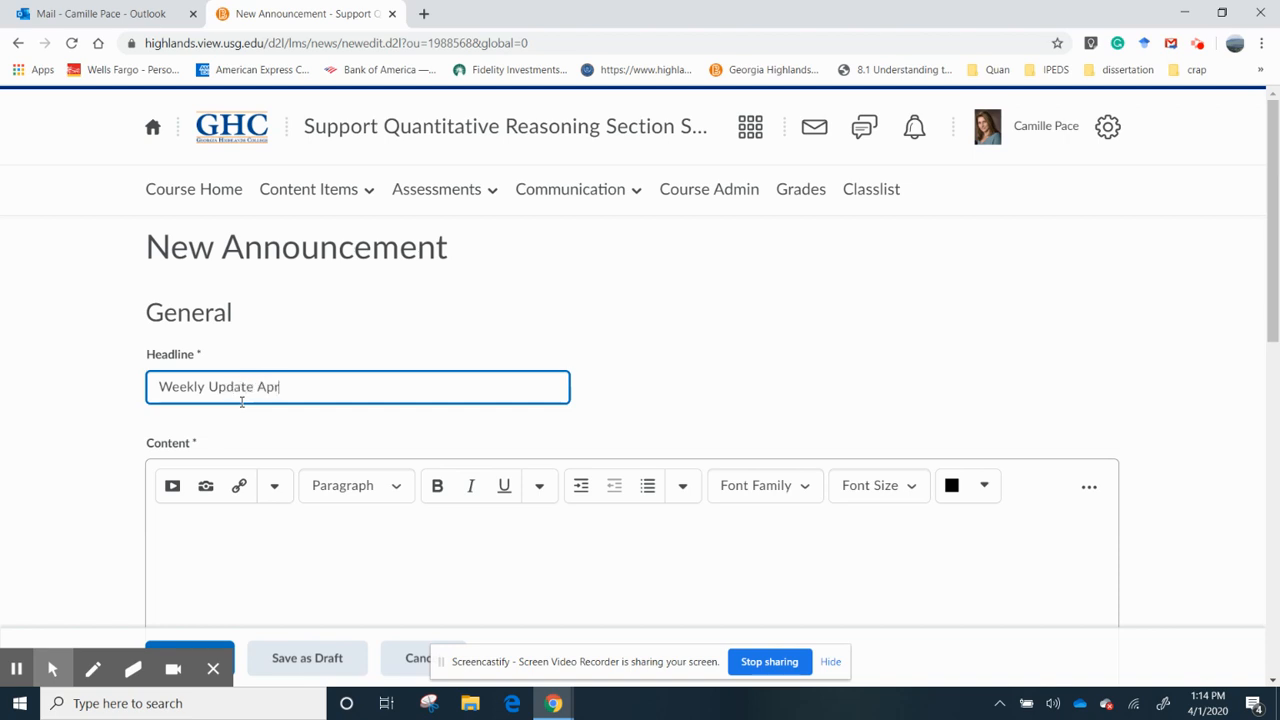
pyautogui.write('il 1st')
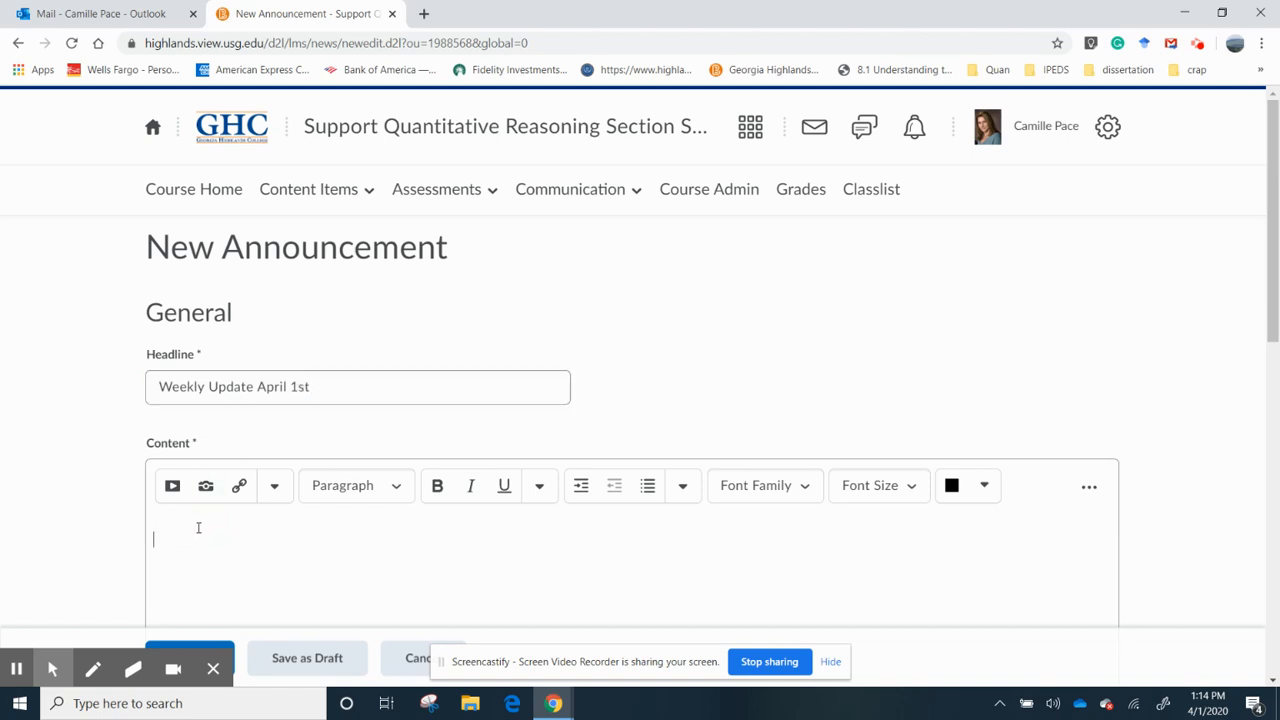
# - Greet the class and add the intro line about important upcoming dates
pyautogui.write('Cla')
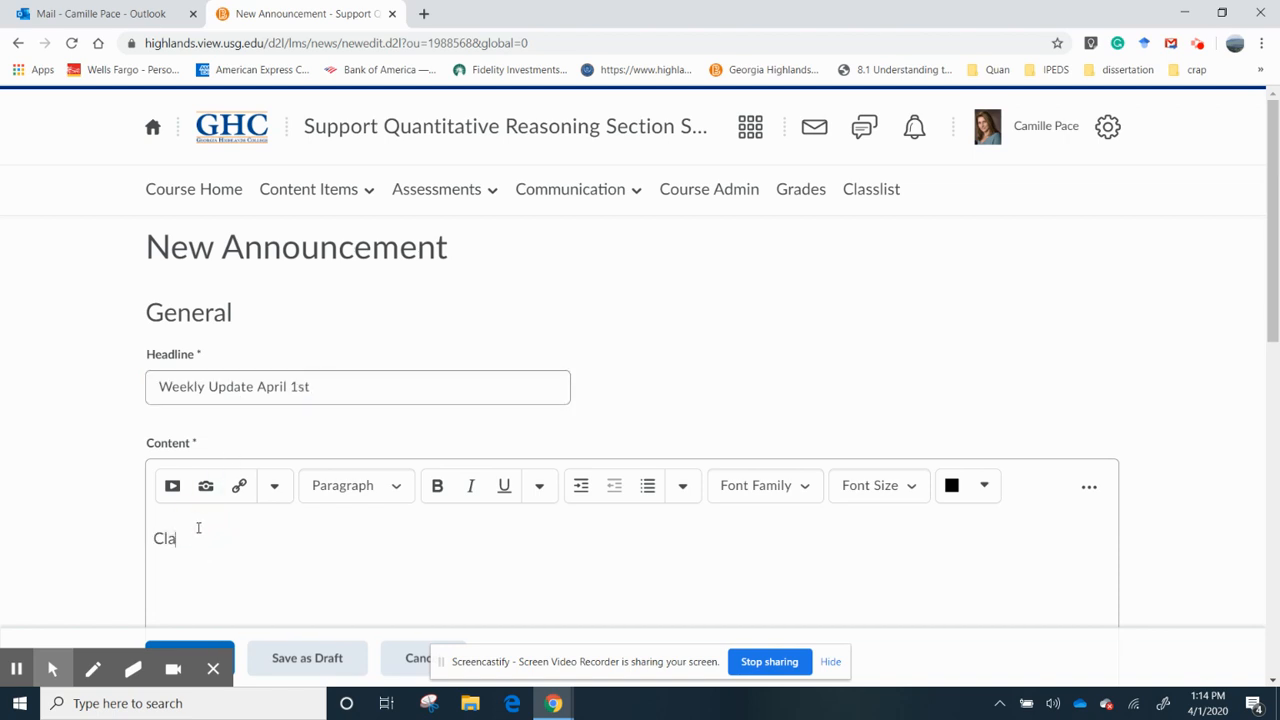
pyautogui.write('ss,')
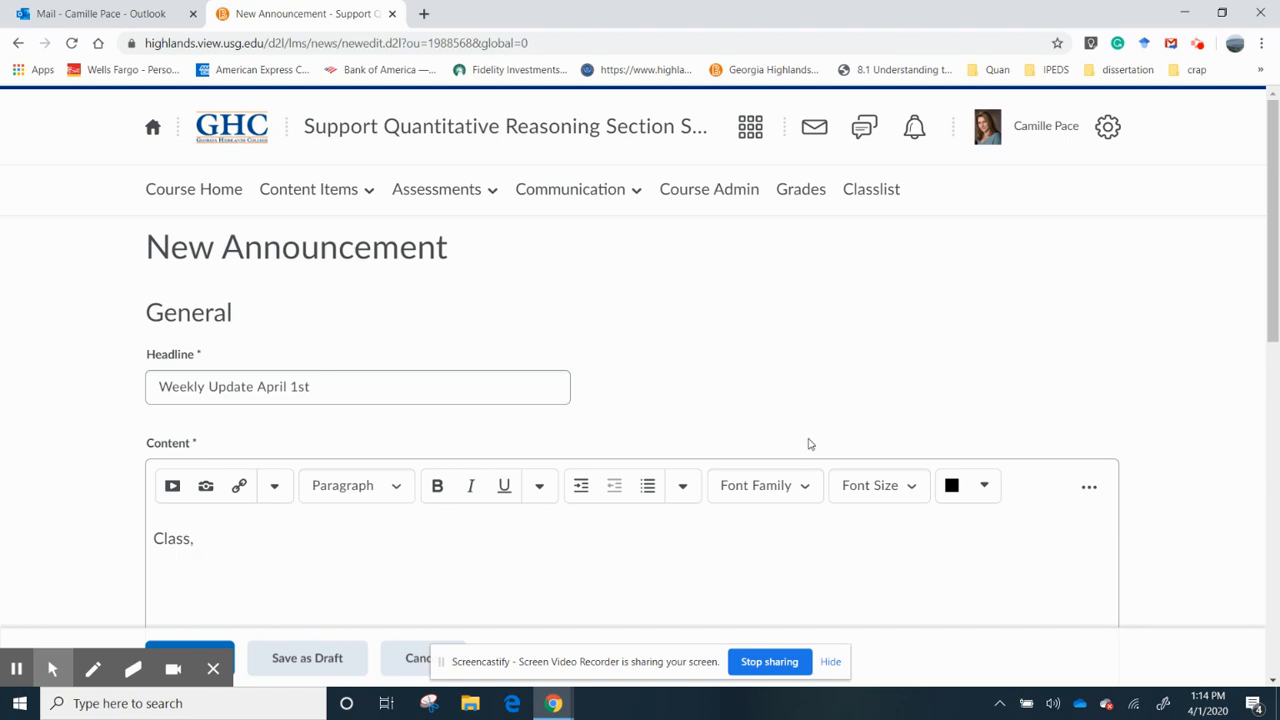
pyautogui.scroll(-3)
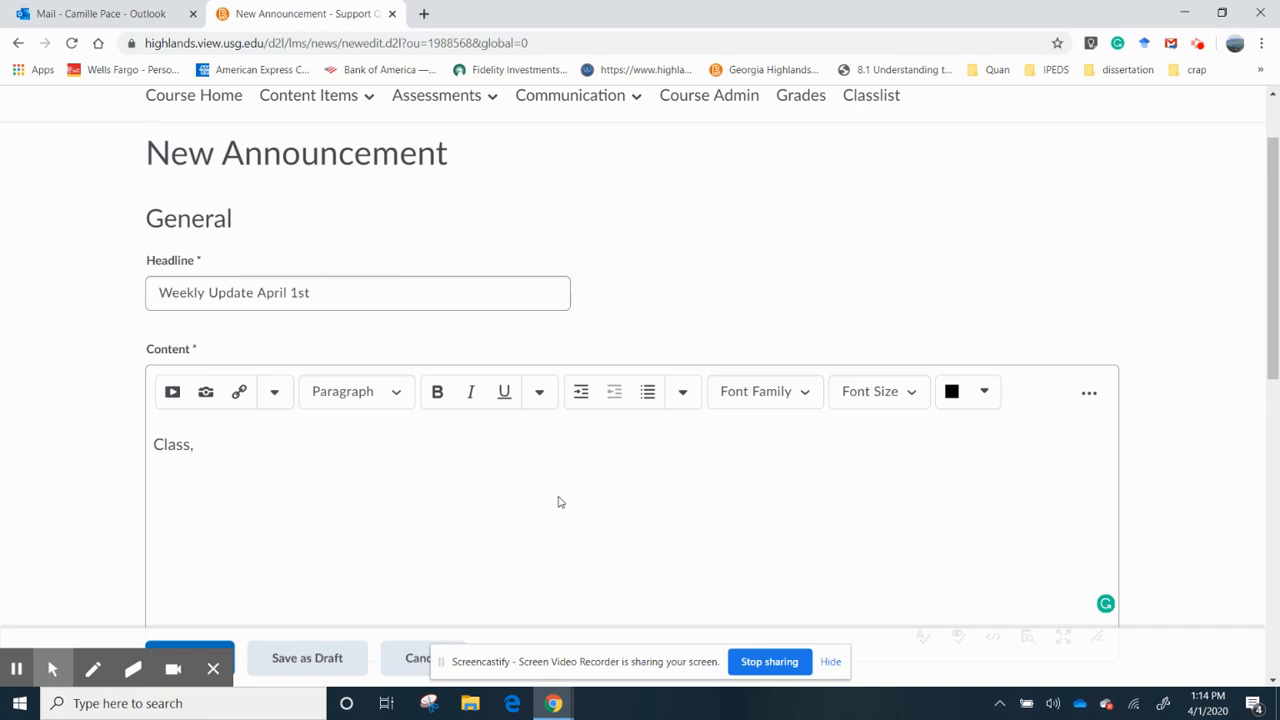
pyautogui.press('enter')
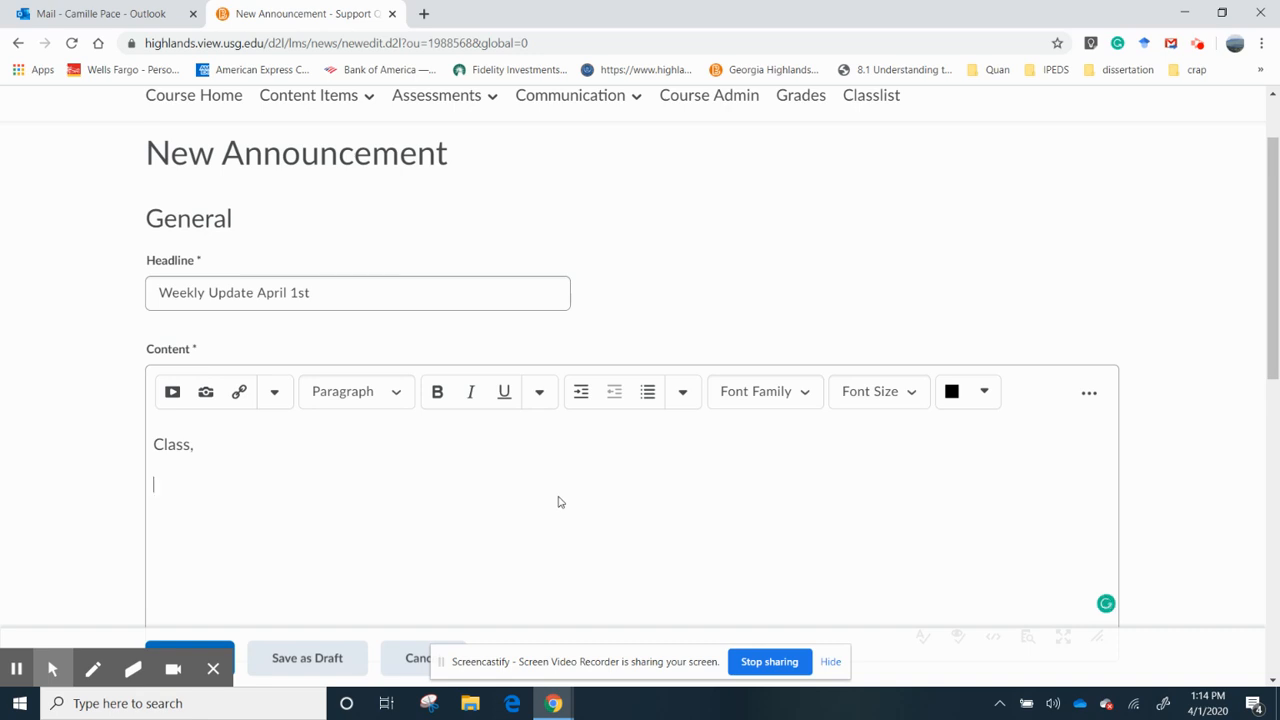
pyautogui.write('Here are i')
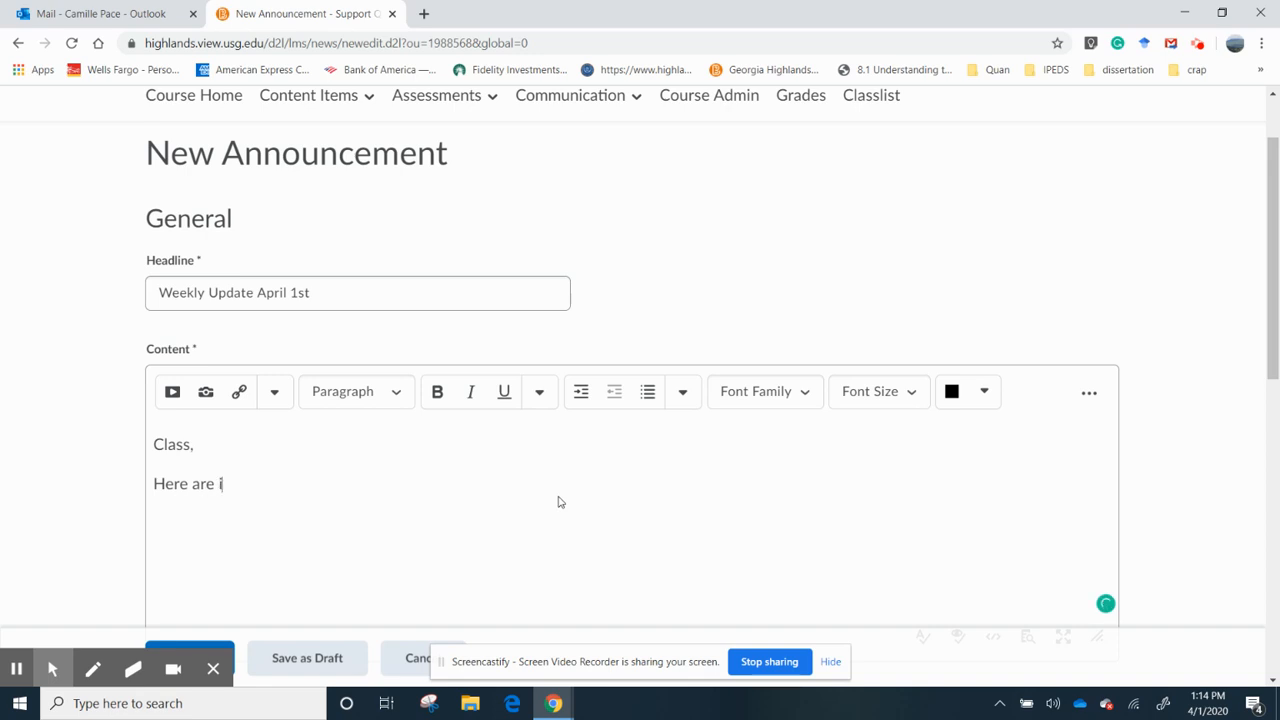
pyautogui.write('important upcom')
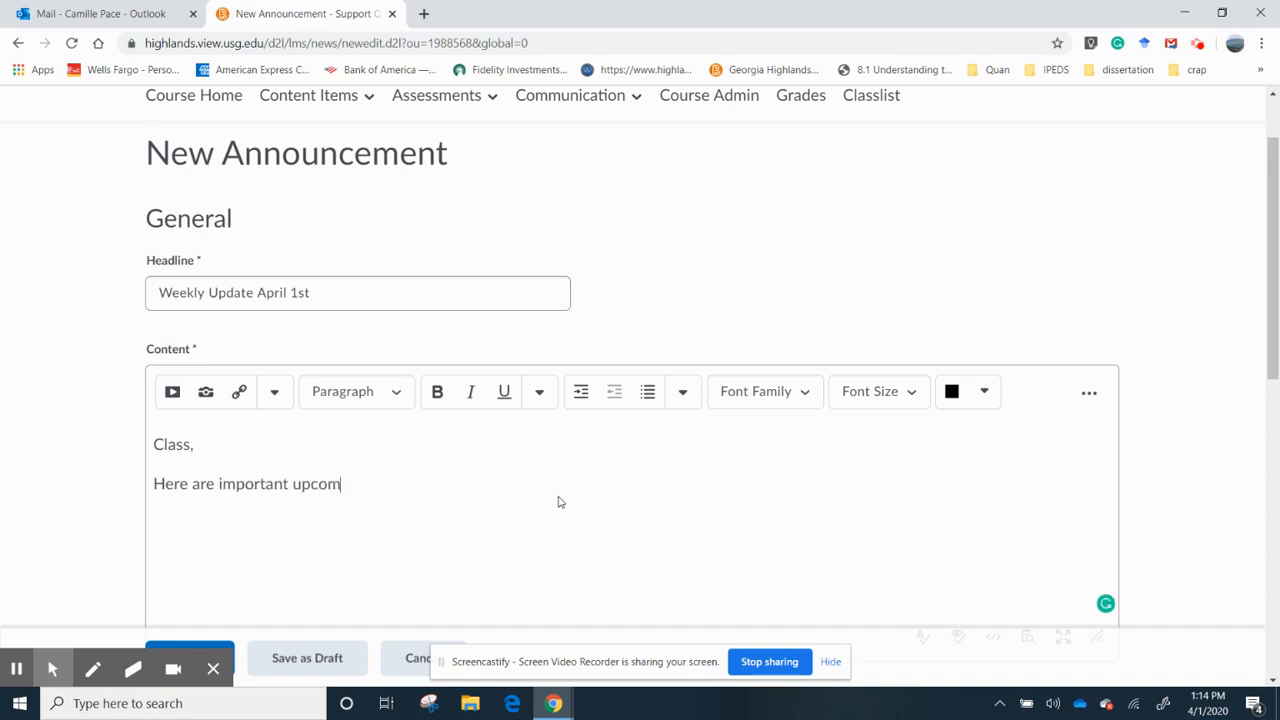
pyautogui.write('ing dates')
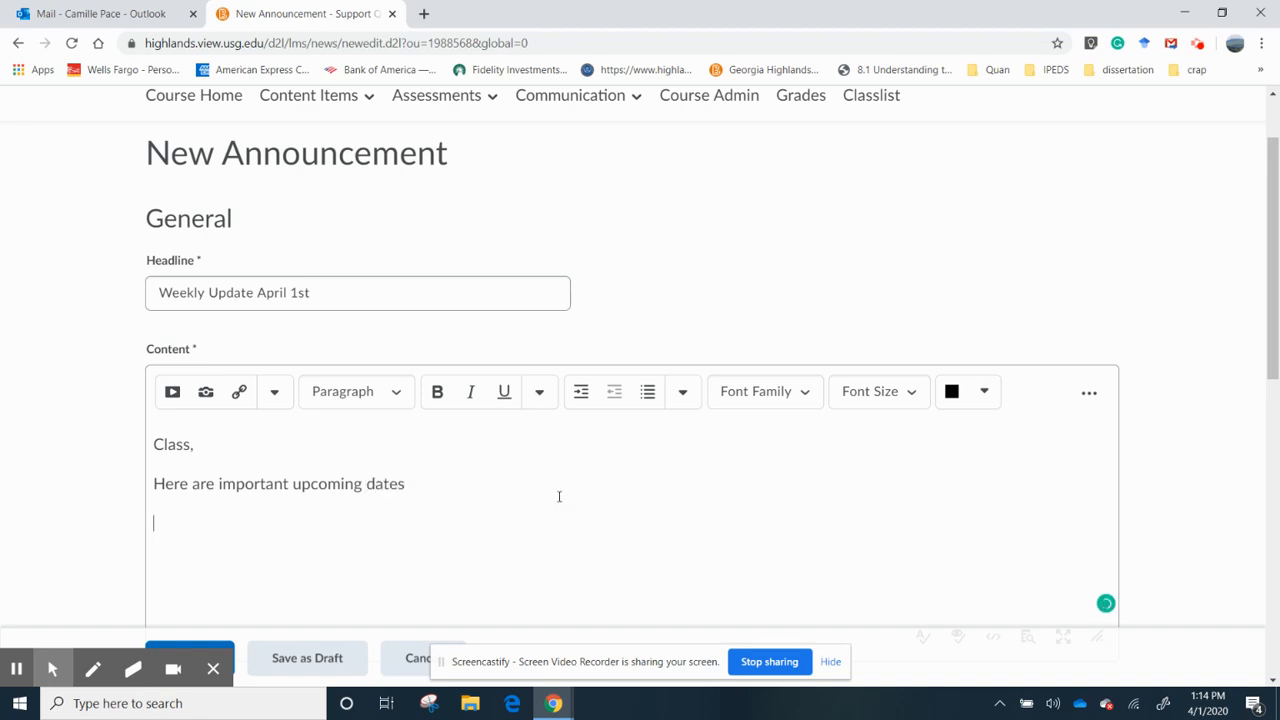
# - State that MyMathLab homework for Unit 3 is due April 15th, 2020
pyautogui.write('Ho')
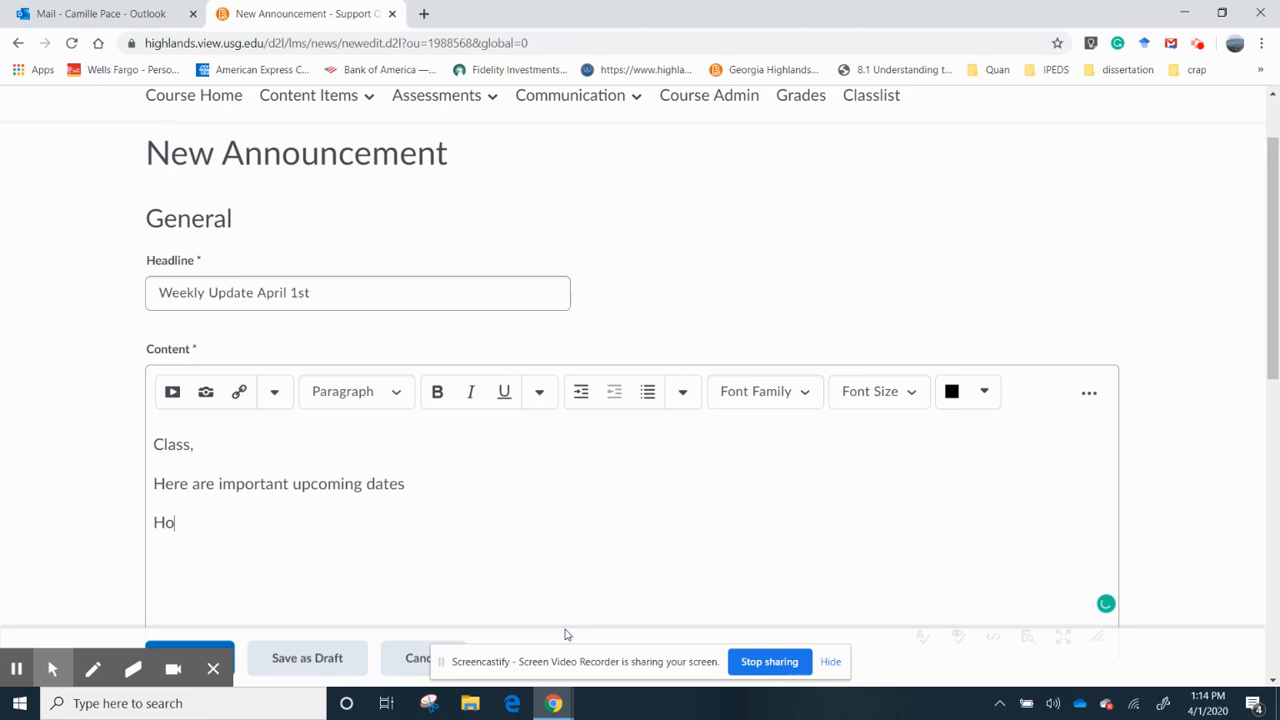
pyautogui.write('mework')
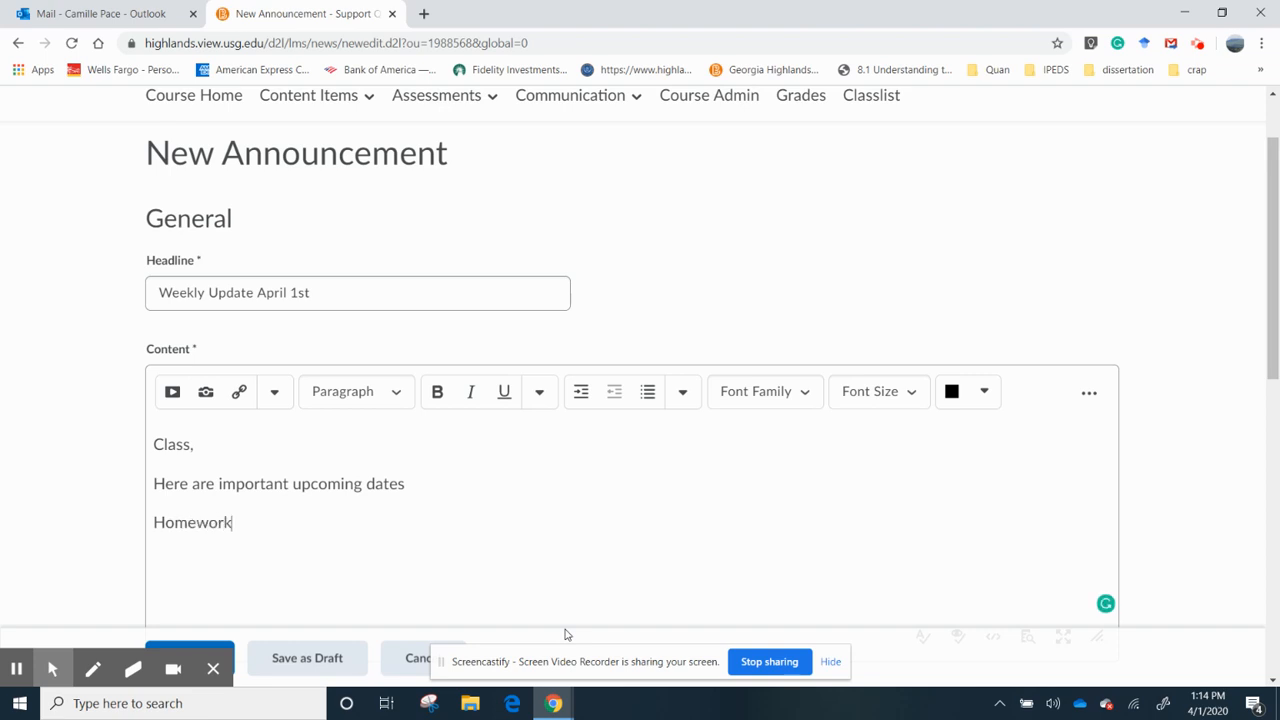
pyautogui.write('in MyMa')
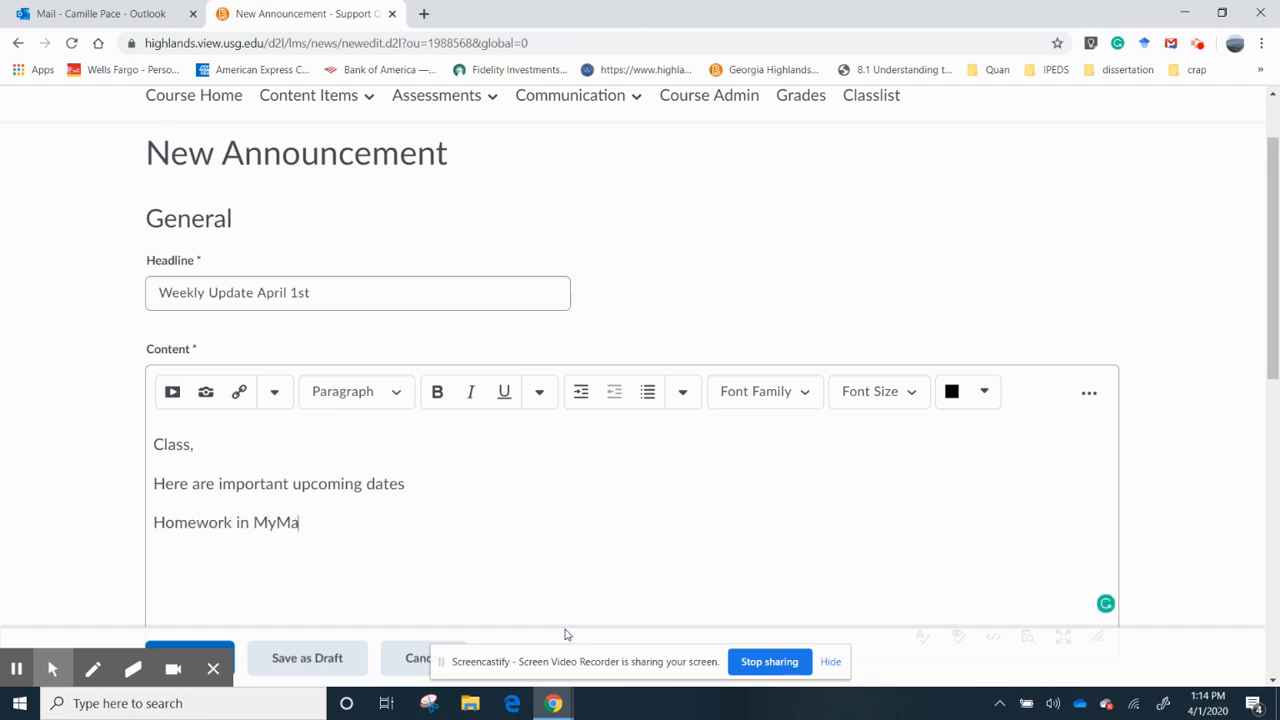
pyautogui.write('thLab')
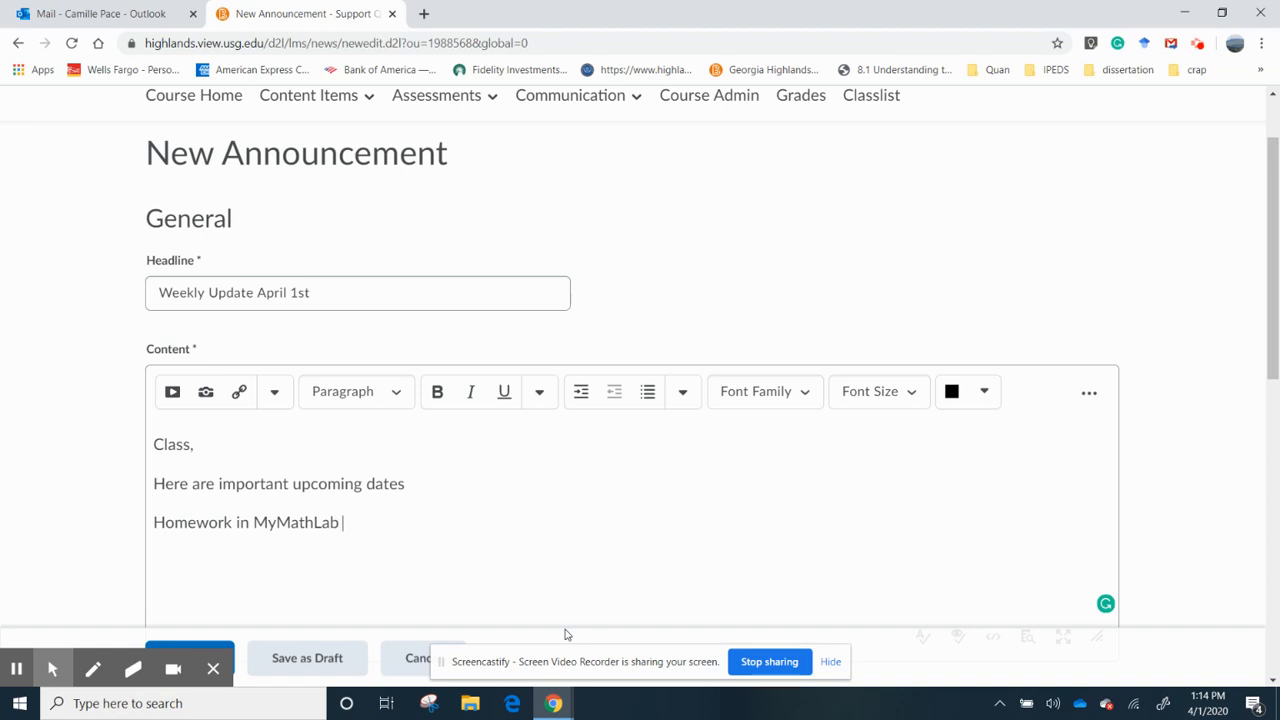
pyautogui.write('for the')
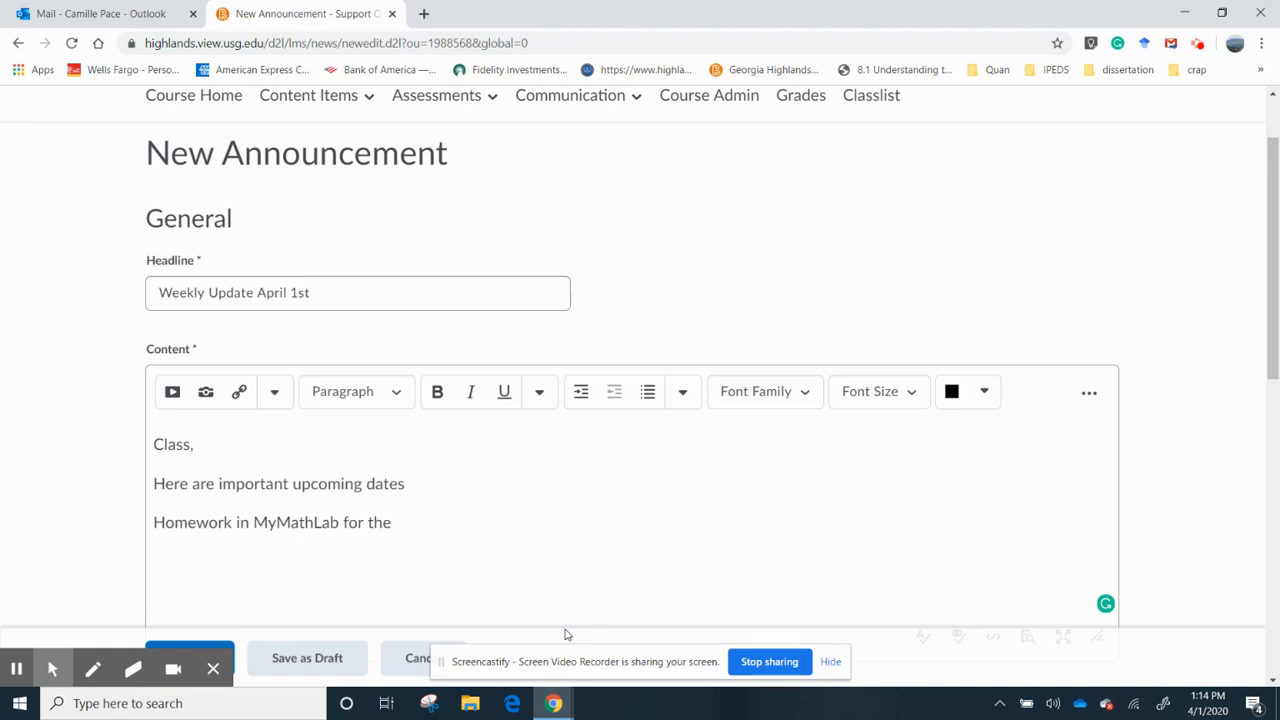
pyautogui.write('Thrud')
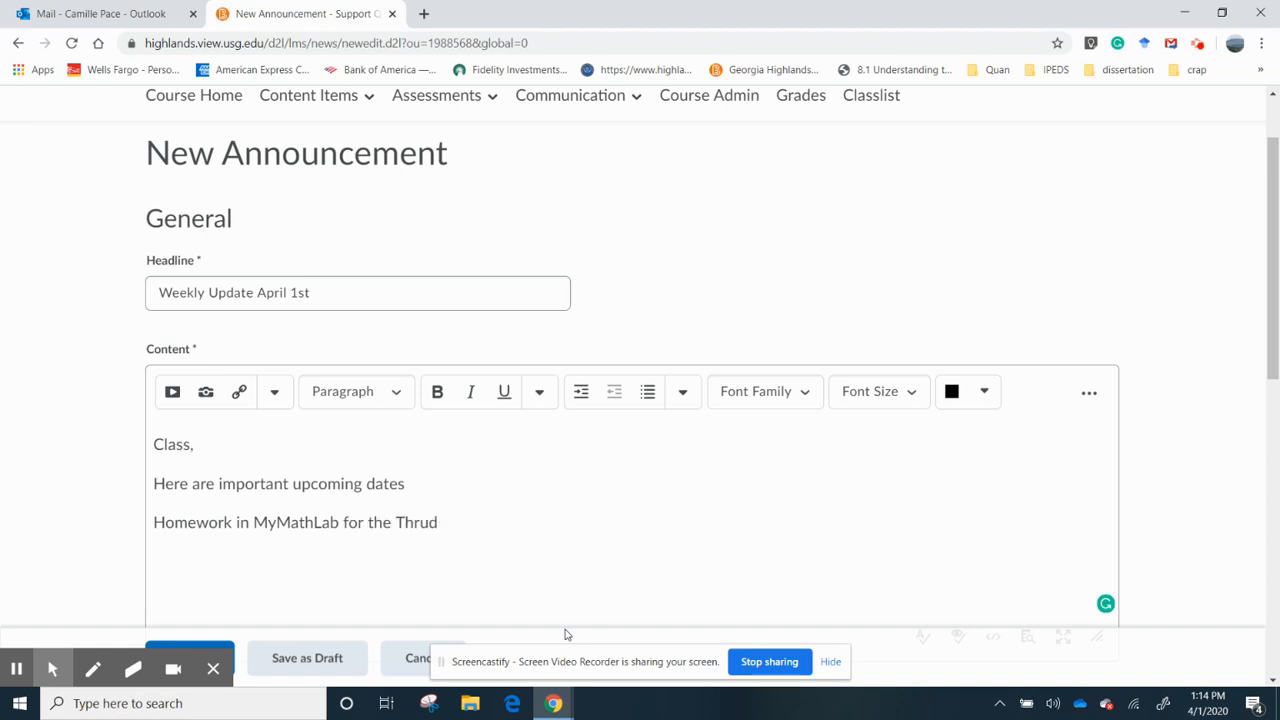
pyautogui.press('Backspace')
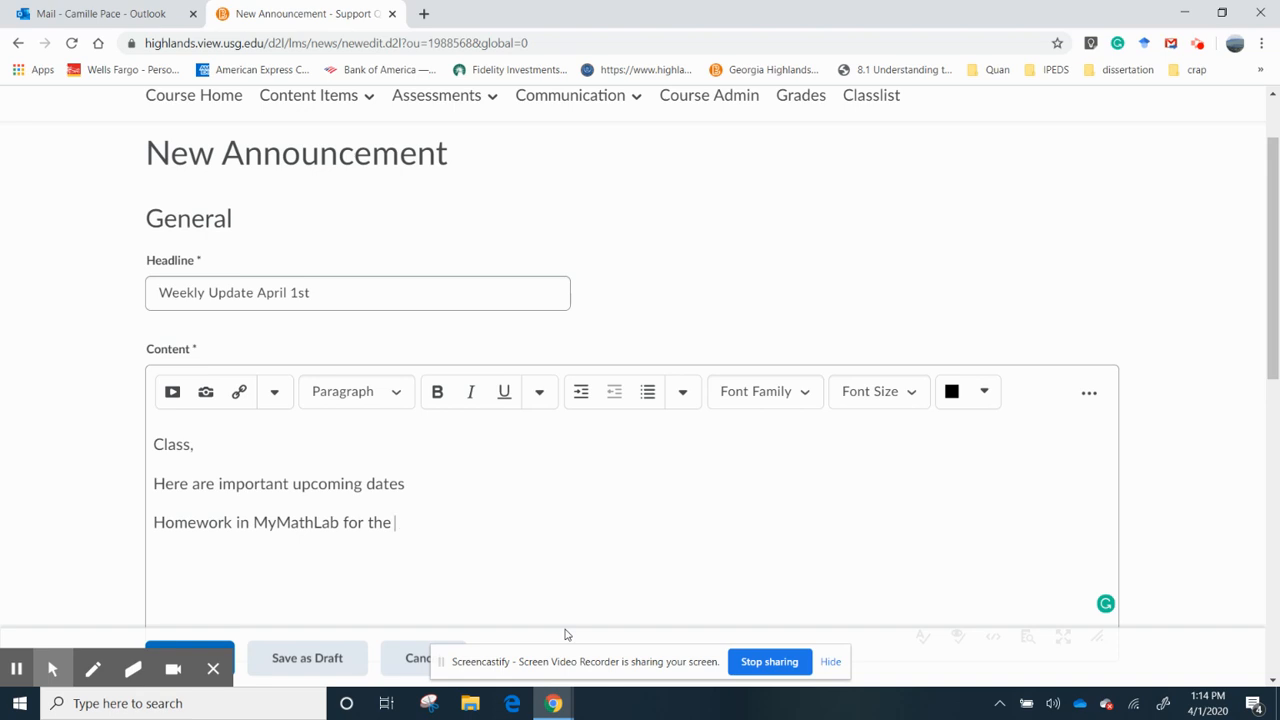
pyautogui.write('Unit')
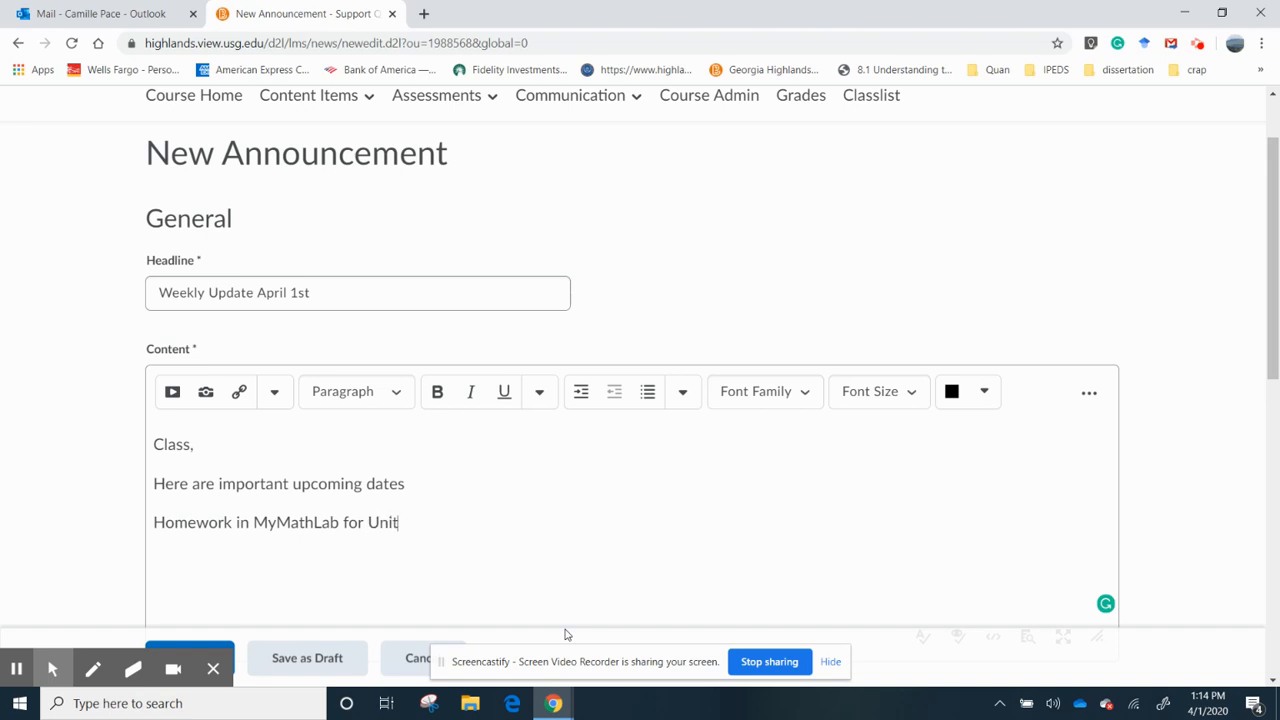
pyautogui.write('3 is')
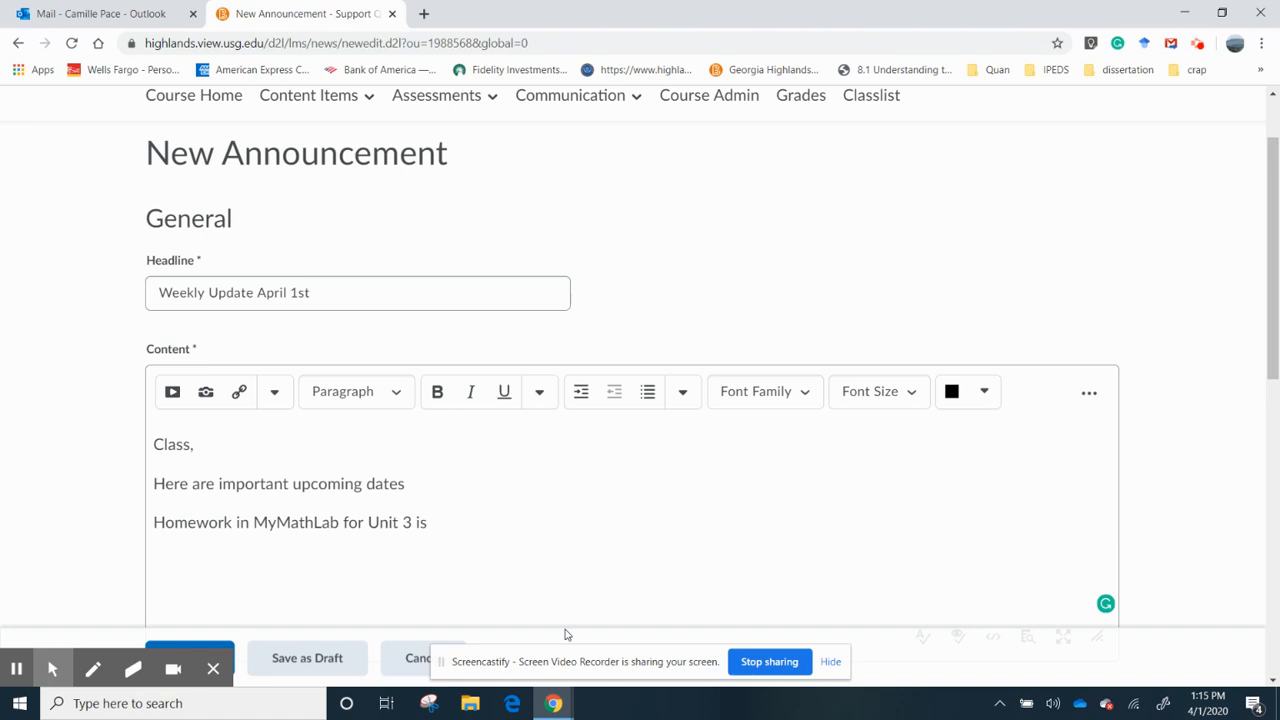
pyautogui.write('April')
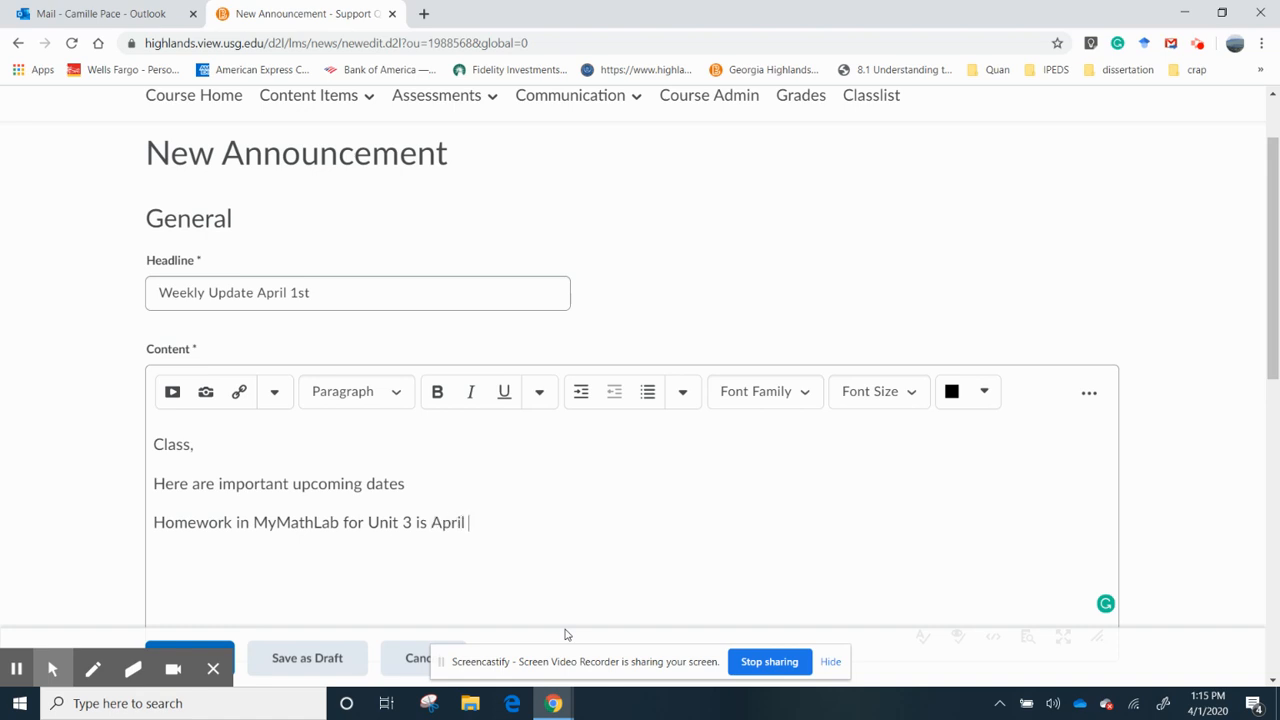
pyautogui.write('15th, 2020.')
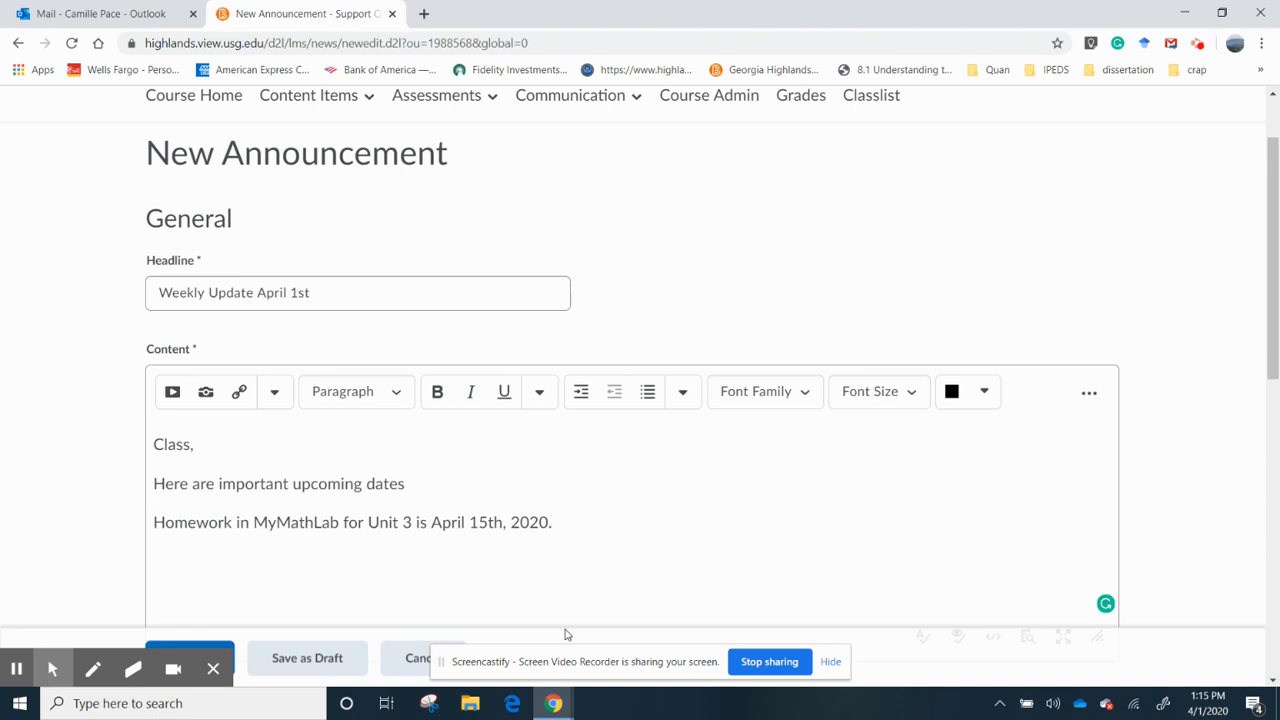
# - State that Quiz 5 and 6 are due April 15th, 2020
pyautogui.write('Q')
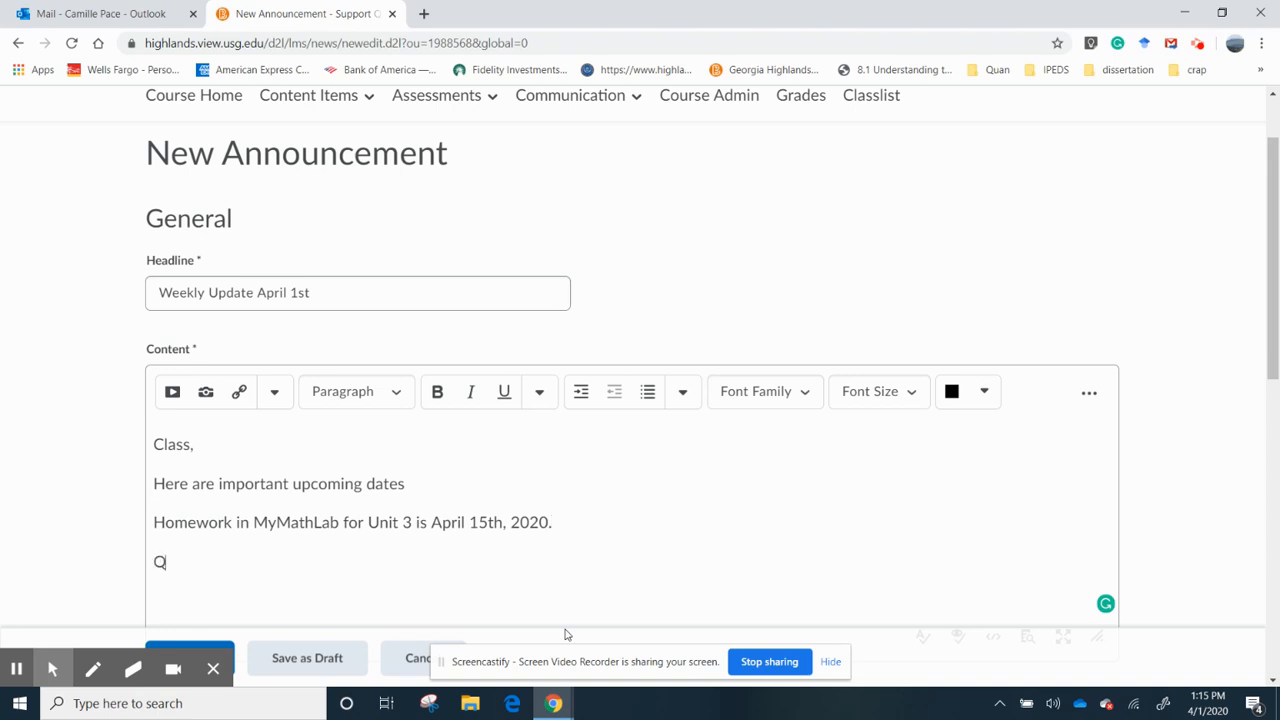
pyautogui.write('uiz')
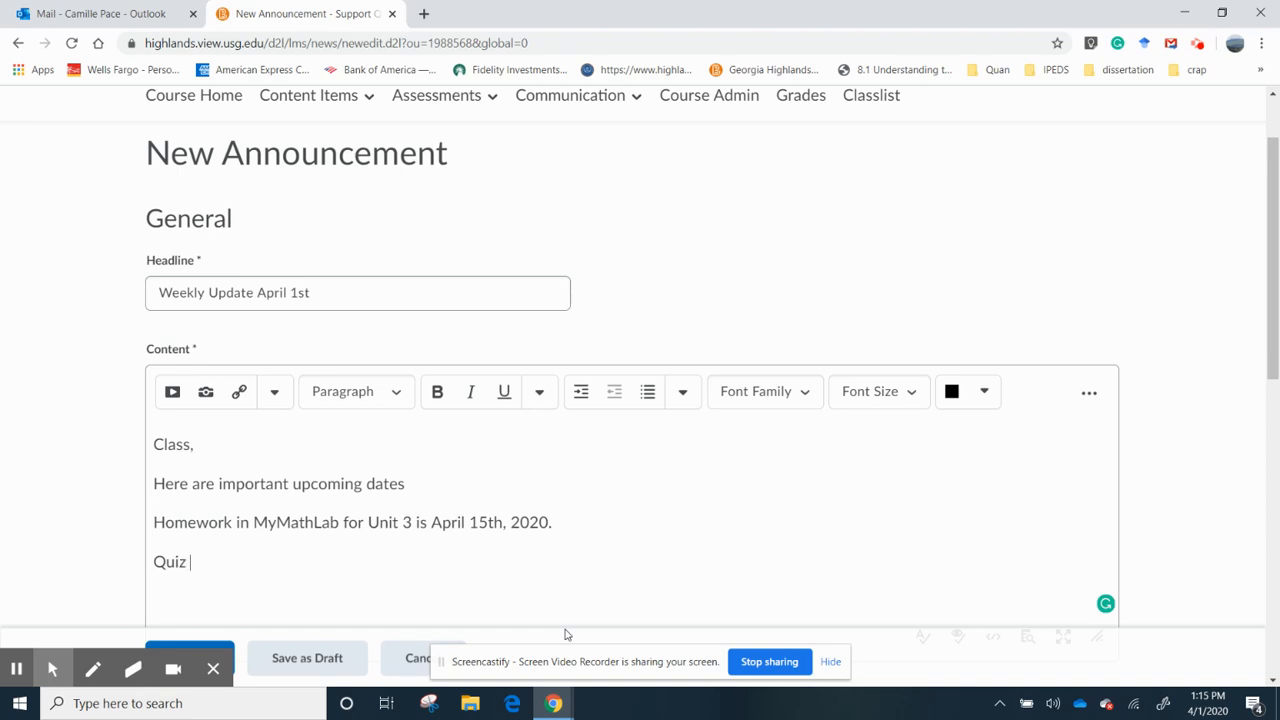
pyautogui.write('5 and')
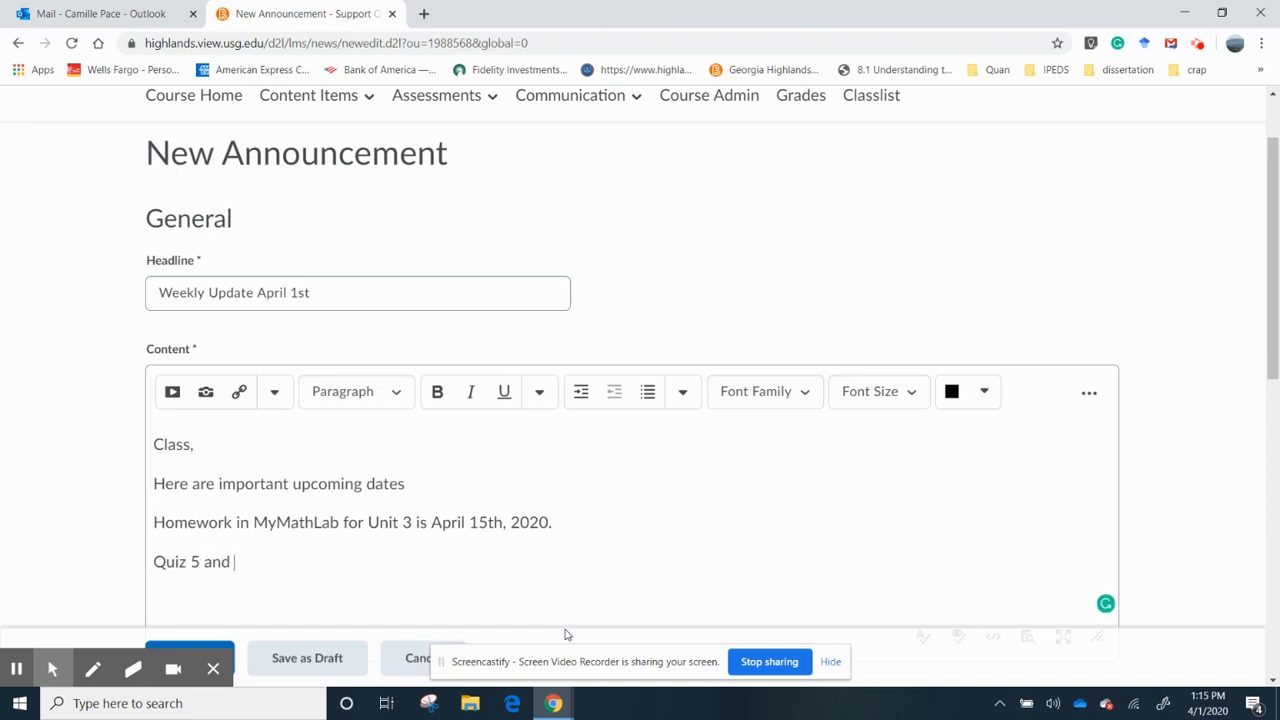
pyautogui.write('6 are')
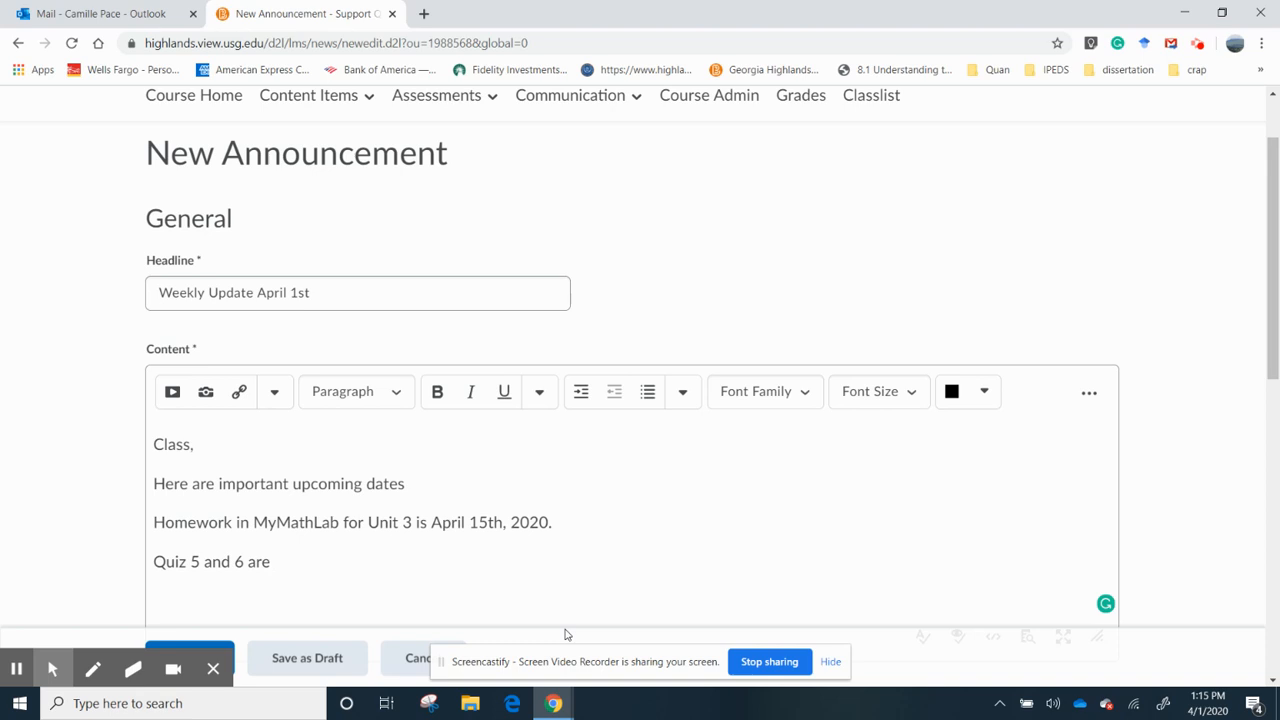
pyautogui.write('due April')
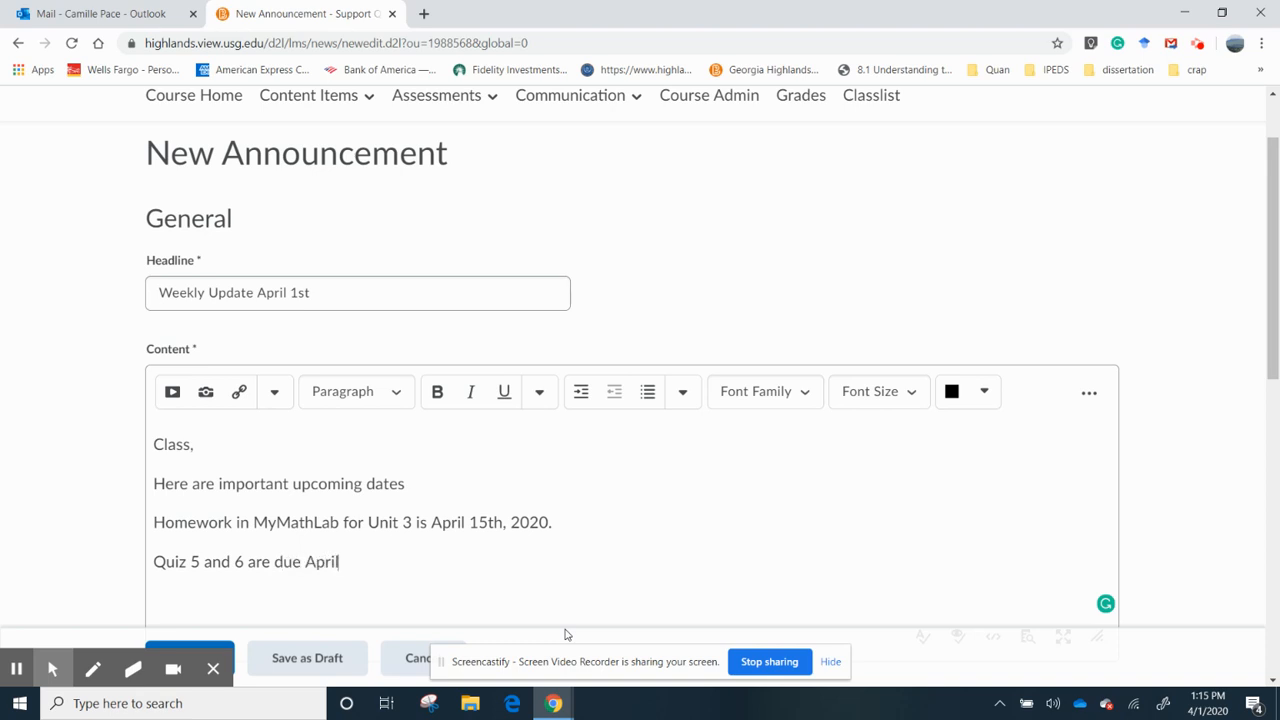
pyautogui.write('15th,')
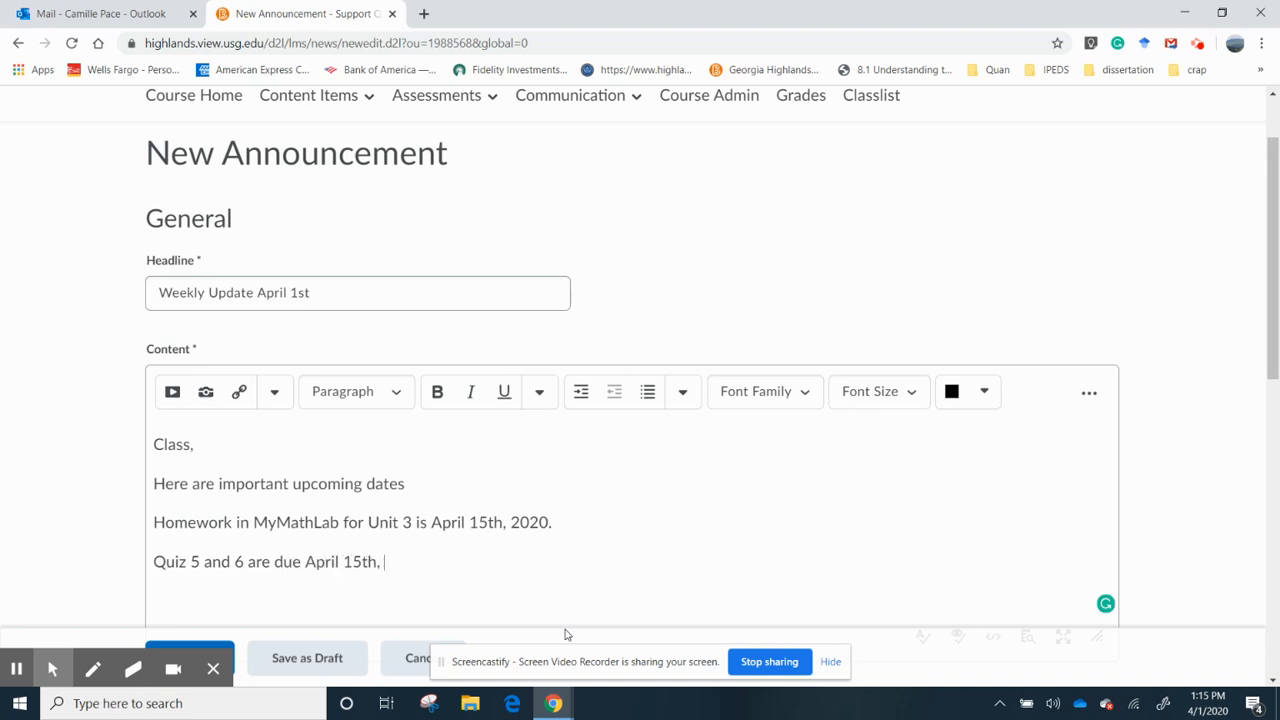
pyautogui.write('2020')
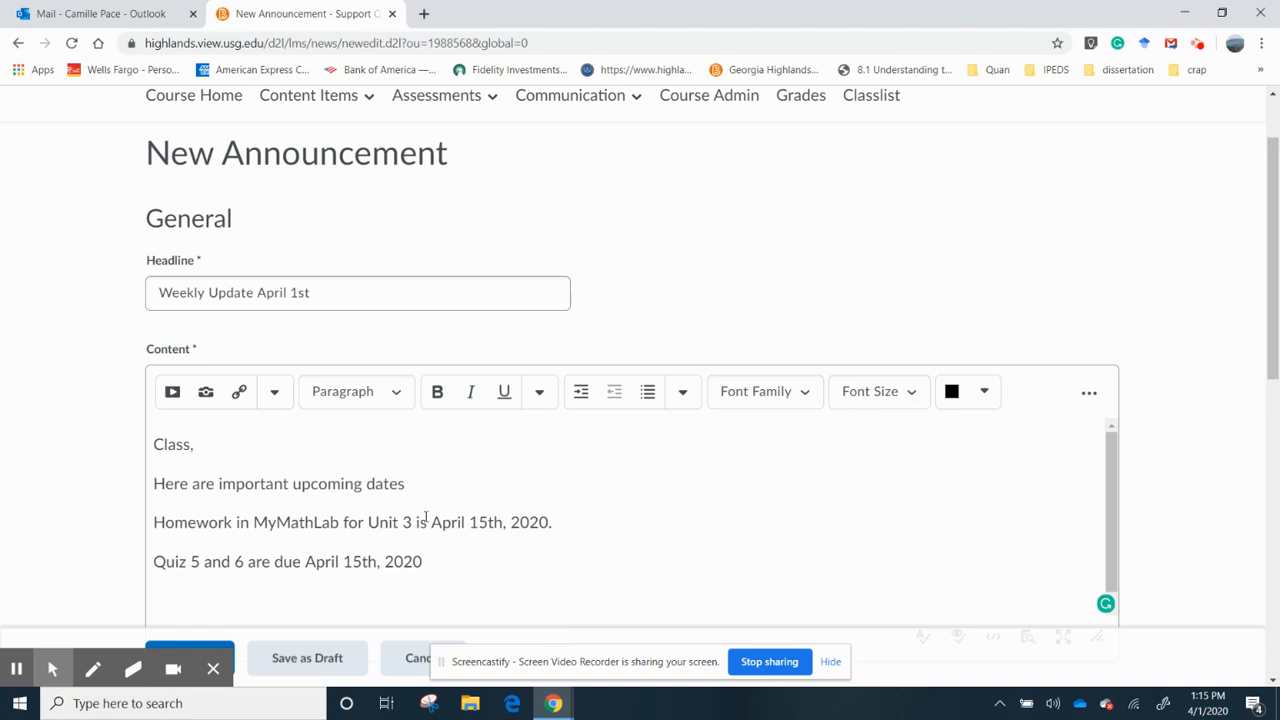
pyautogui.scroll(-3)
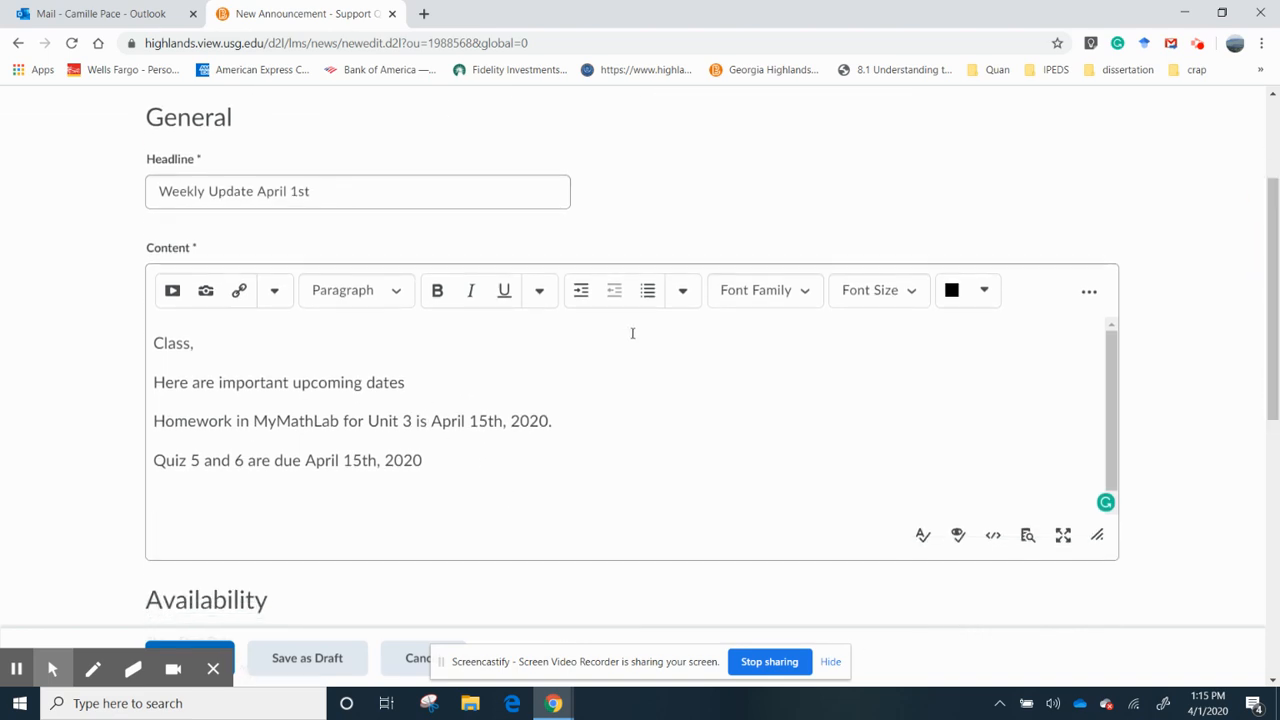
pyautogui.moveTo(240, 290)
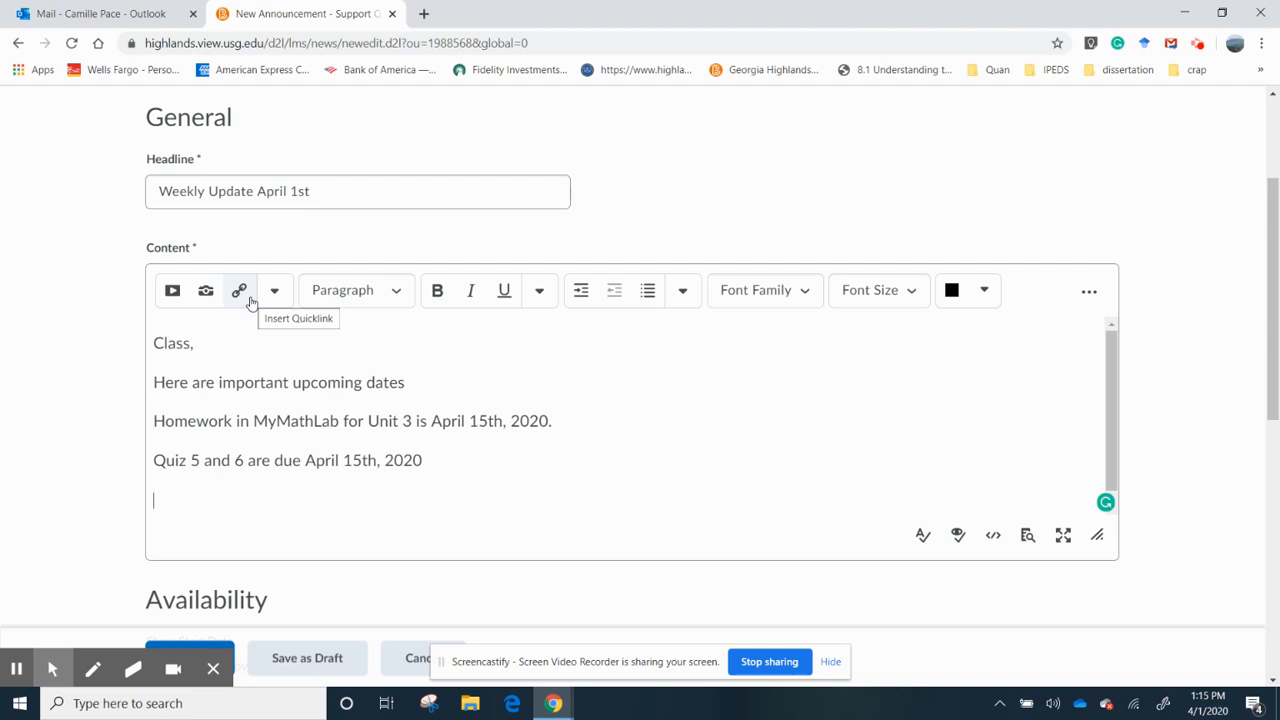
pyautogui.moveTo(244, 302)
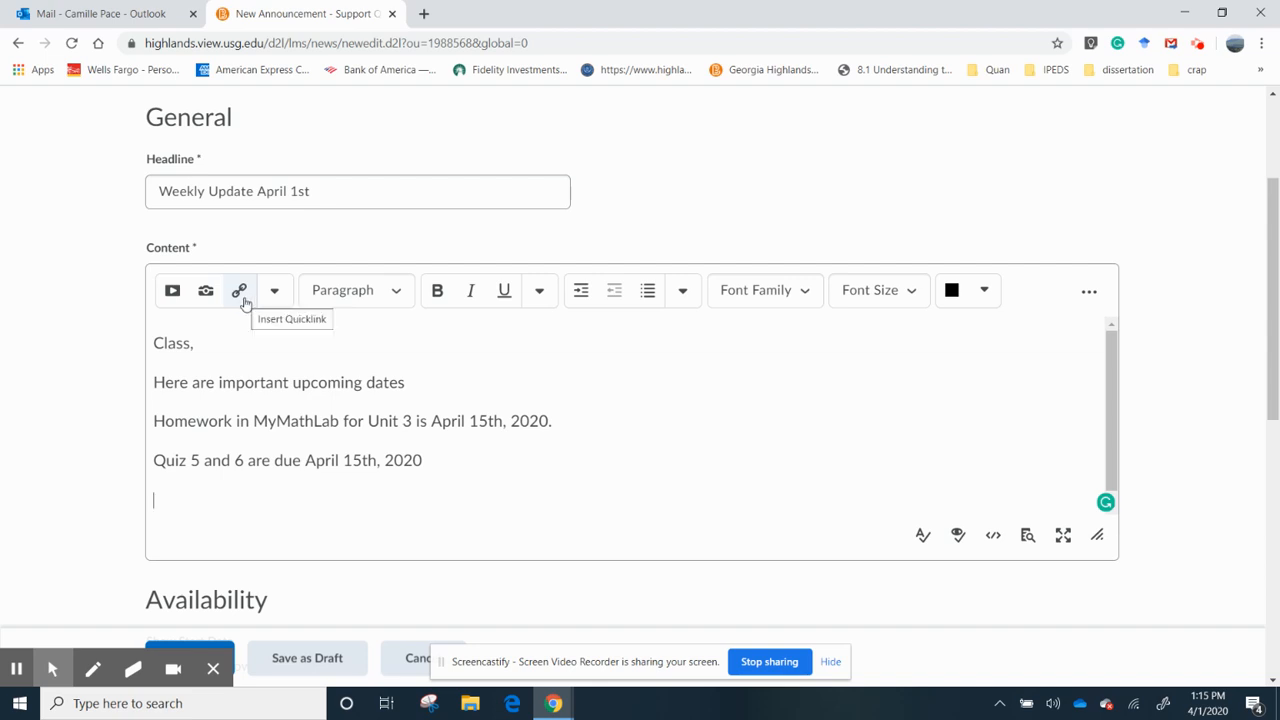
# - Insert a quicklink to Quiz 5 from the course Quizzes
pyautogui.click(240, 290)
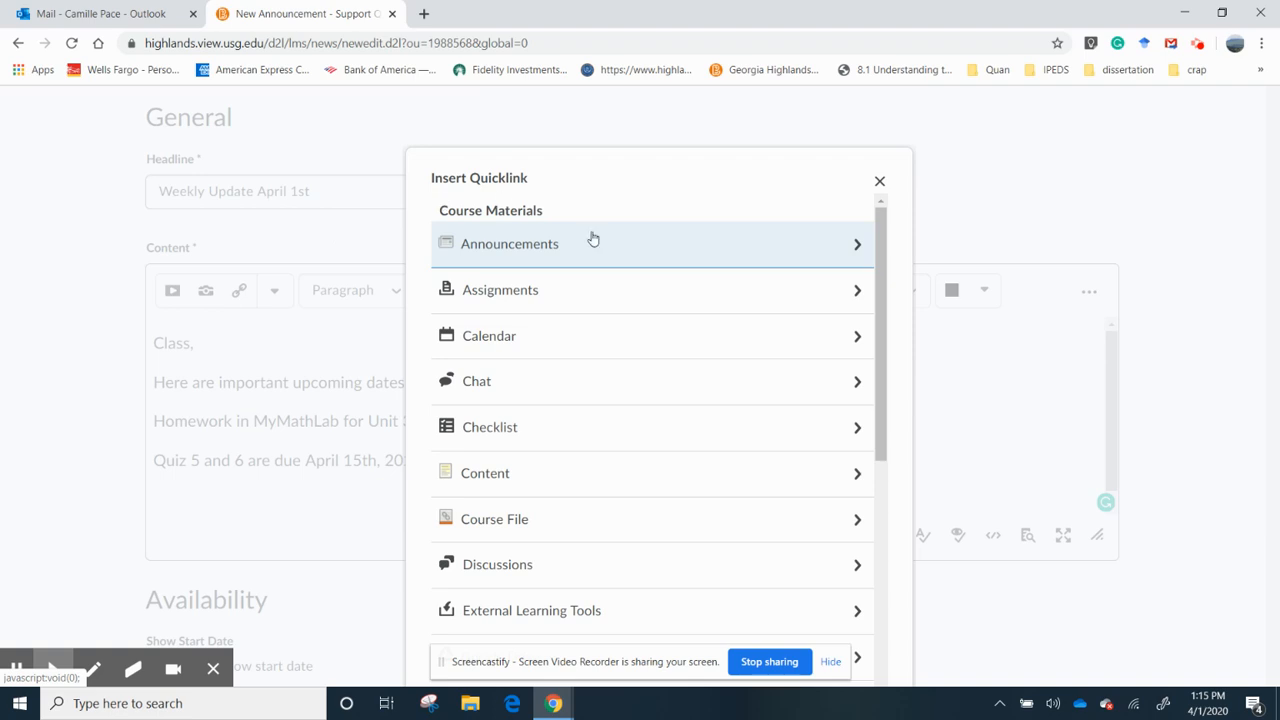
pyautogui.moveTo(880, 256)
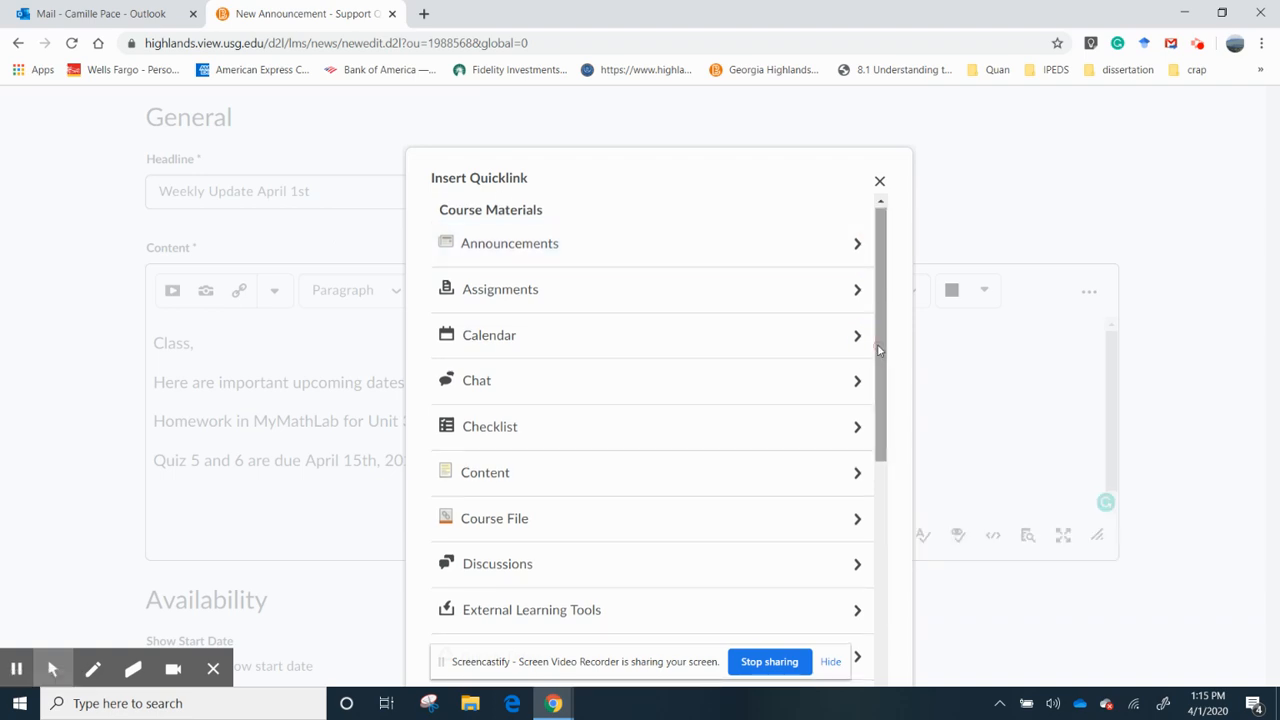
pyautogui.scroll(-3)
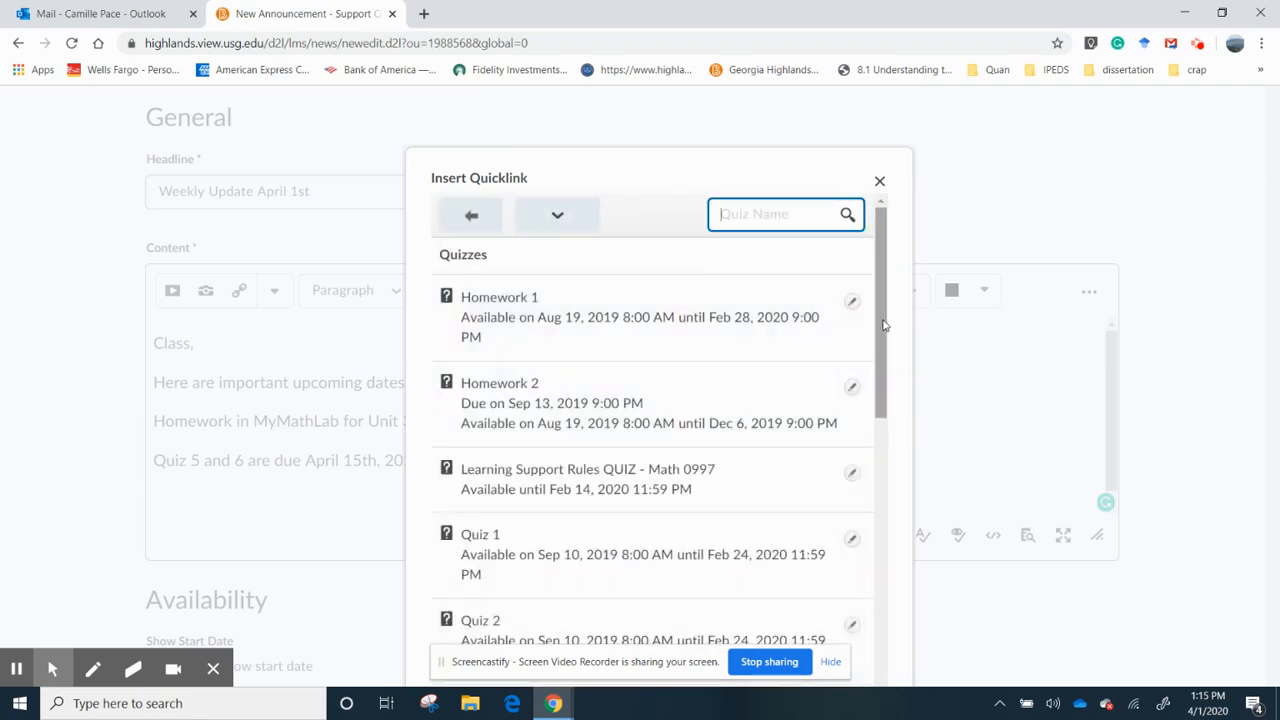
pyautogui.scroll(-3)
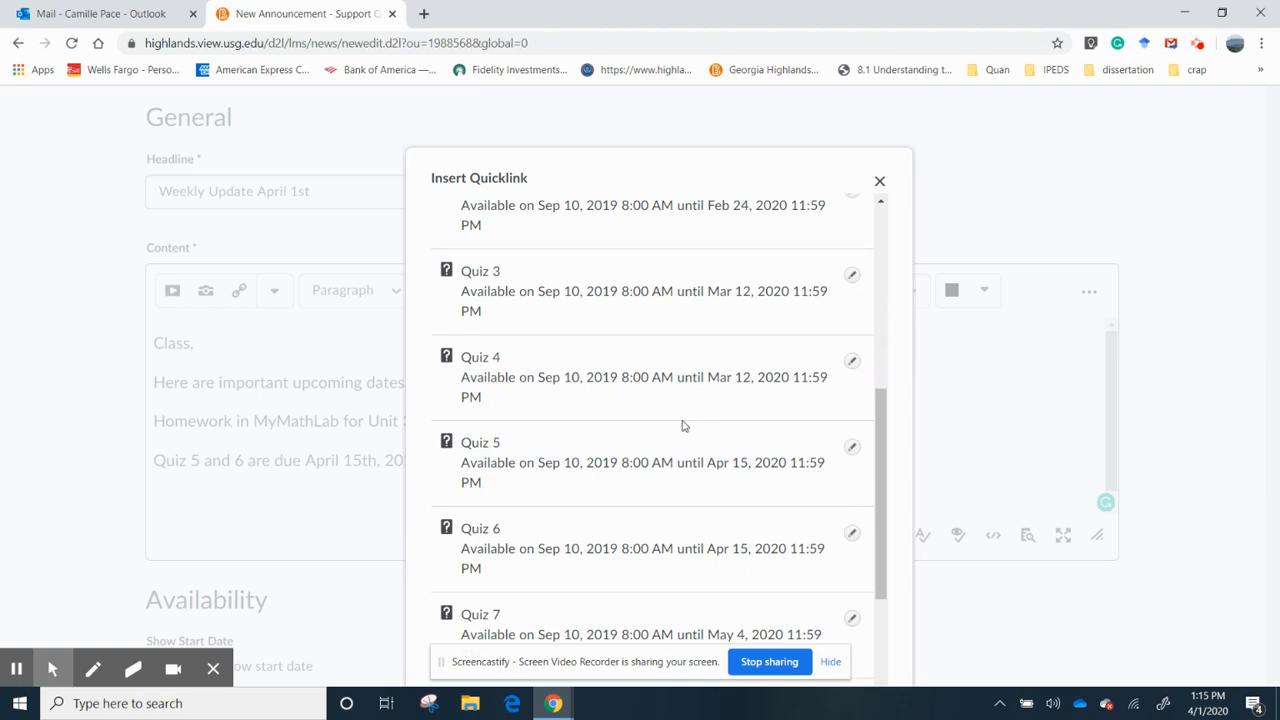
pyautogui.click(480, 442)
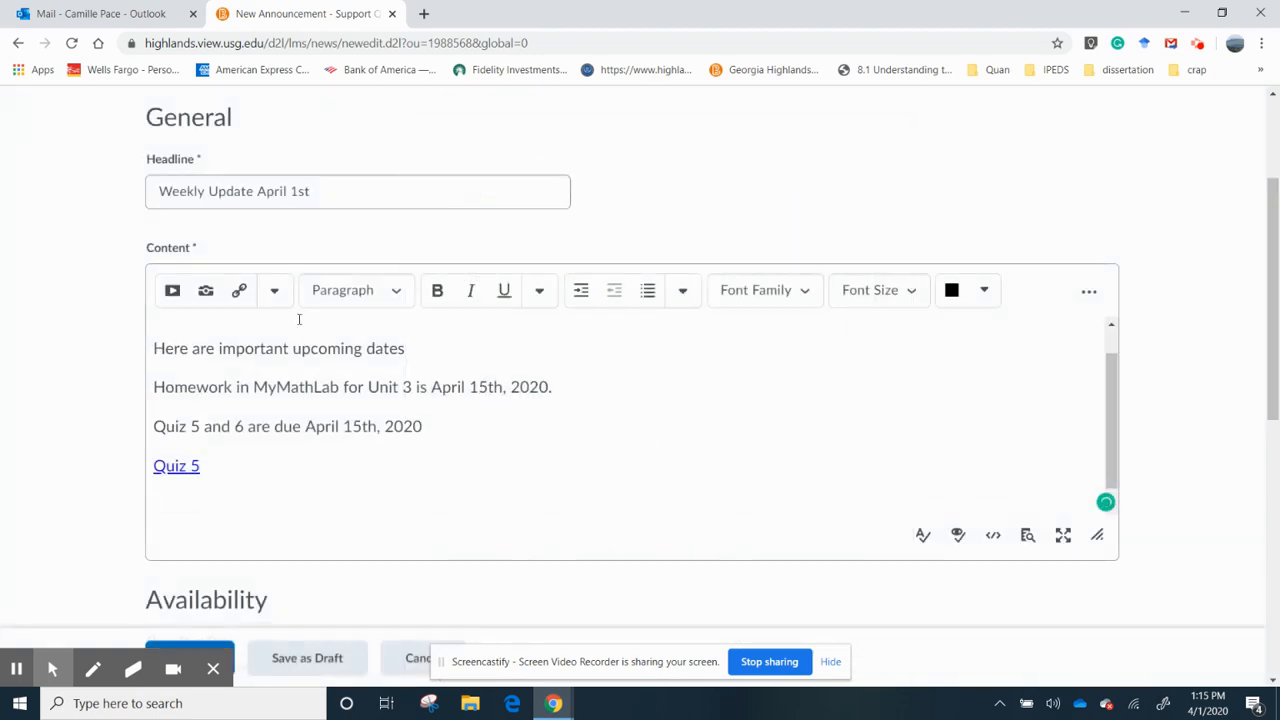
# - Insert a quicklink to Quiz 6 and begin extending the due-date line
pyautogui.click(240, 290)
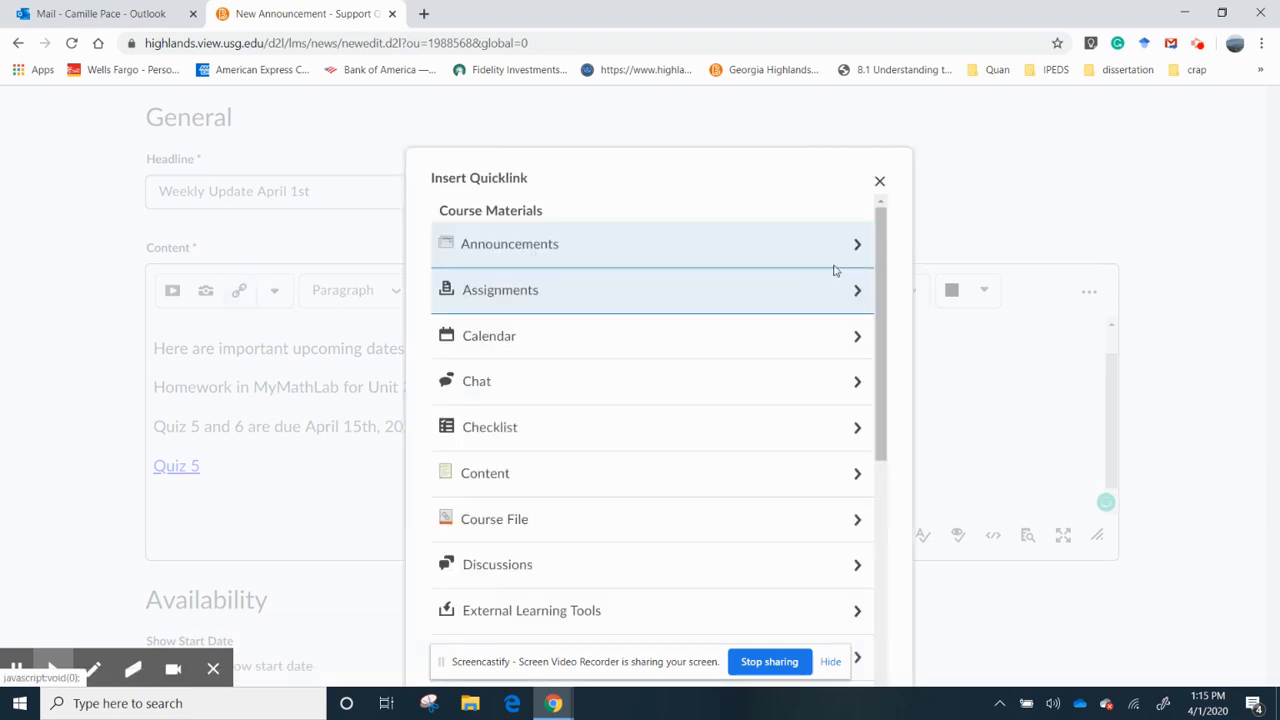
pyautogui.scroll(-3)
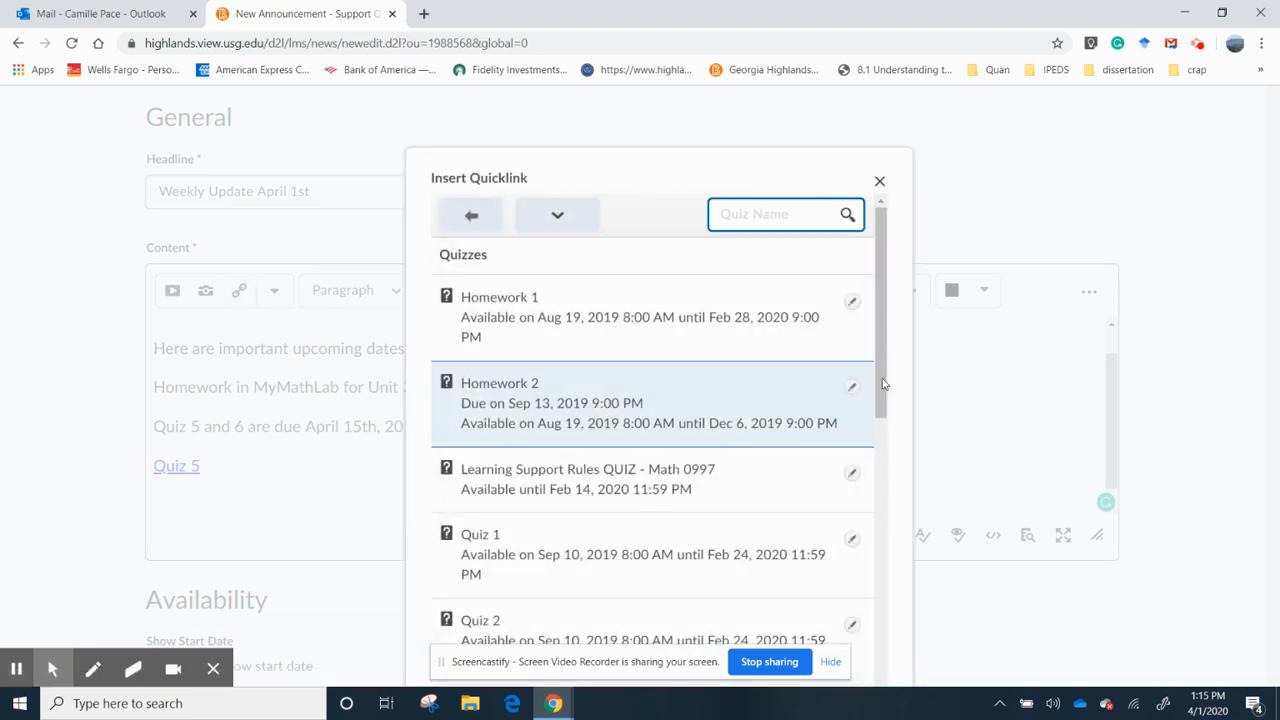
pyautogui.scroll(-3)
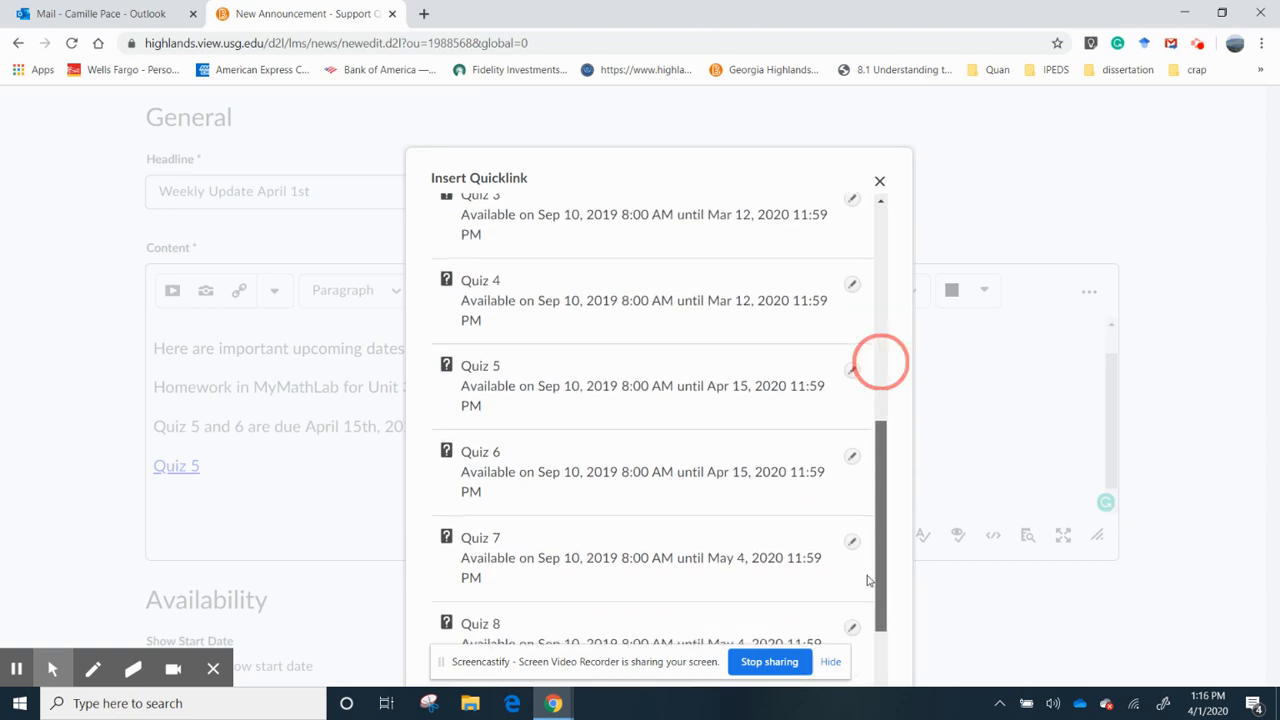
pyautogui.click(480, 452)
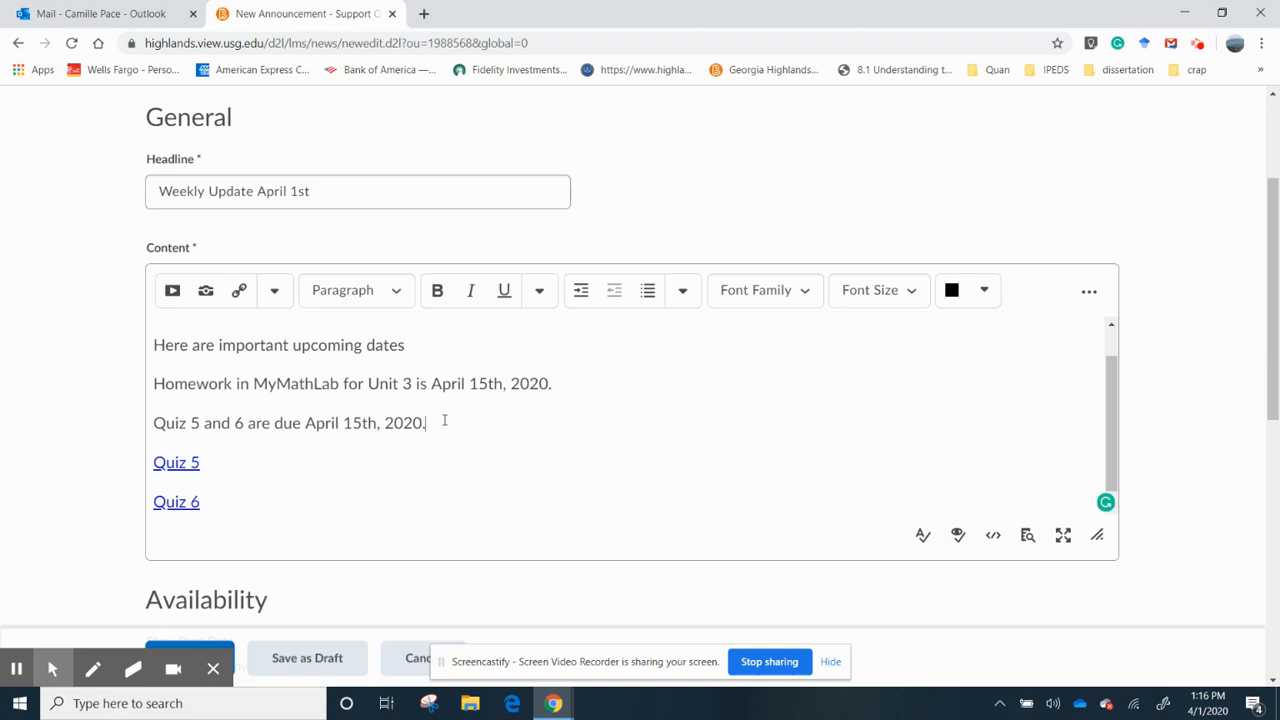
pyautogui.write('The')
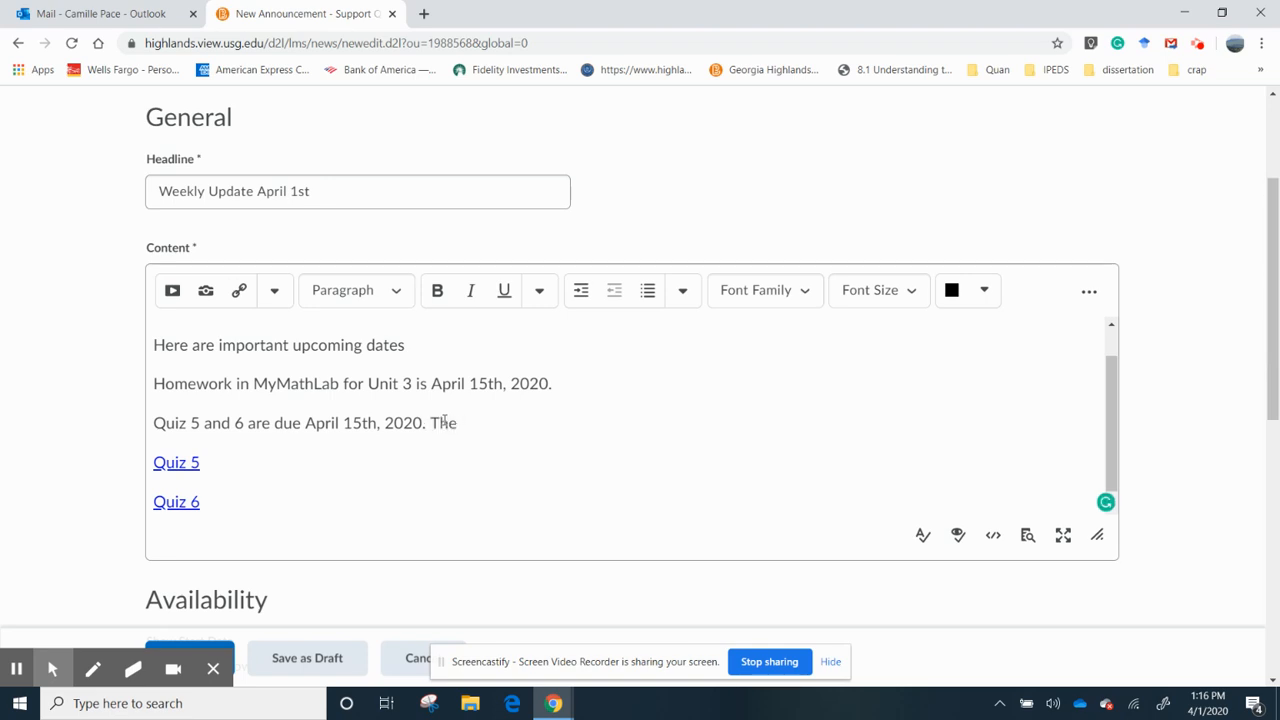
# - End the quiz line with 'The links to both quizzes are below.'
pyautogui.write('links to b')
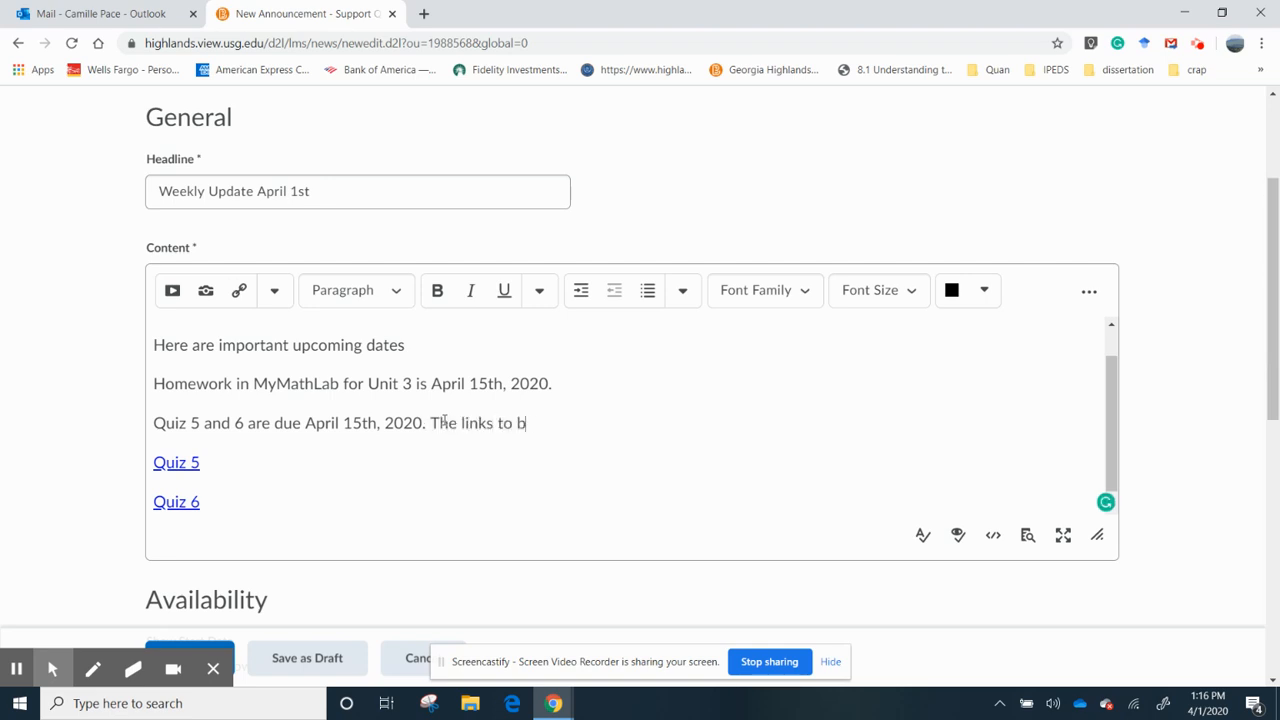
pyautogui.write('oth que')
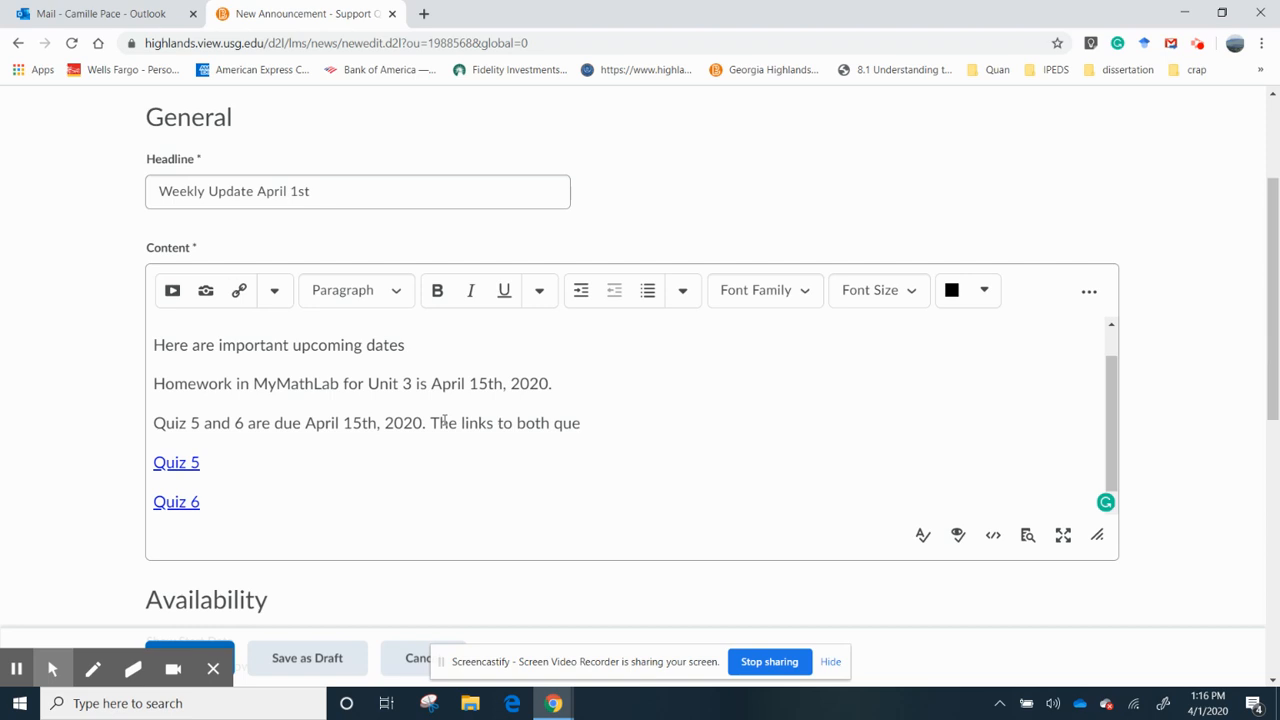
pyautogui.write('zzes are')
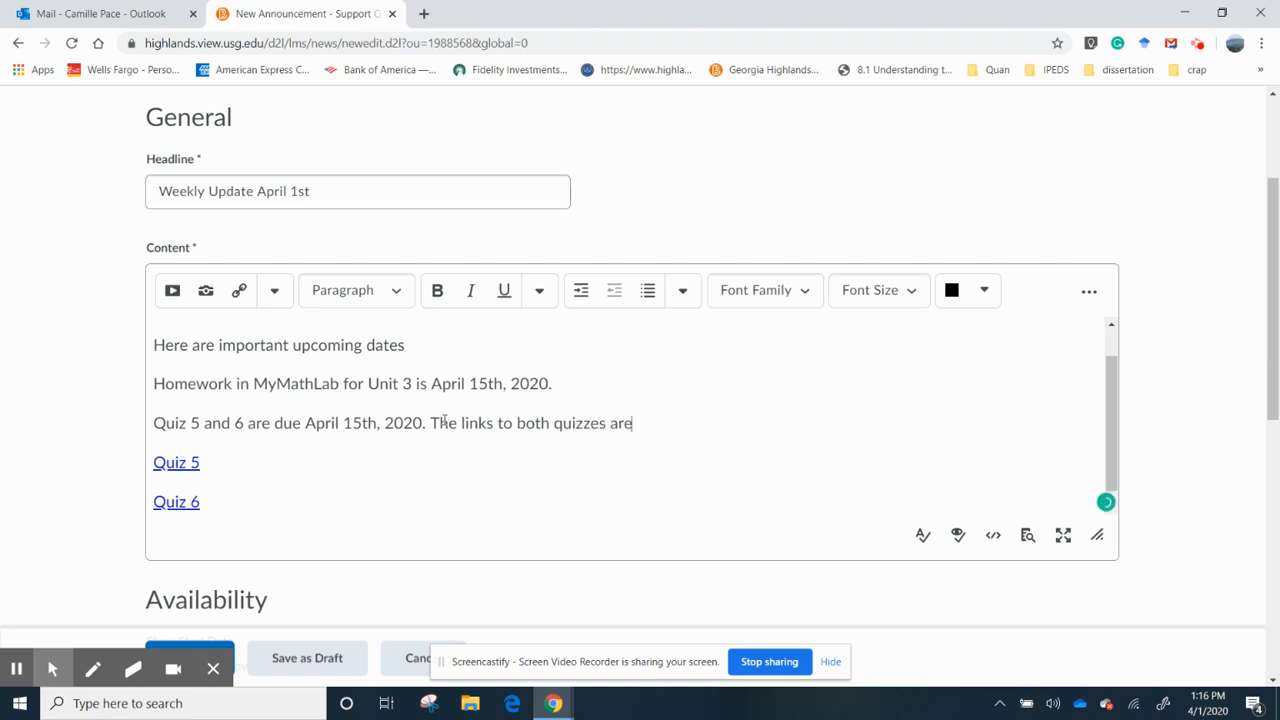
pyautogui.write('be')
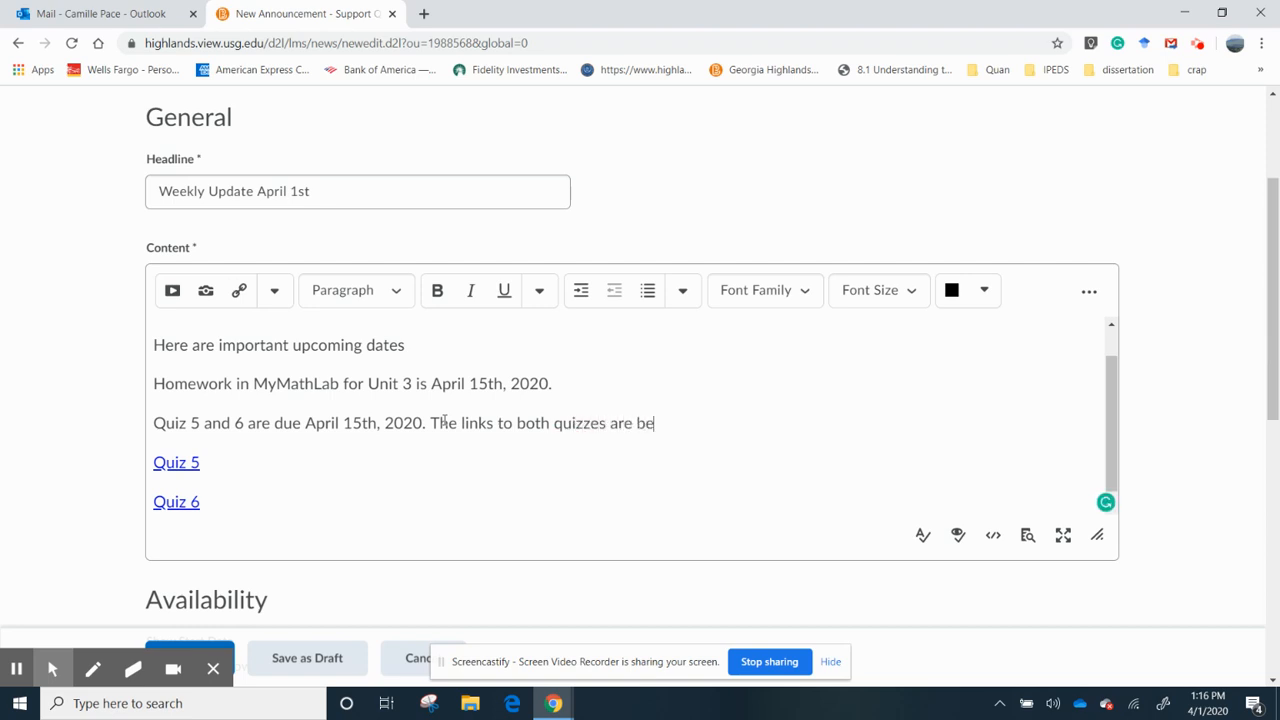
pyautogui.write('low.')
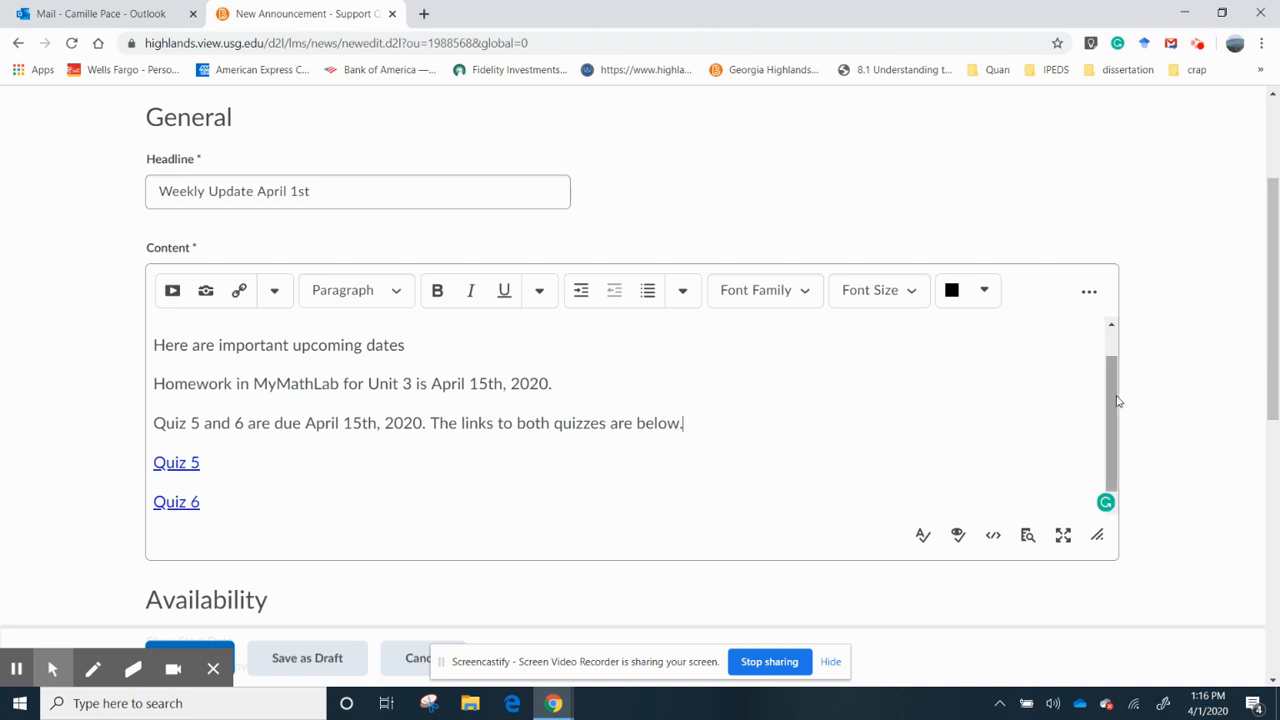
pyautogui.scroll(3)
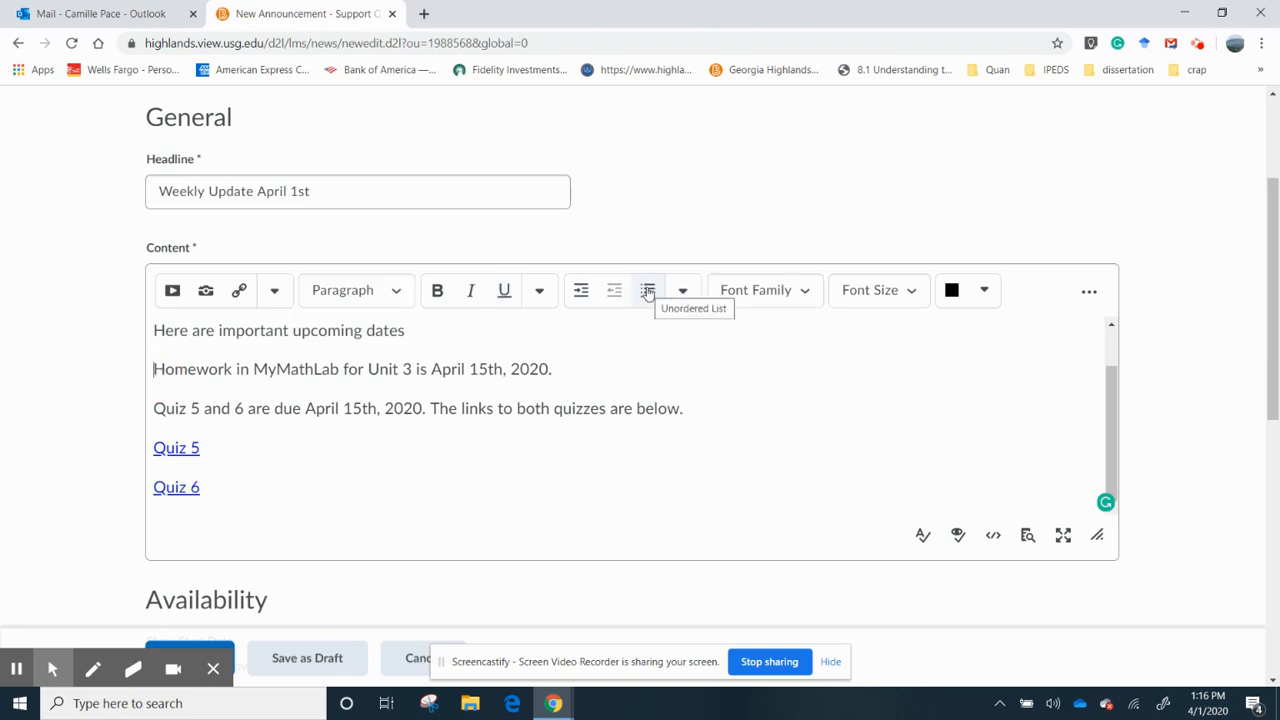
# - Bullet the homework and quiz lines and write 'Discussion 3 is also due April 15th, 2020'
pyautogui.click(648, 290)
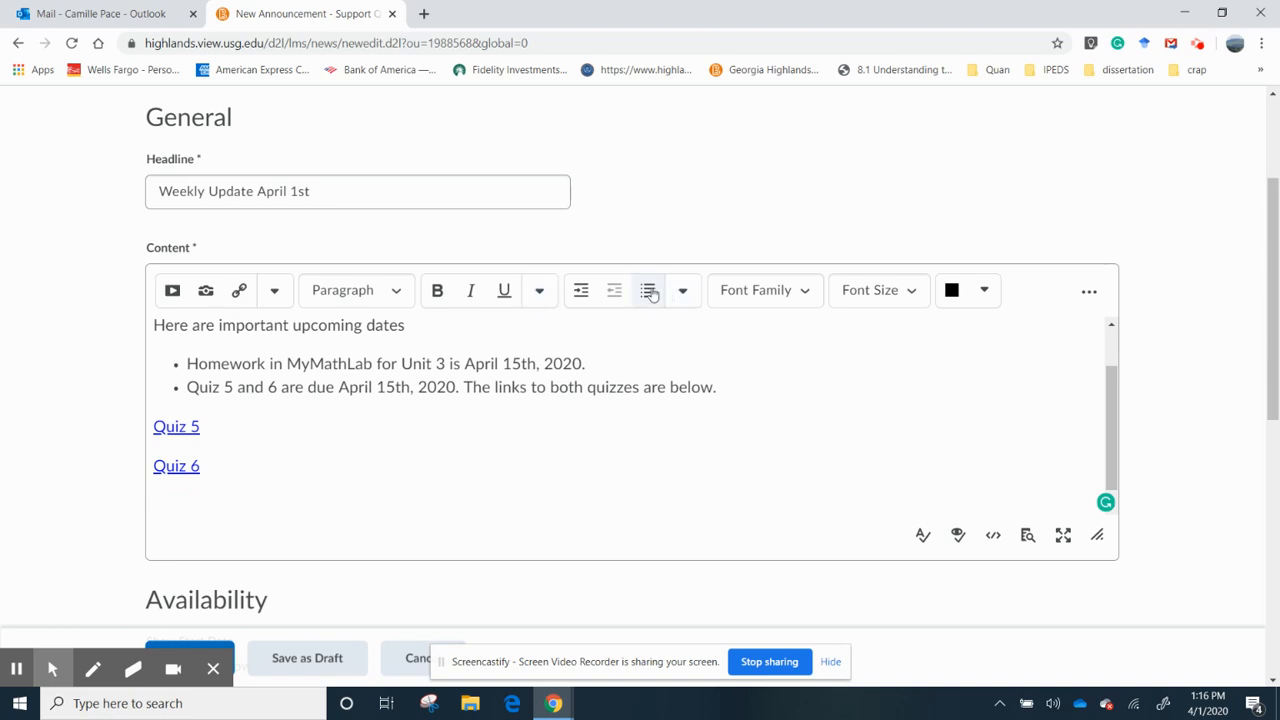
pyautogui.write('D')
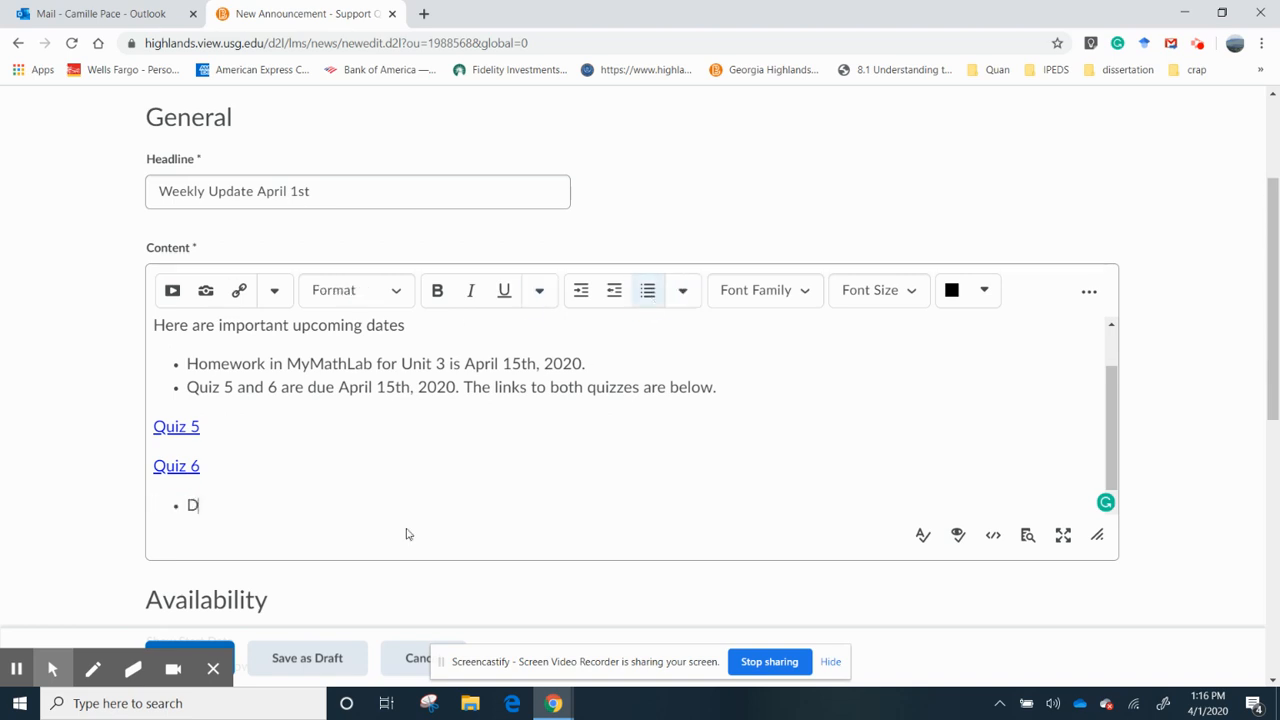
pyautogui.write('is')
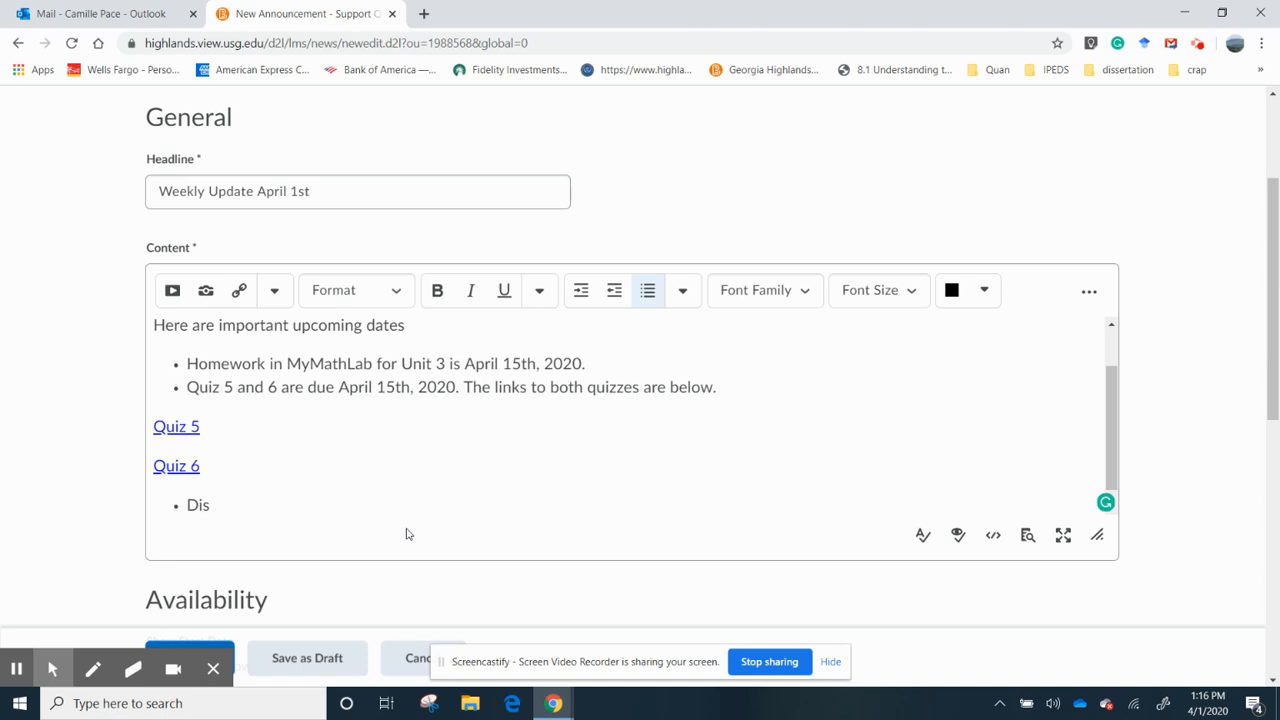
pyautogui.write('cussion')
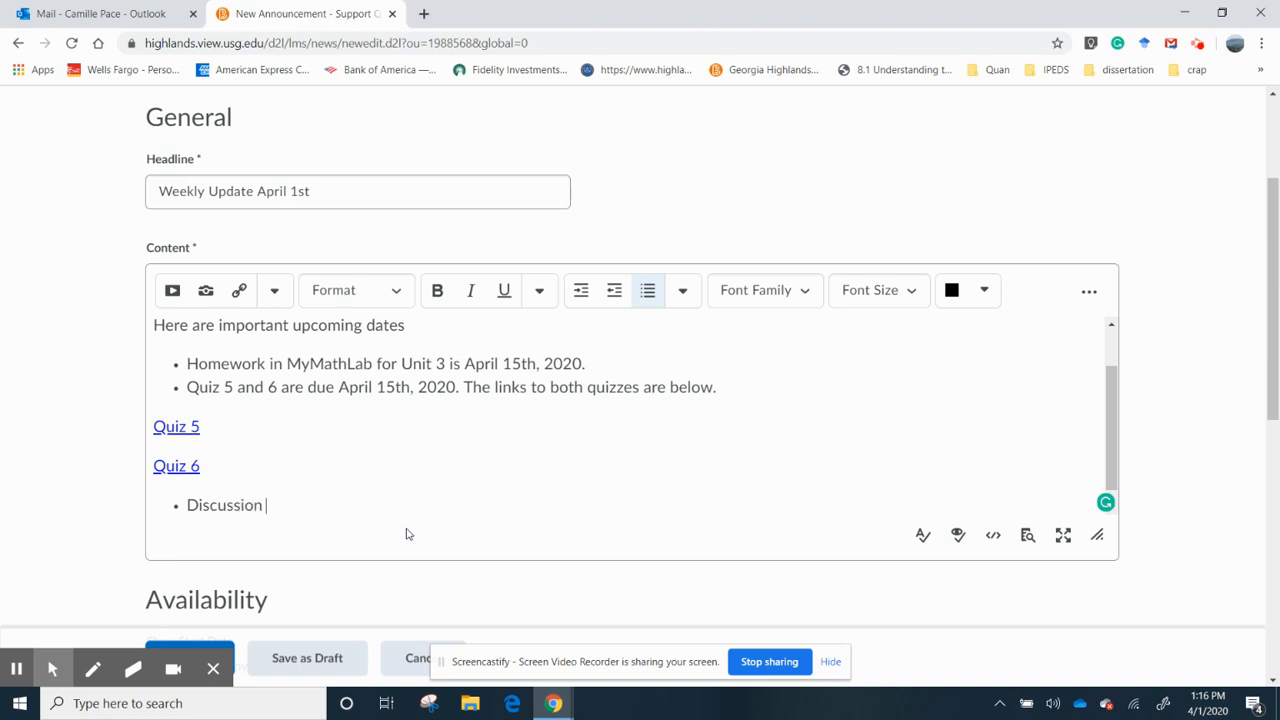
pyautogui.write('3 ii')
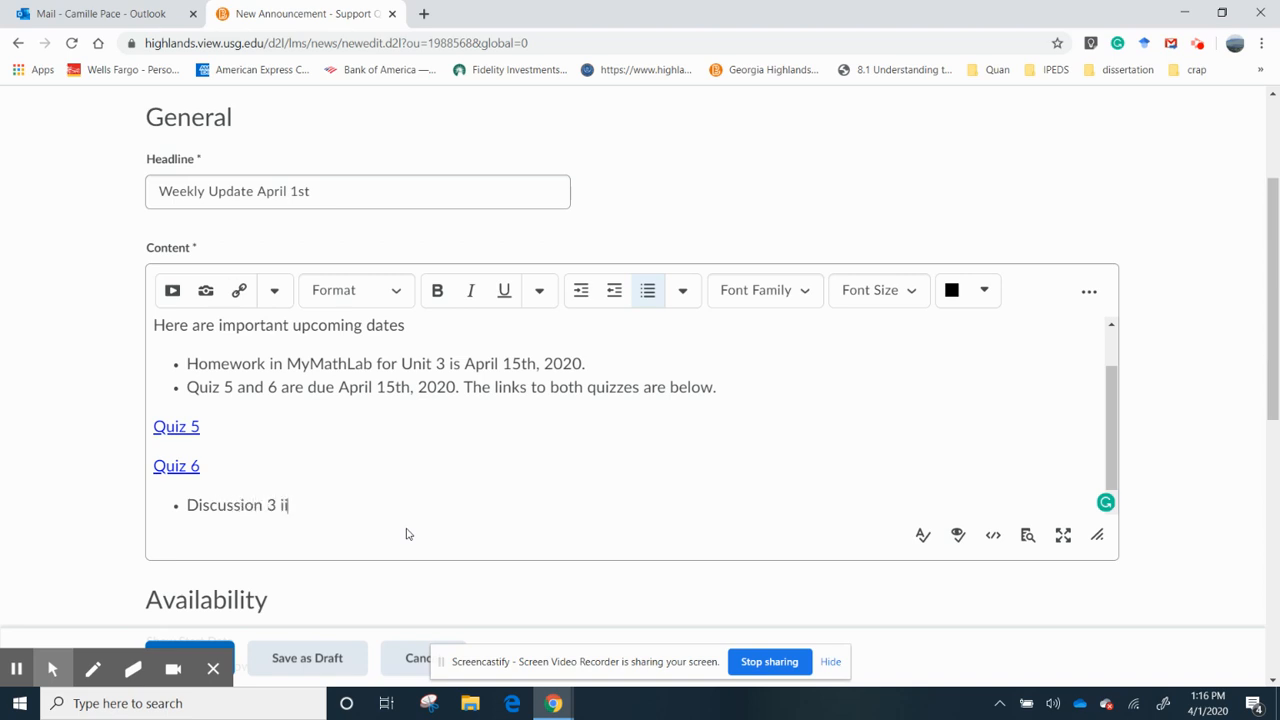
pyautogui.write('s also')
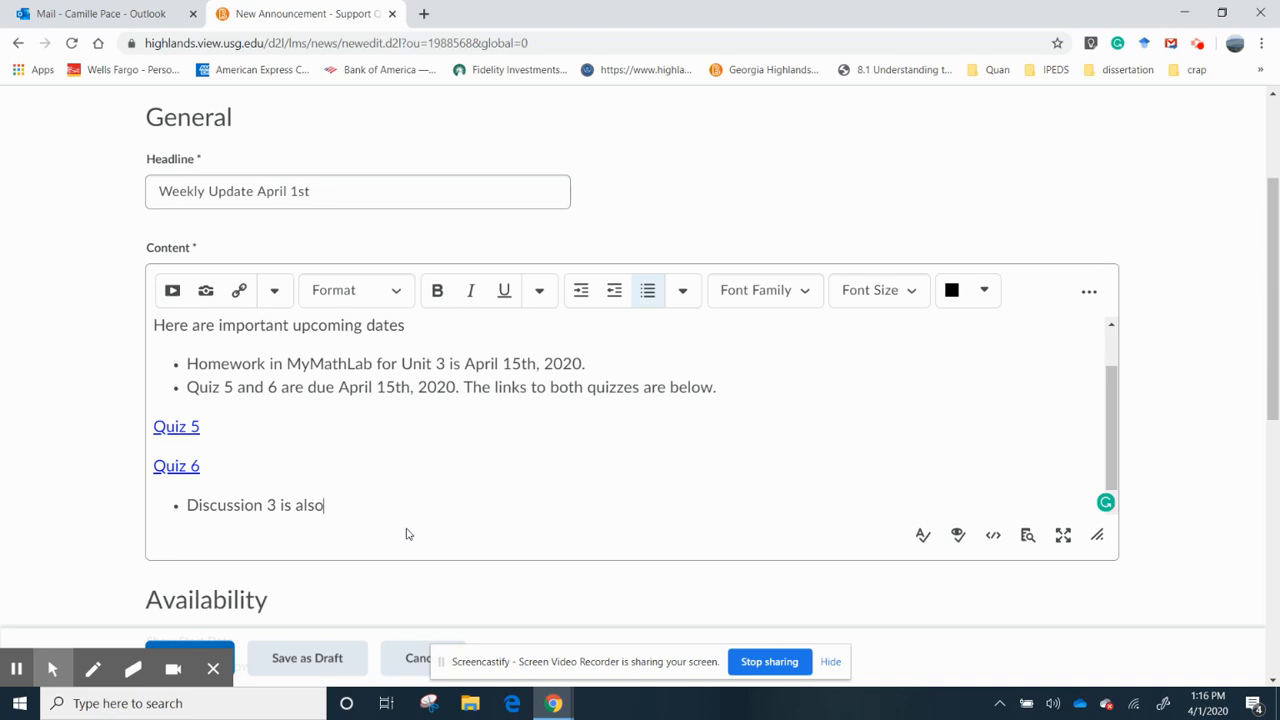
pyautogui.write('due Apr')
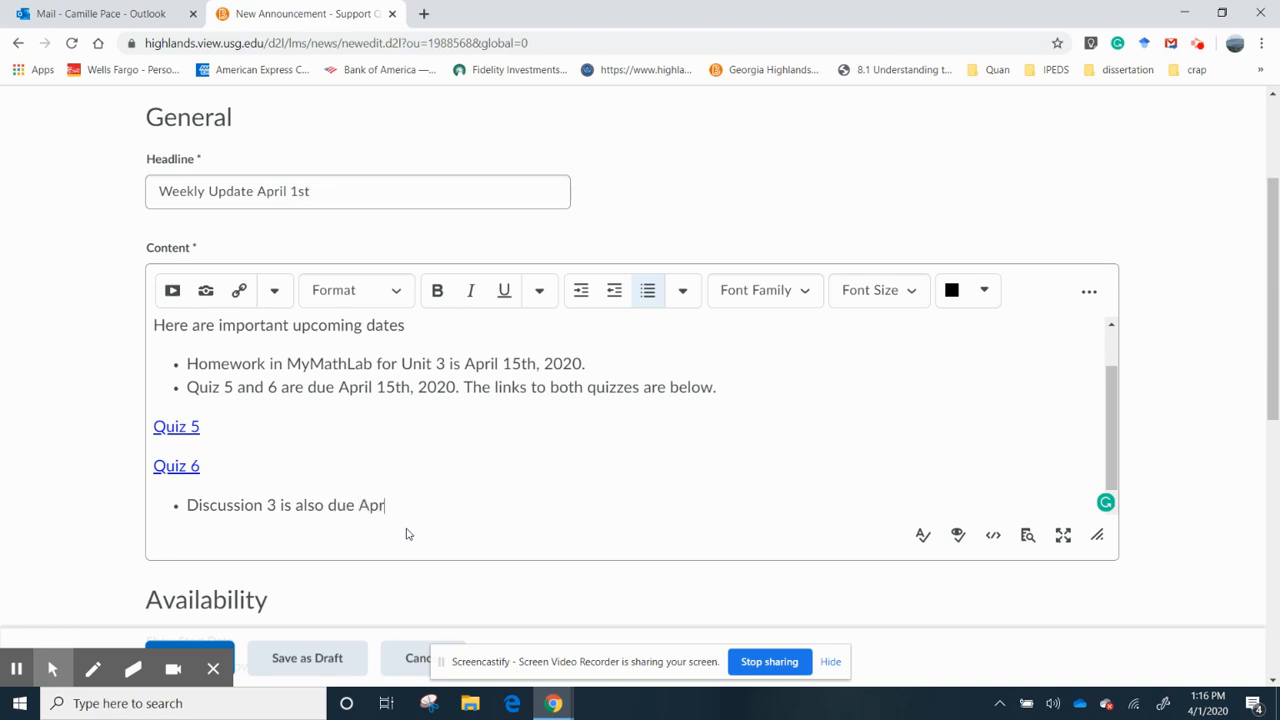
pyautogui.write('il 15th')
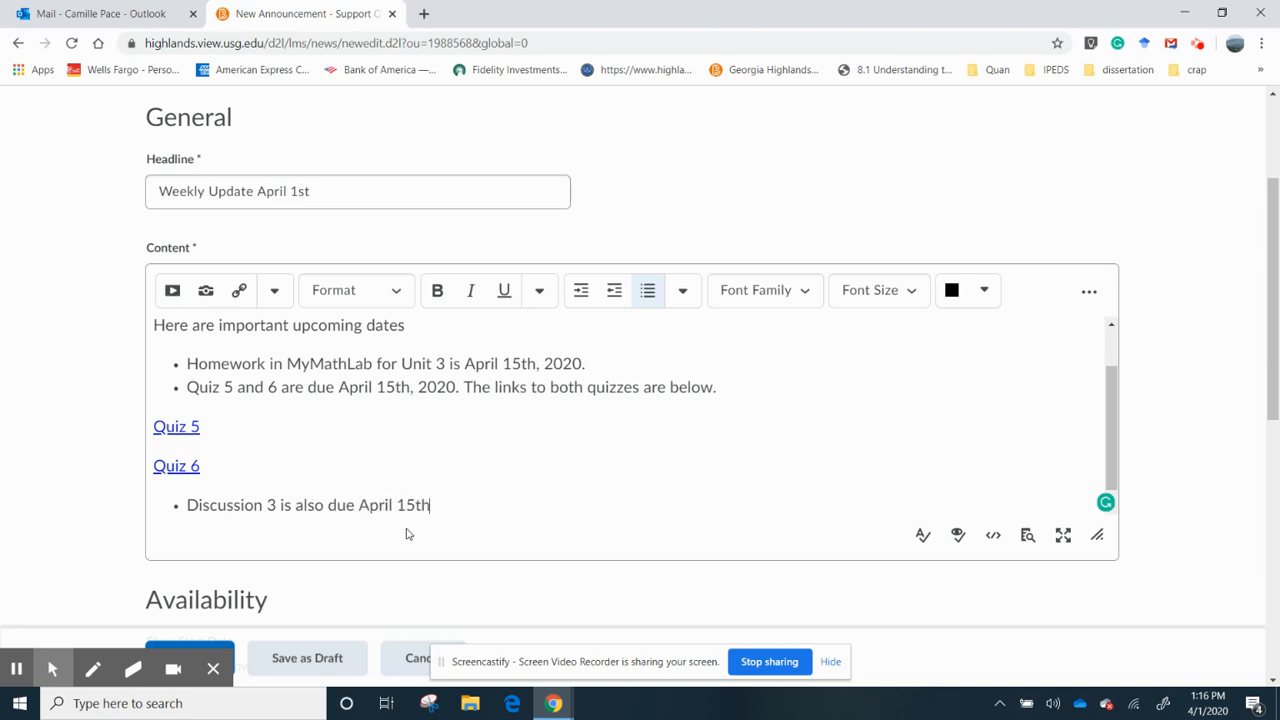
pyautogui.write(', 2020')
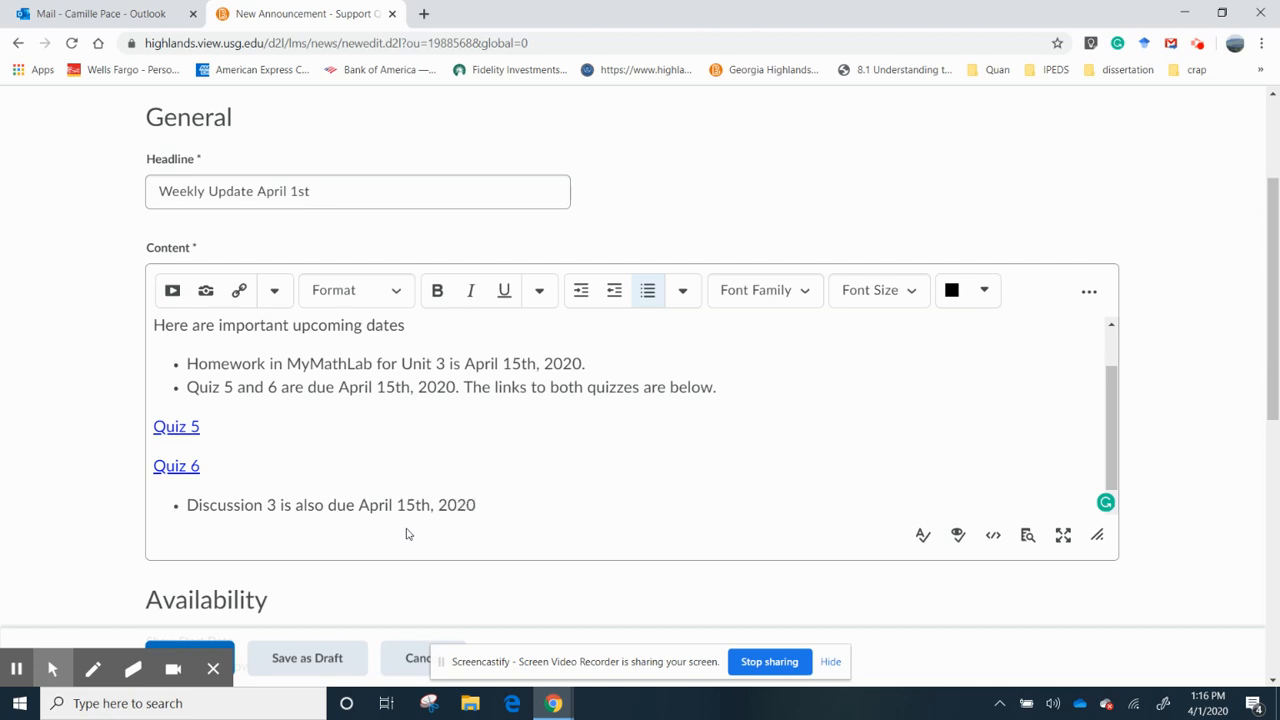
# - Make the Discussion 3 line a bullet and start an empty line after it
pyautogui.scroll(3)
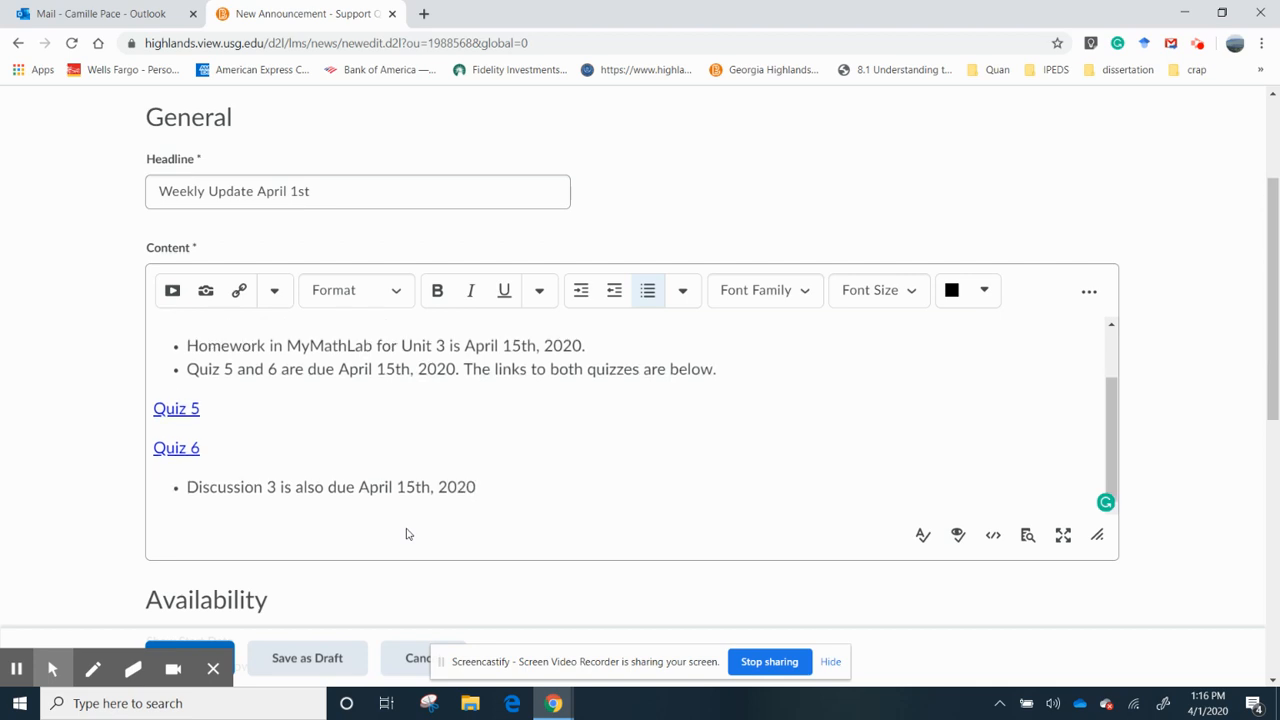
pyautogui.click(648, 290)
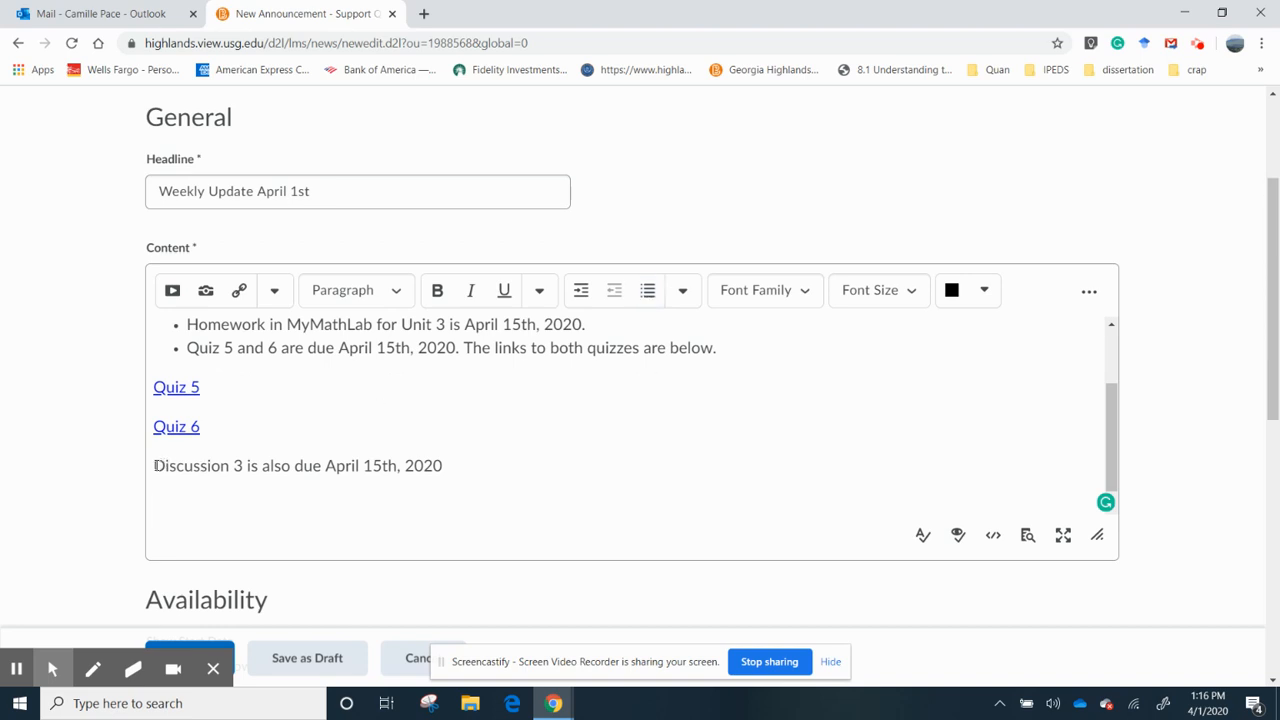
pyautogui.click(648, 290)
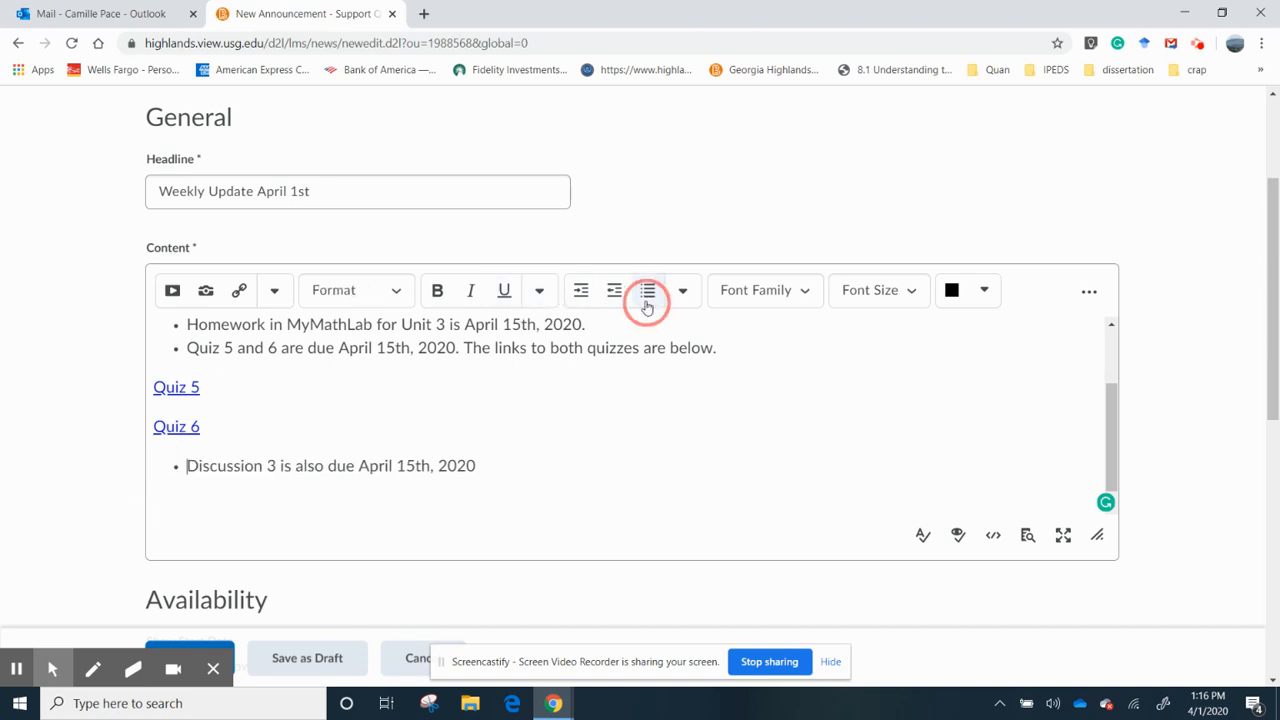
pyautogui.click(648, 290)
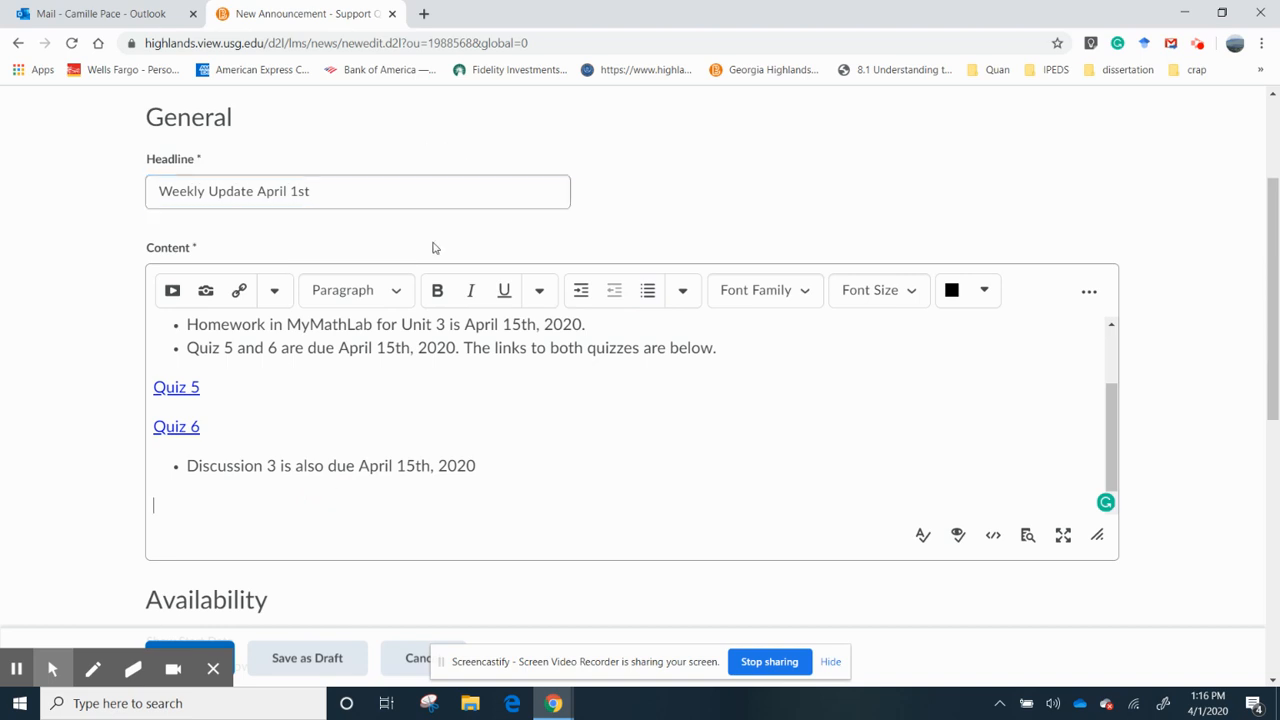
pyautogui.click(240, 290)
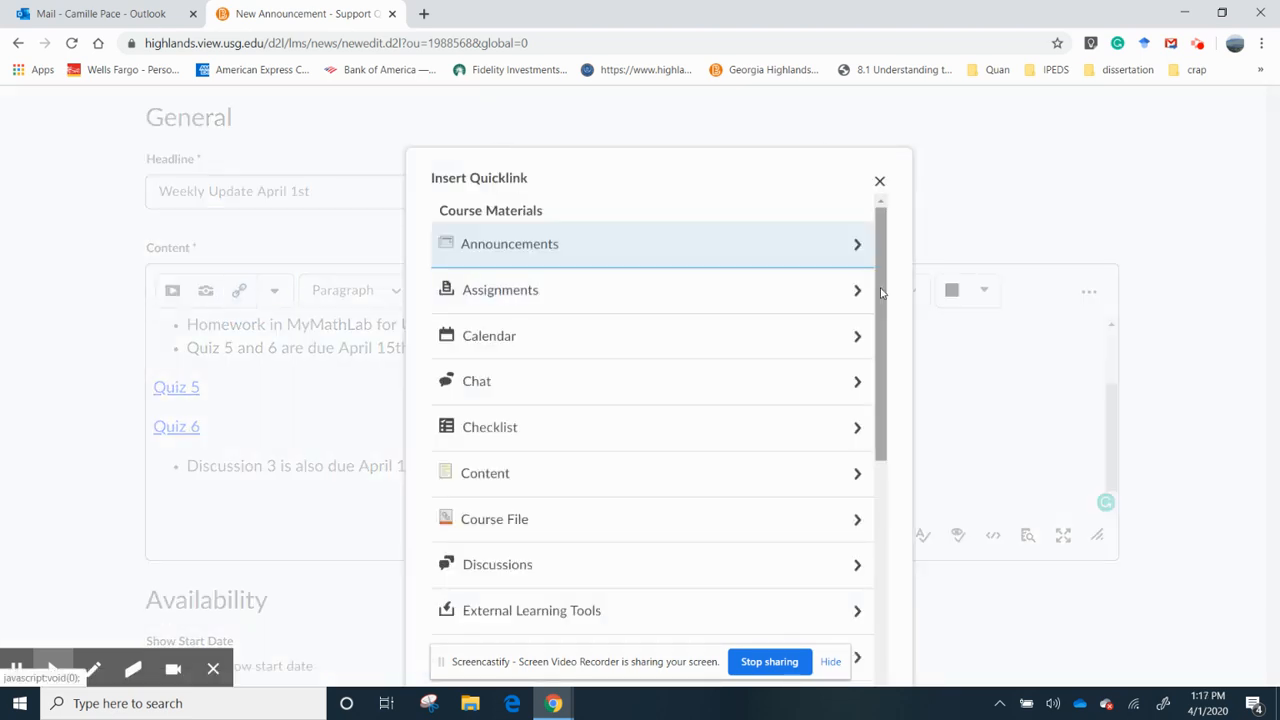
# - Insert a quicklink to Discussion Three from the course Discussions
pyautogui.click(496, 564)
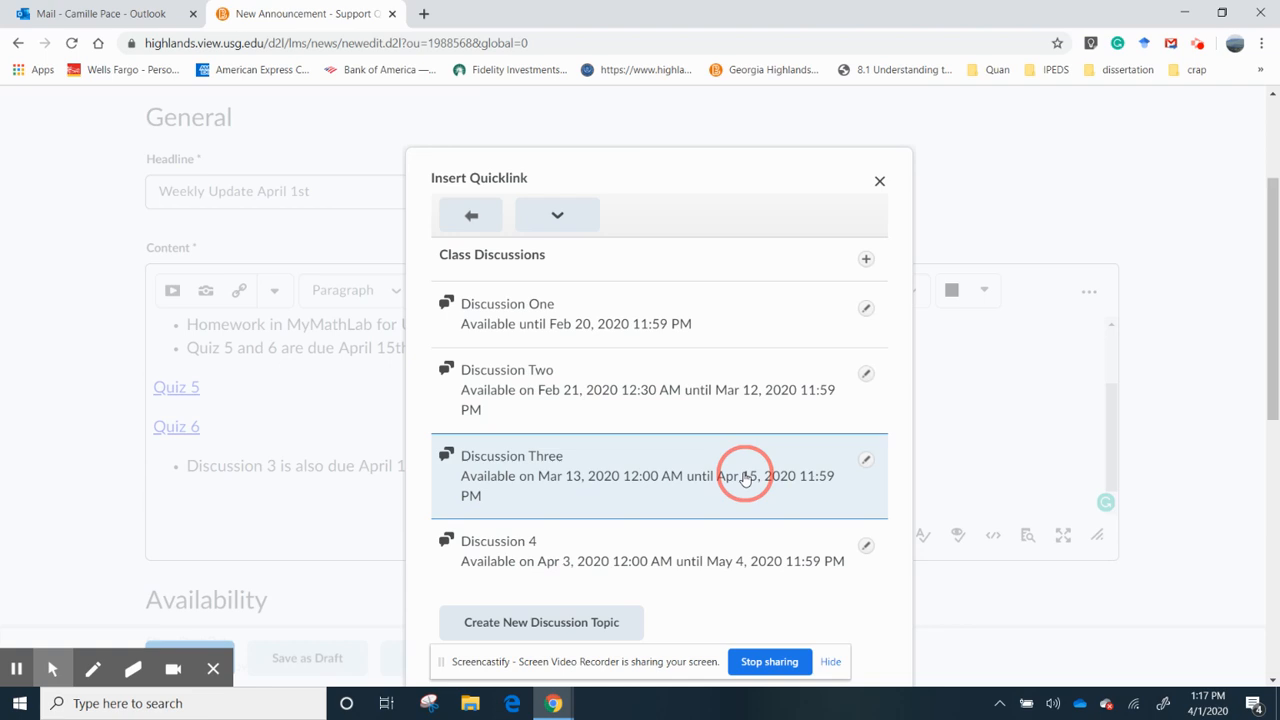
pyautogui.click(512, 456)
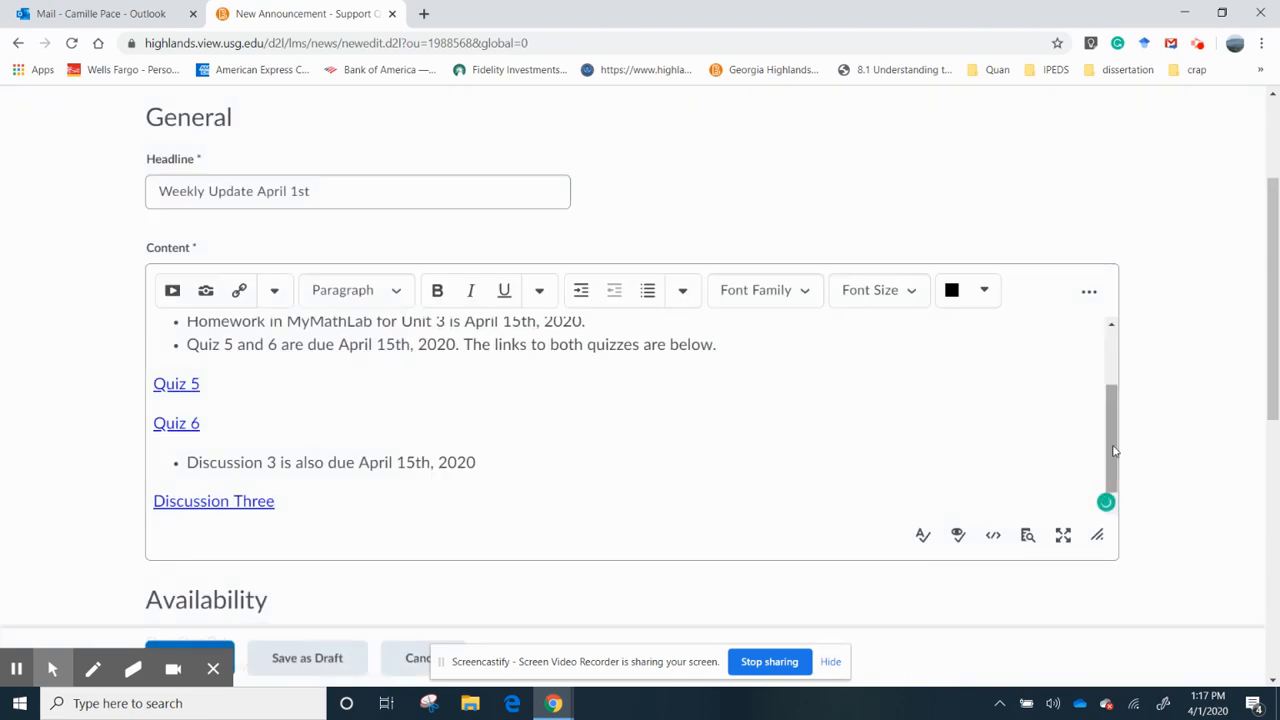
pyautogui.scroll(-3)
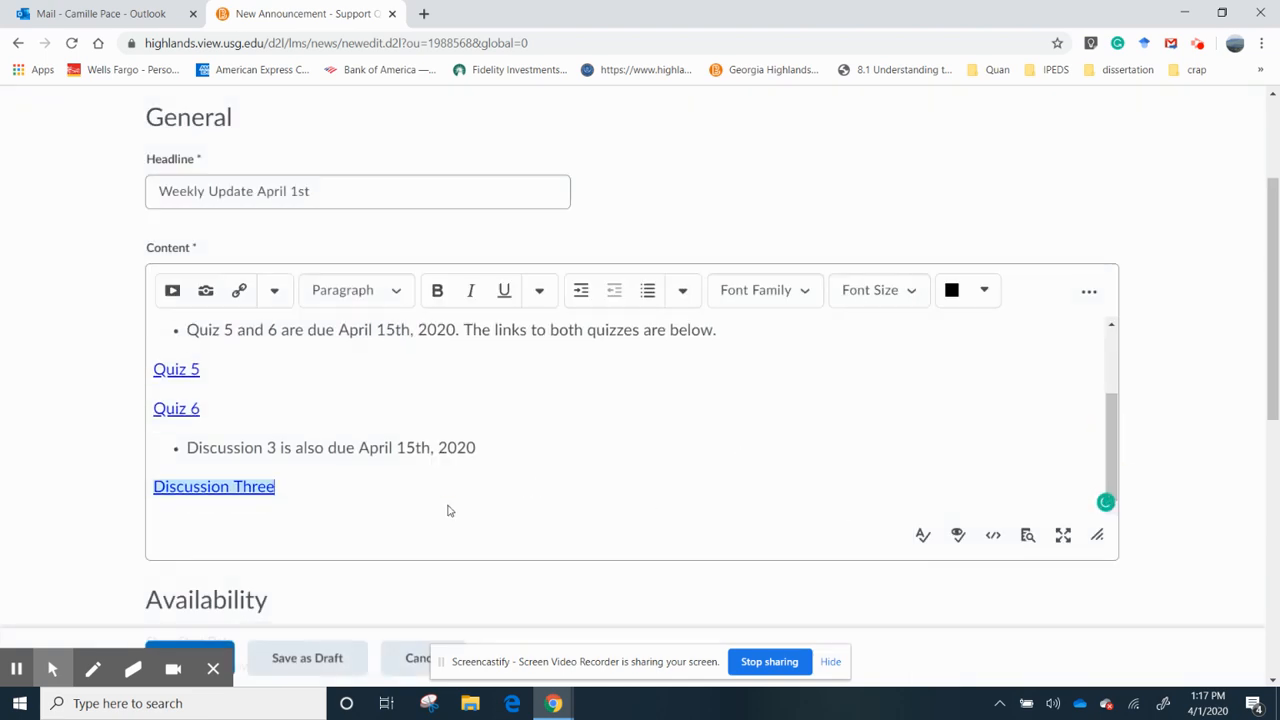
pyautogui.scroll(3)
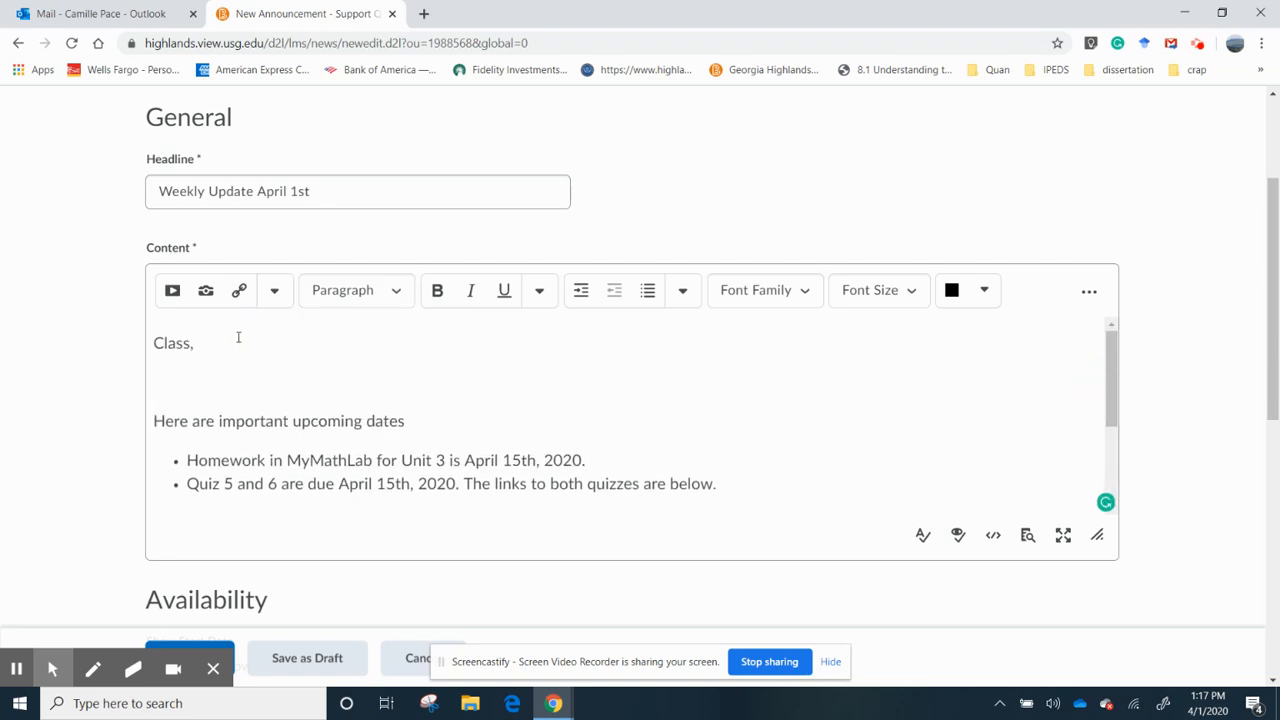
# - Add the line 'Here is the Zoom Link for' beneath the greeting
pyautogui.write('Her')
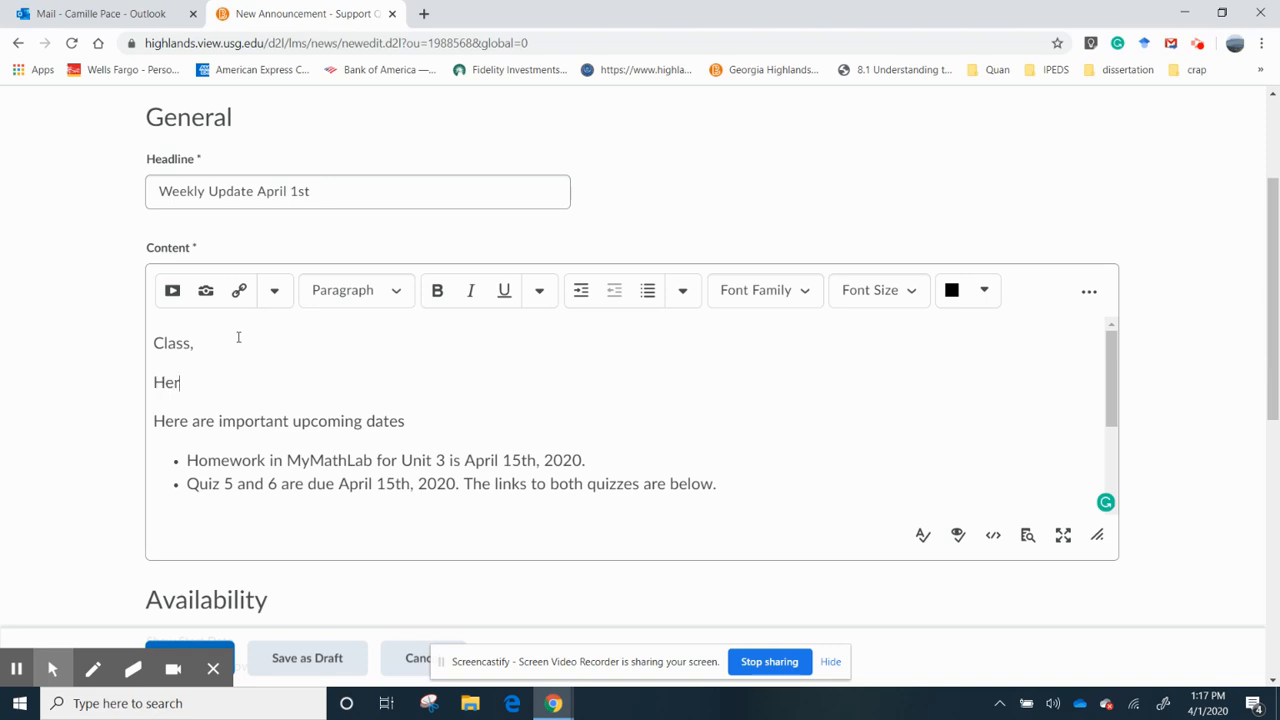
pyautogui.write('e i')
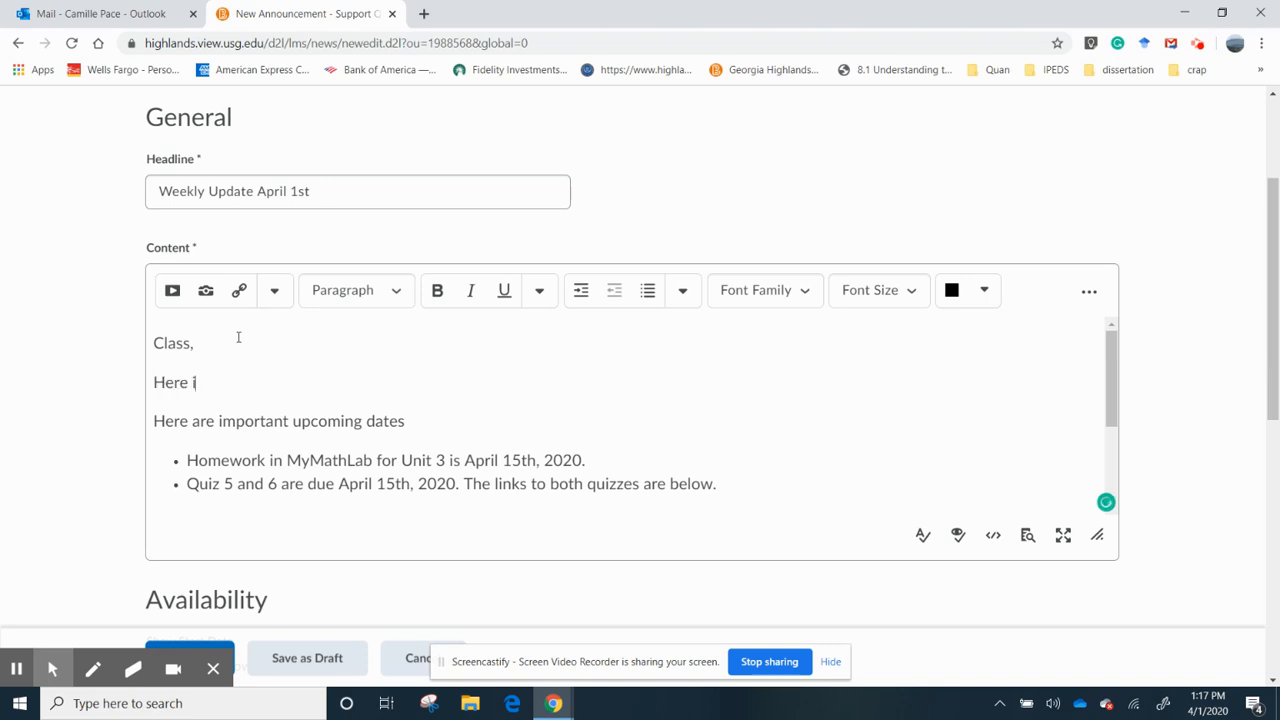
pyautogui.write('s the Zoom')
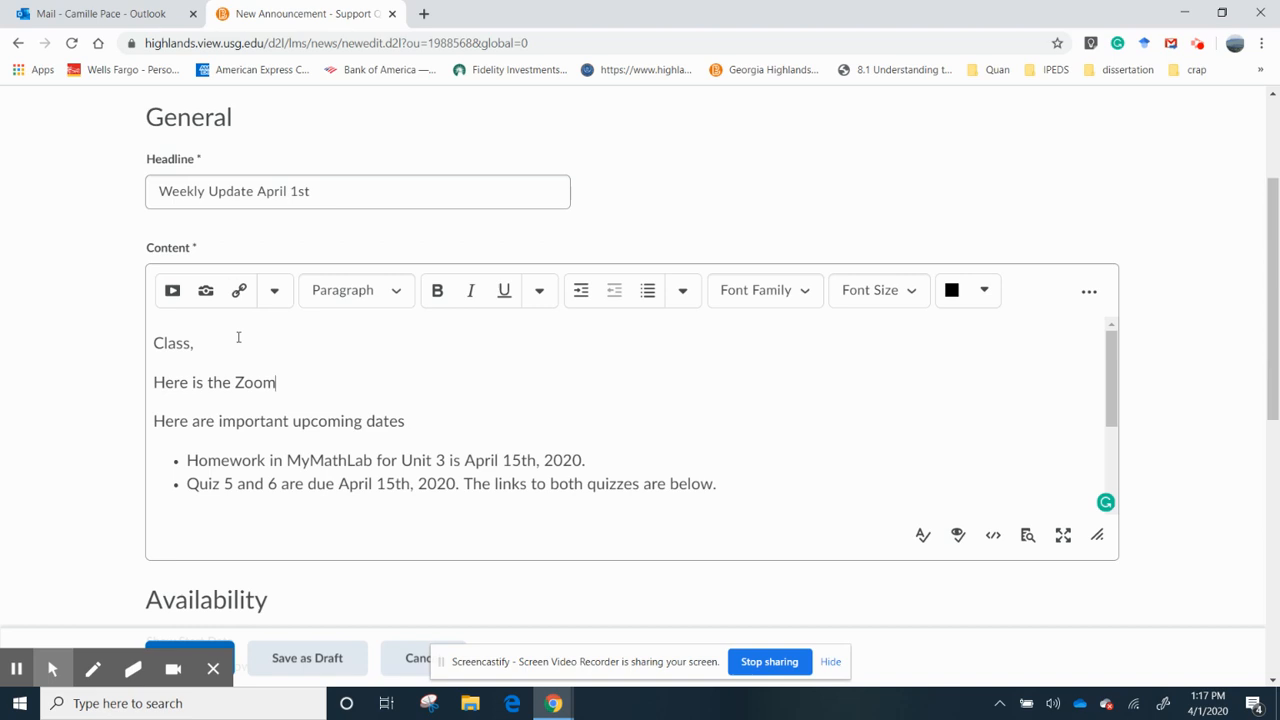
pyautogui.write('Link for')
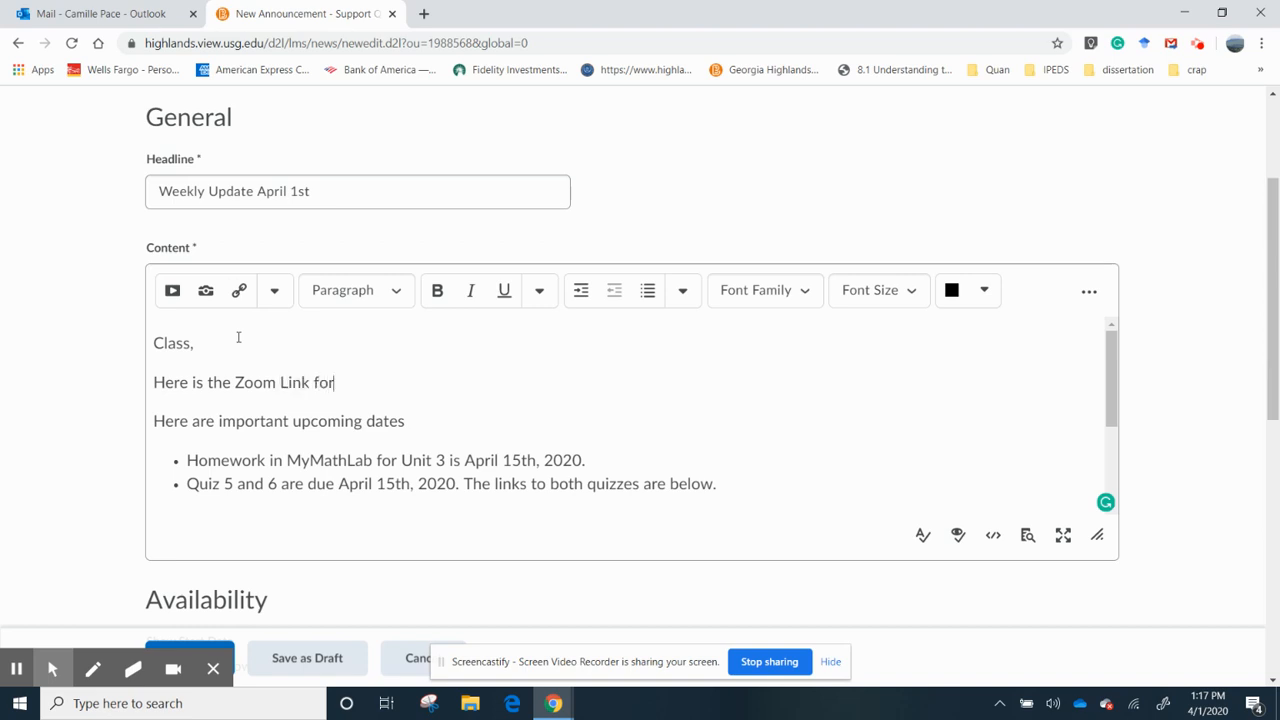
pyautogui.press('Enter')
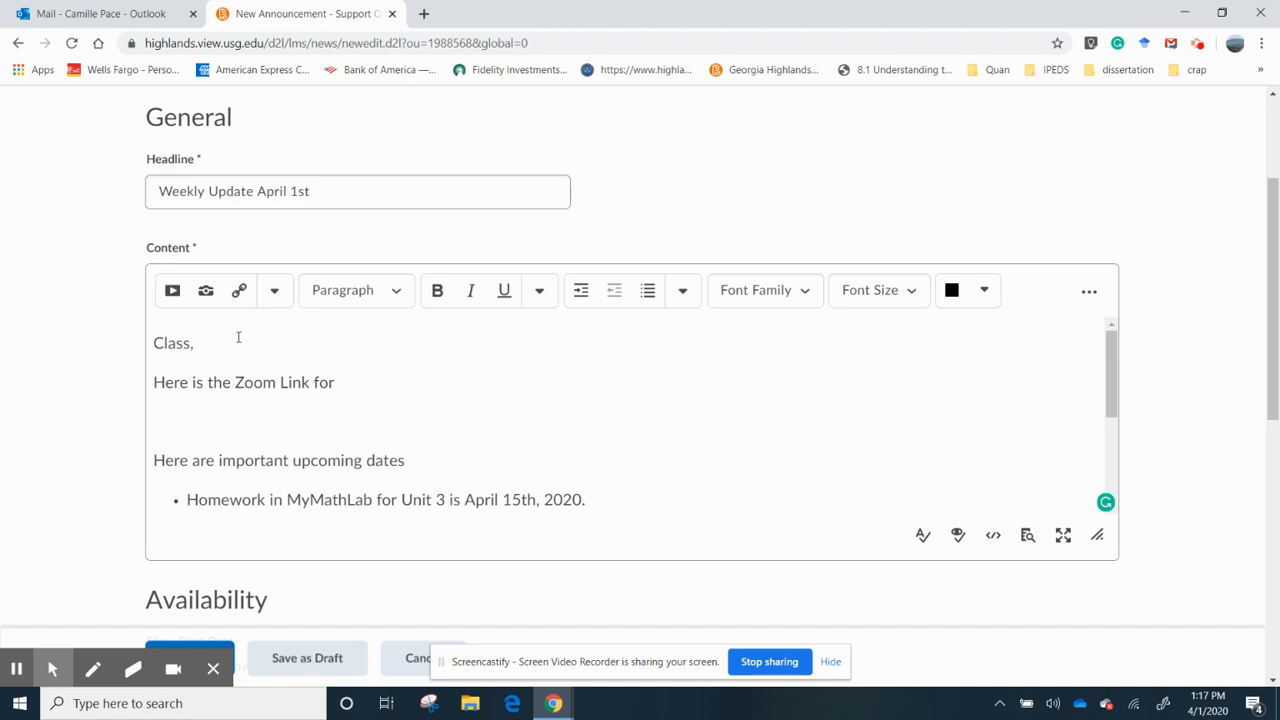
pyautogui.moveTo(324, 370)
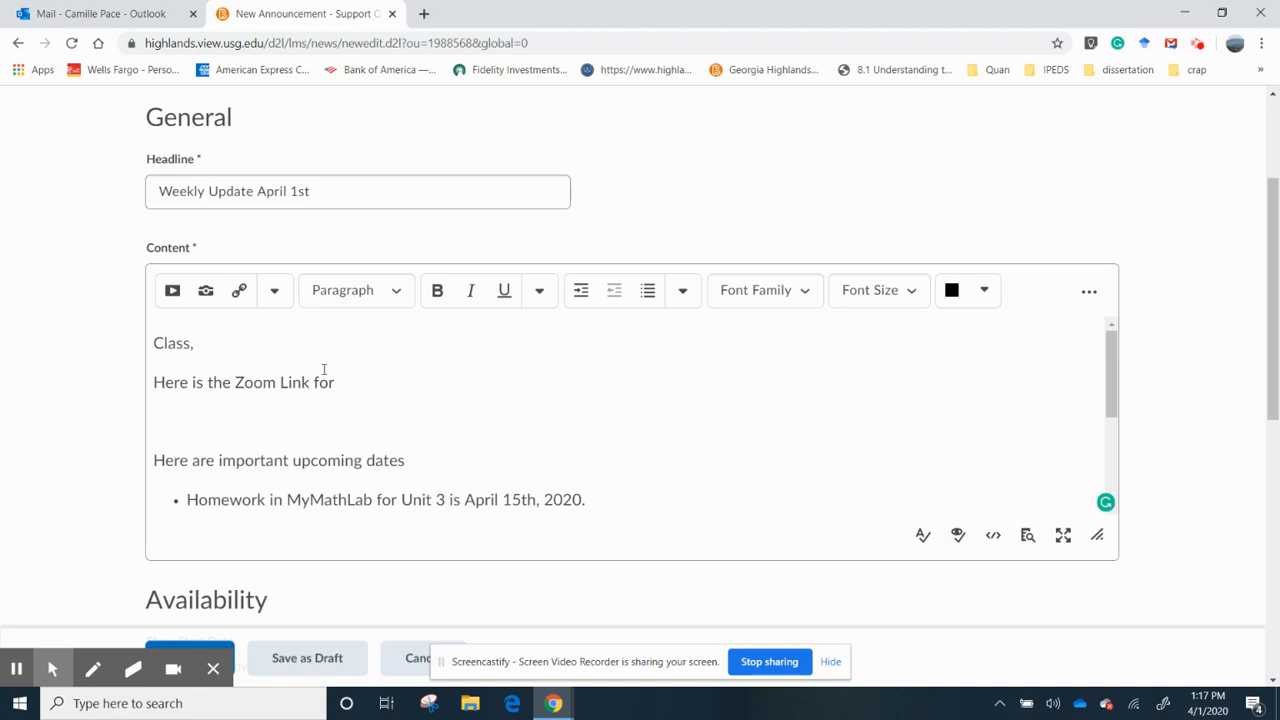
pyautogui.scroll(-3)
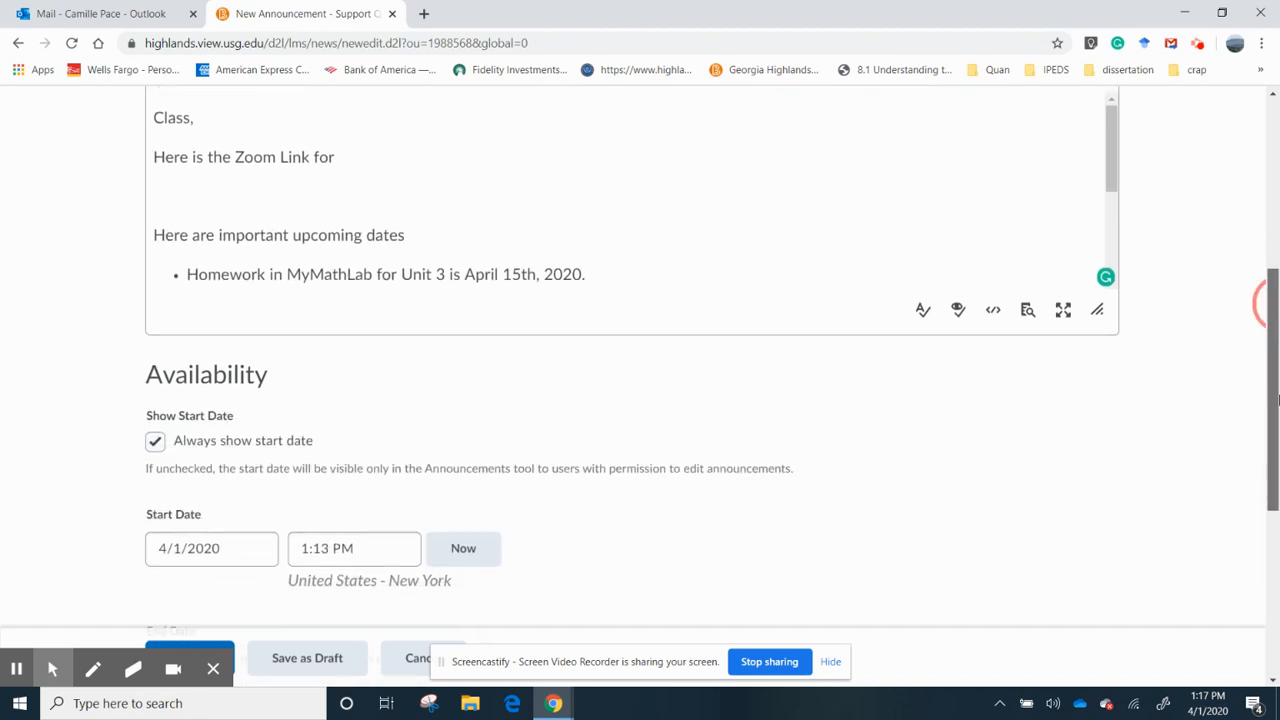
# - Set the announcement start date to April 2, 2020
pyautogui.scroll(-3)
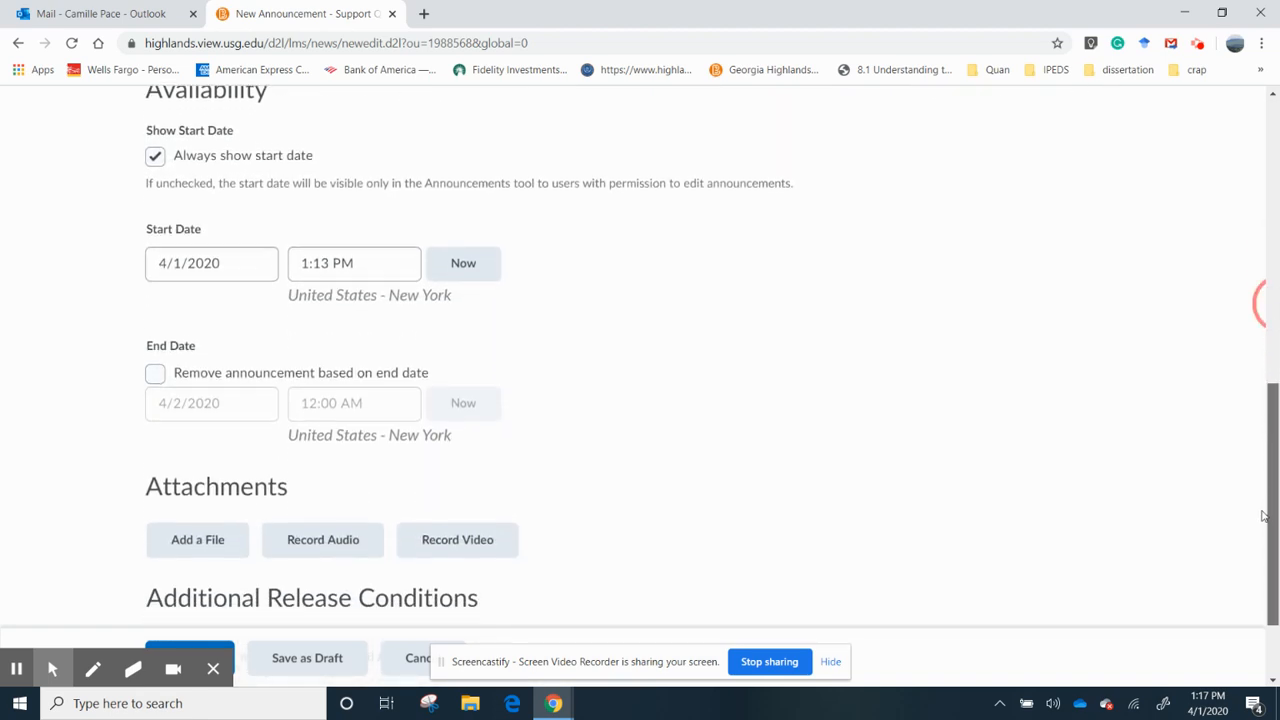
pyautogui.click(212, 268)
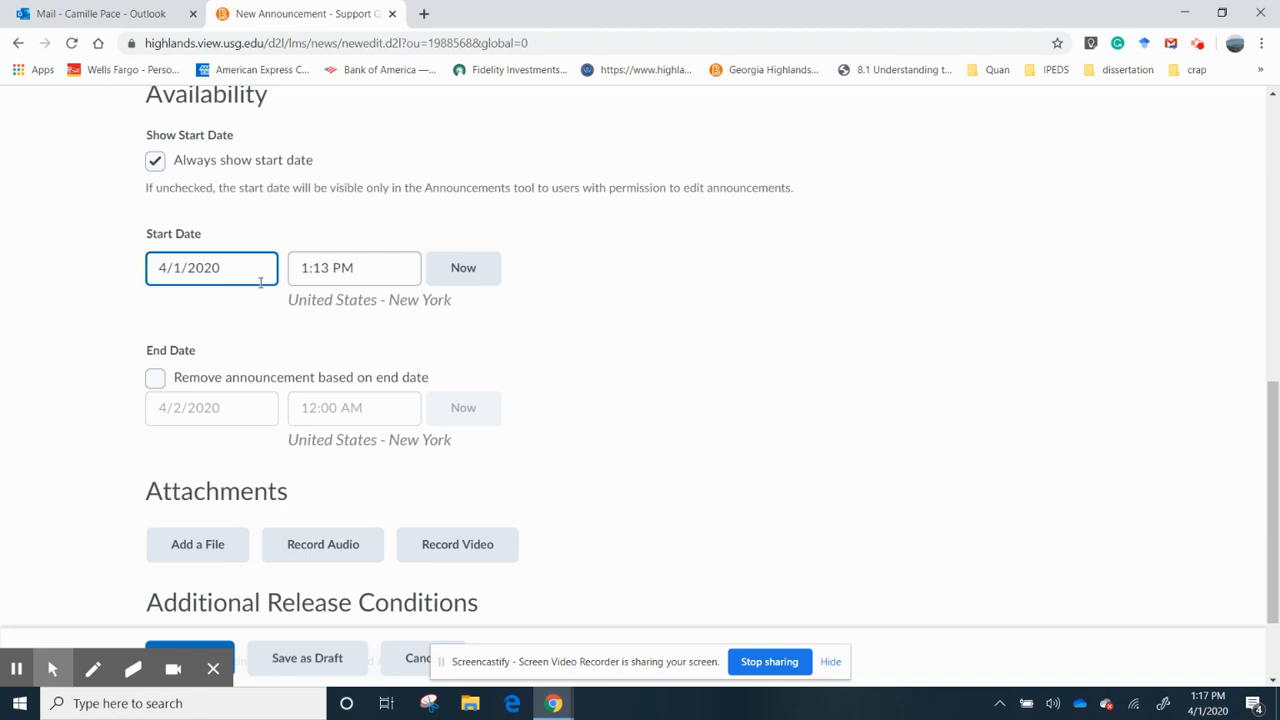
pyautogui.click(212, 268)
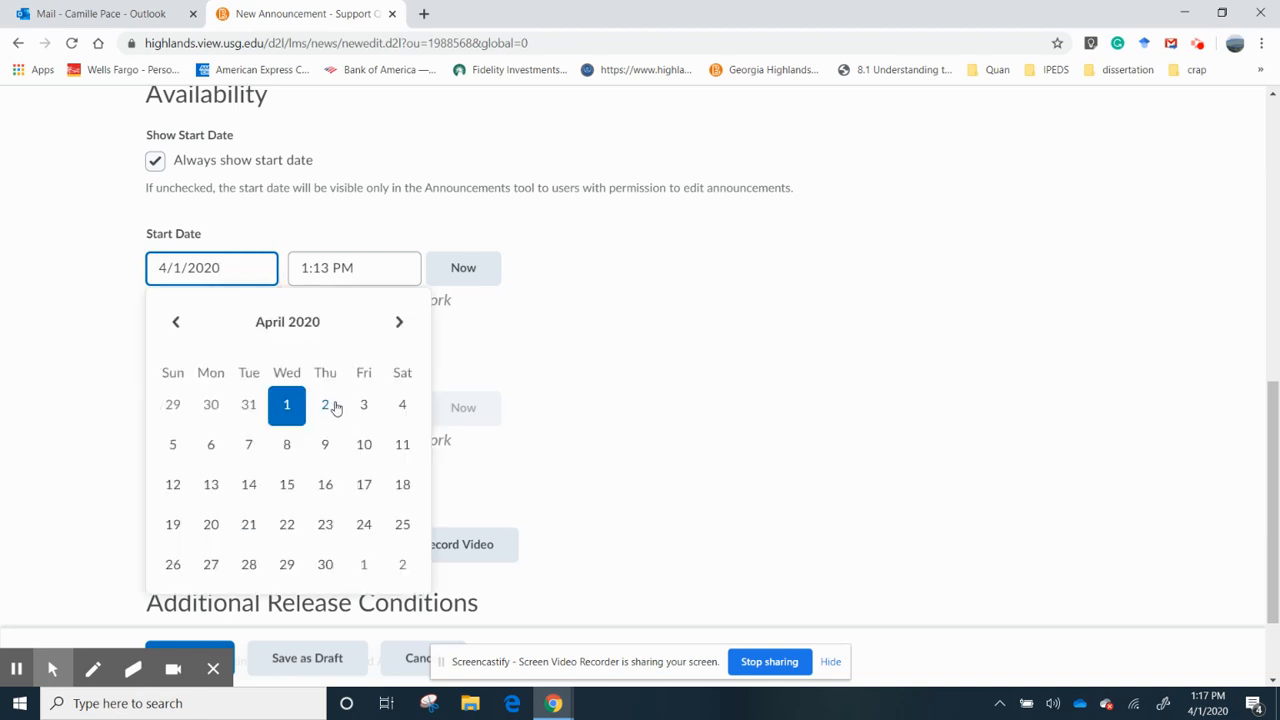
pyautogui.click(324, 404)
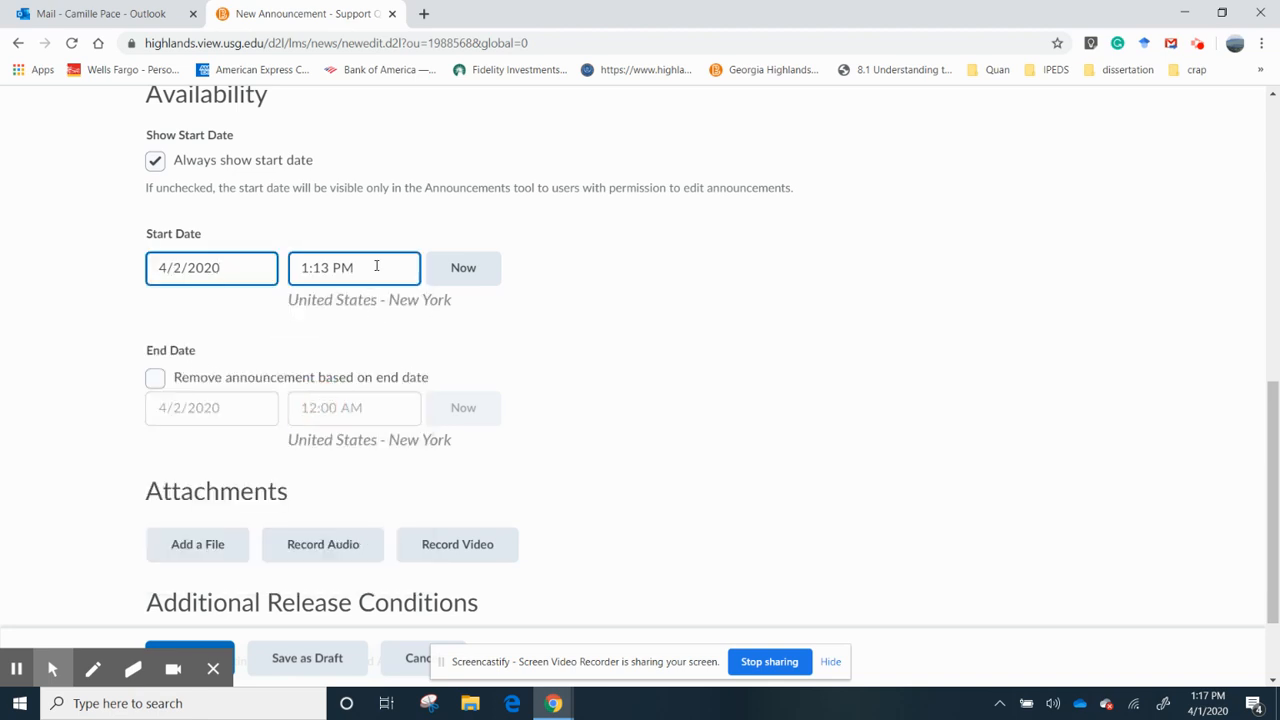
# - Set the start time to 1:00 AM and publish the announcement
pyautogui.click(354, 268)
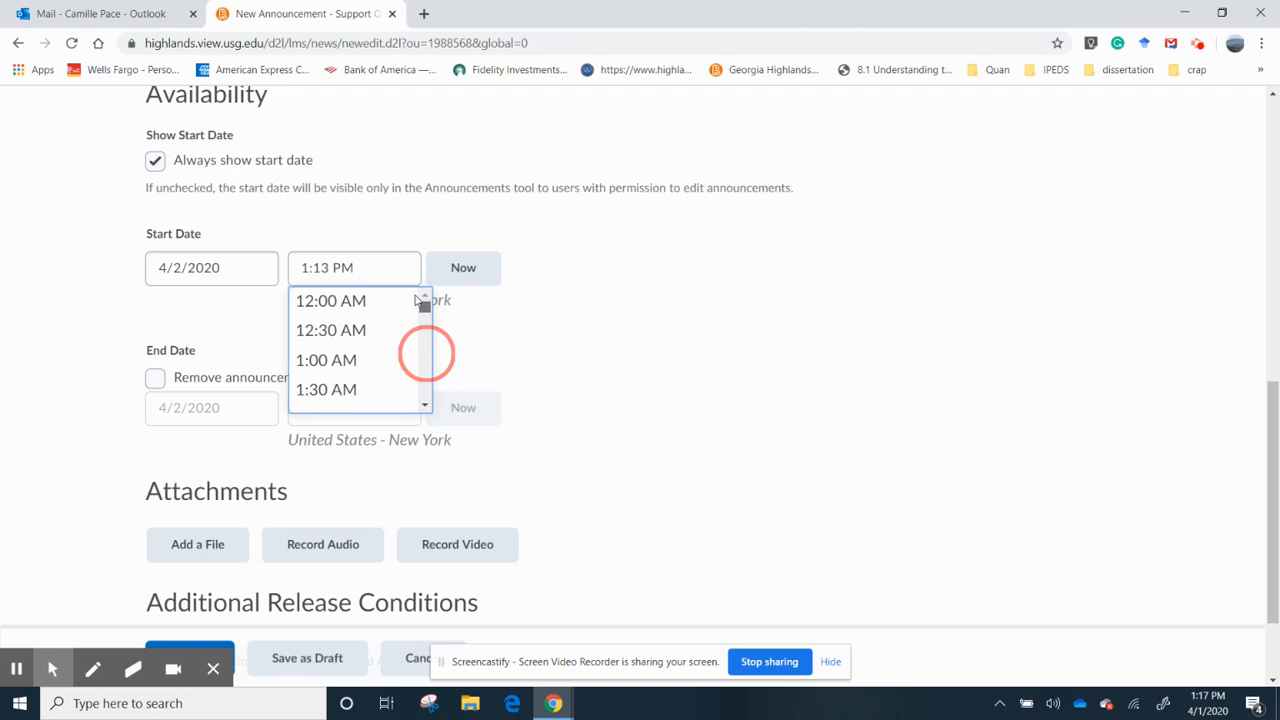
pyautogui.scroll(-3)
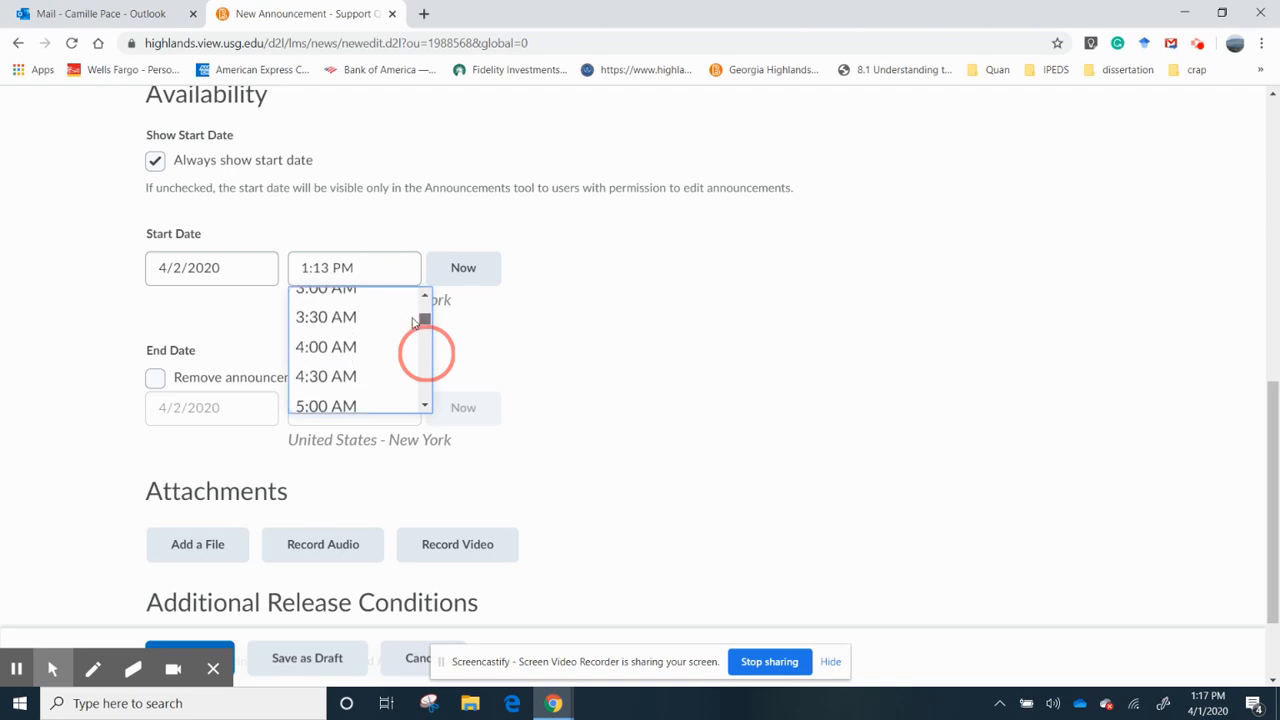
pyautogui.scroll(-3)
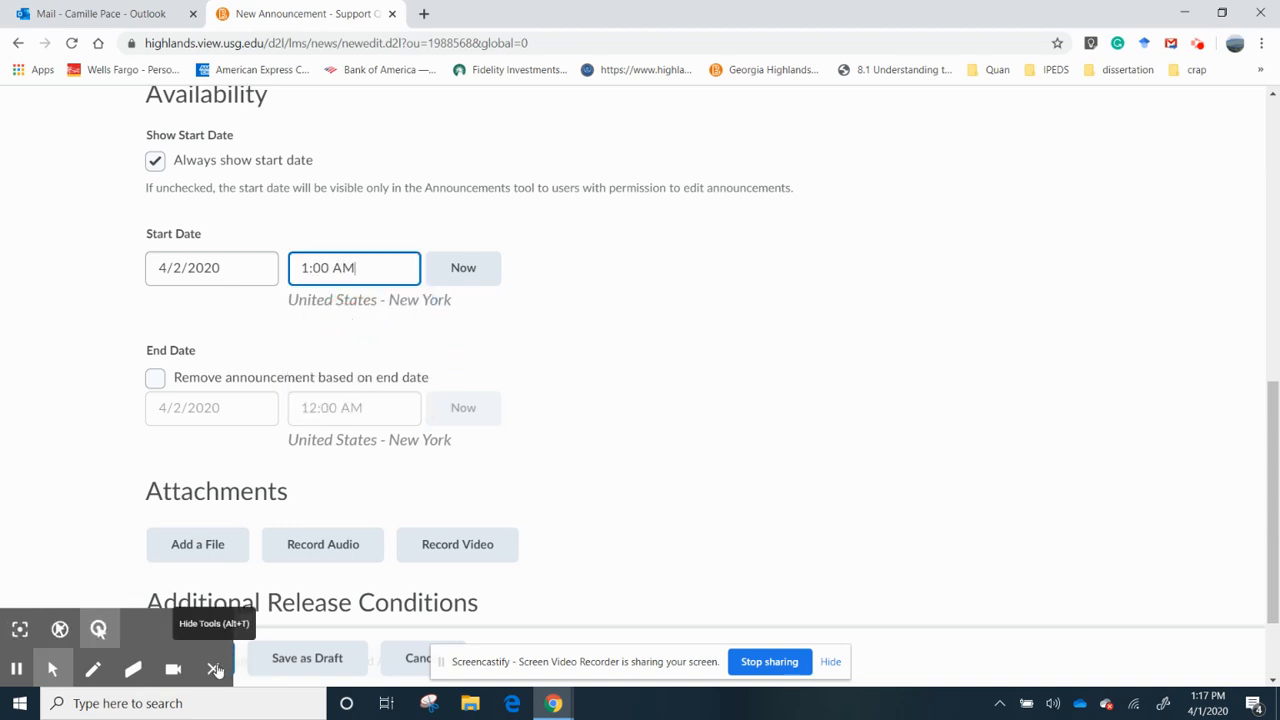
pyautogui.click(216, 668)
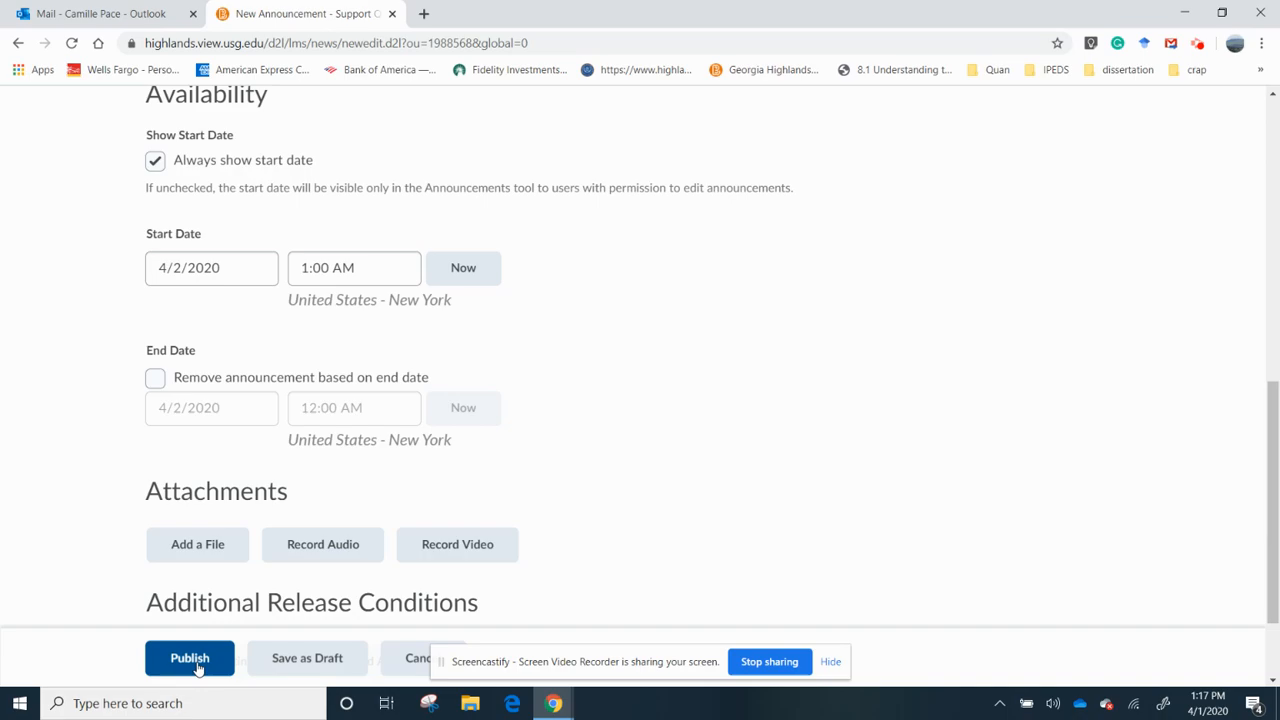
pyautogui.click(188, 658)
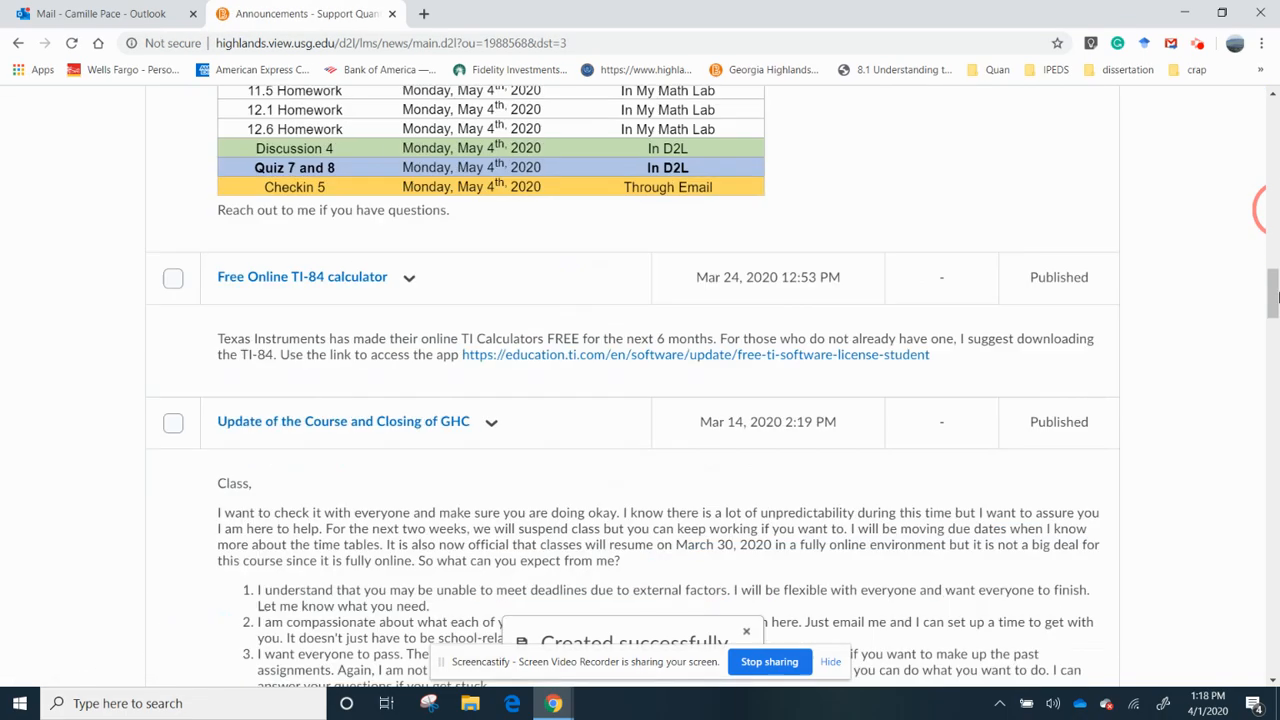
# - Scroll the announcements list to Weekly Update April 1st marked Scheduled
pyautogui.scroll(3)
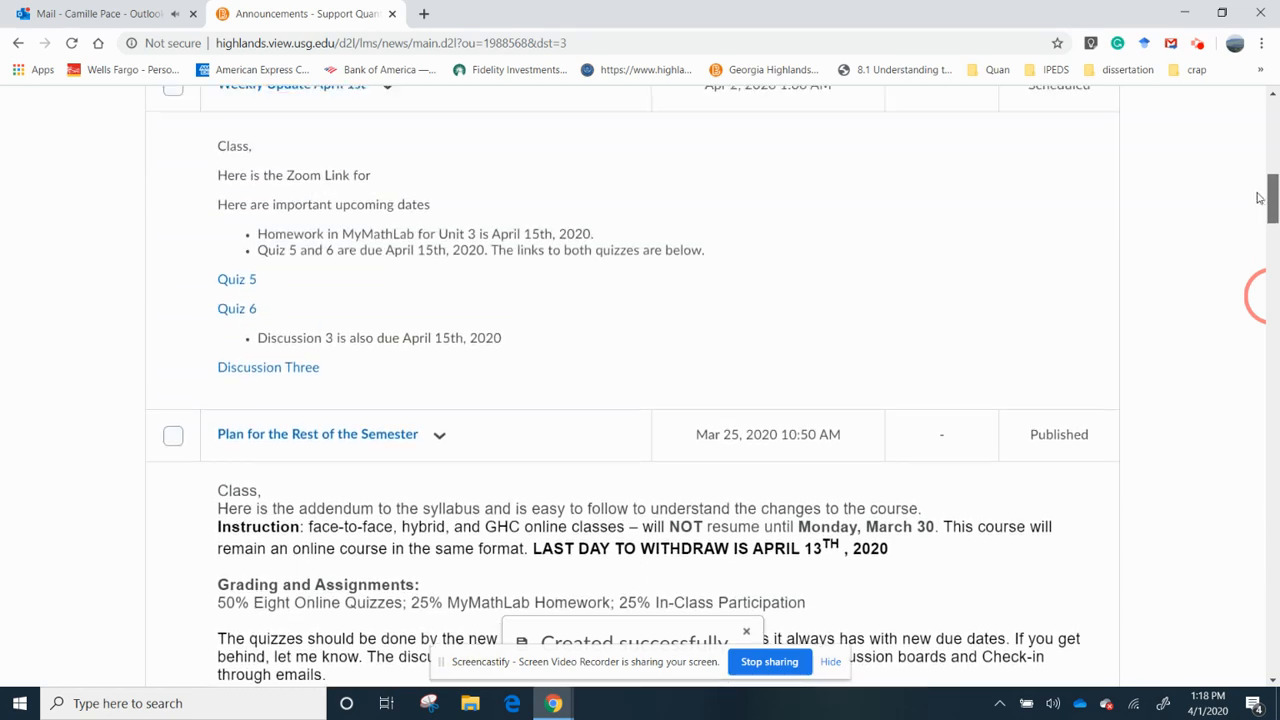
pyautogui.scroll(3)
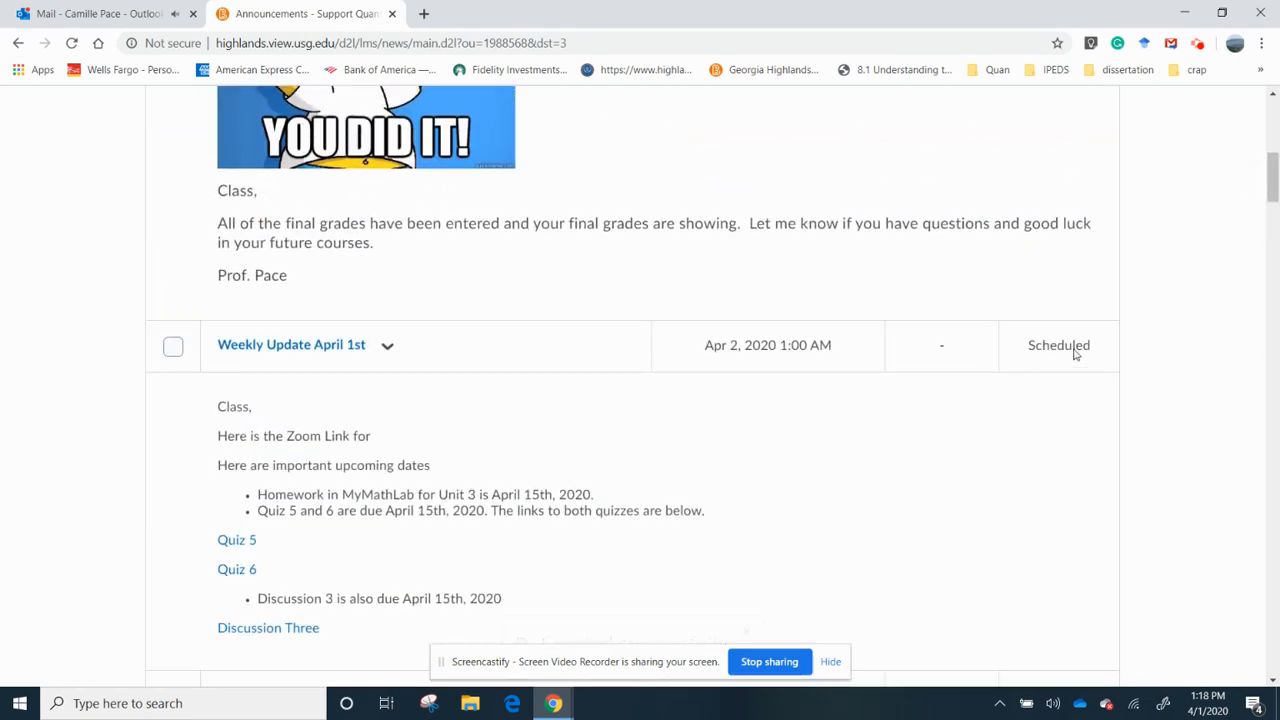
pyautogui.moveTo(1060, 364)
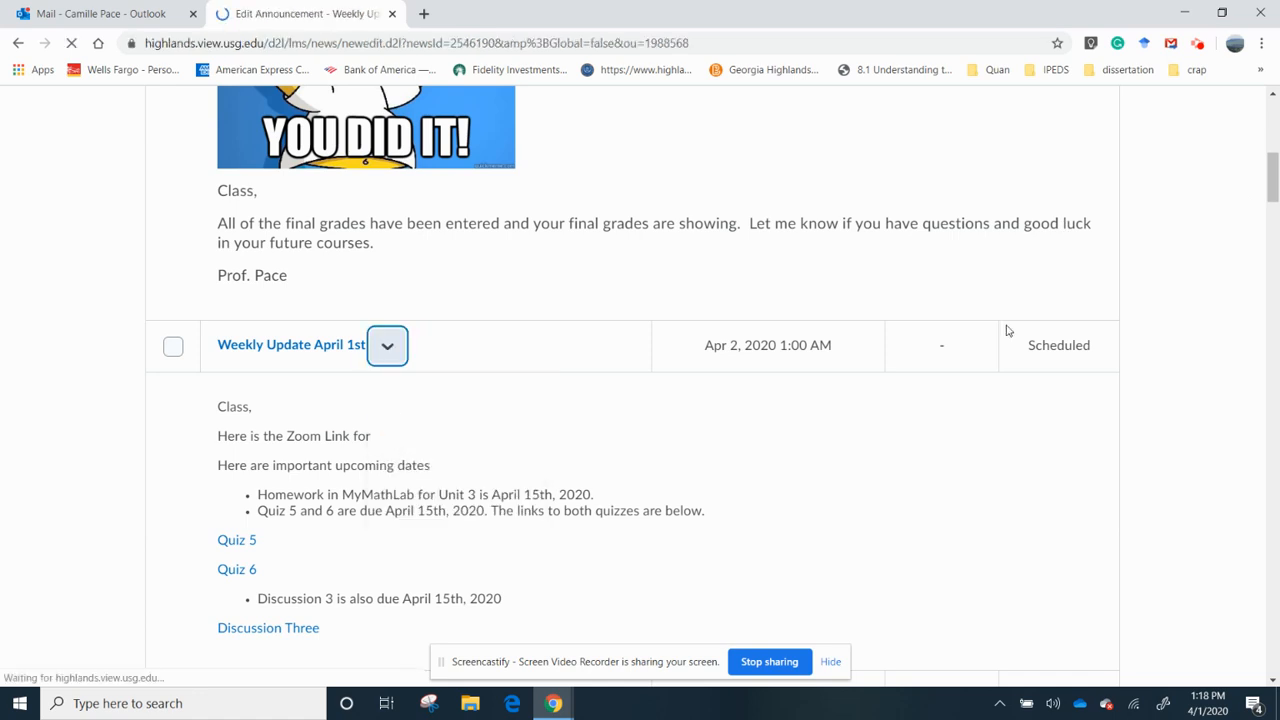
# - Scroll through the Availability dates and Content box to review the announcement
pyautogui.scroll(-3)
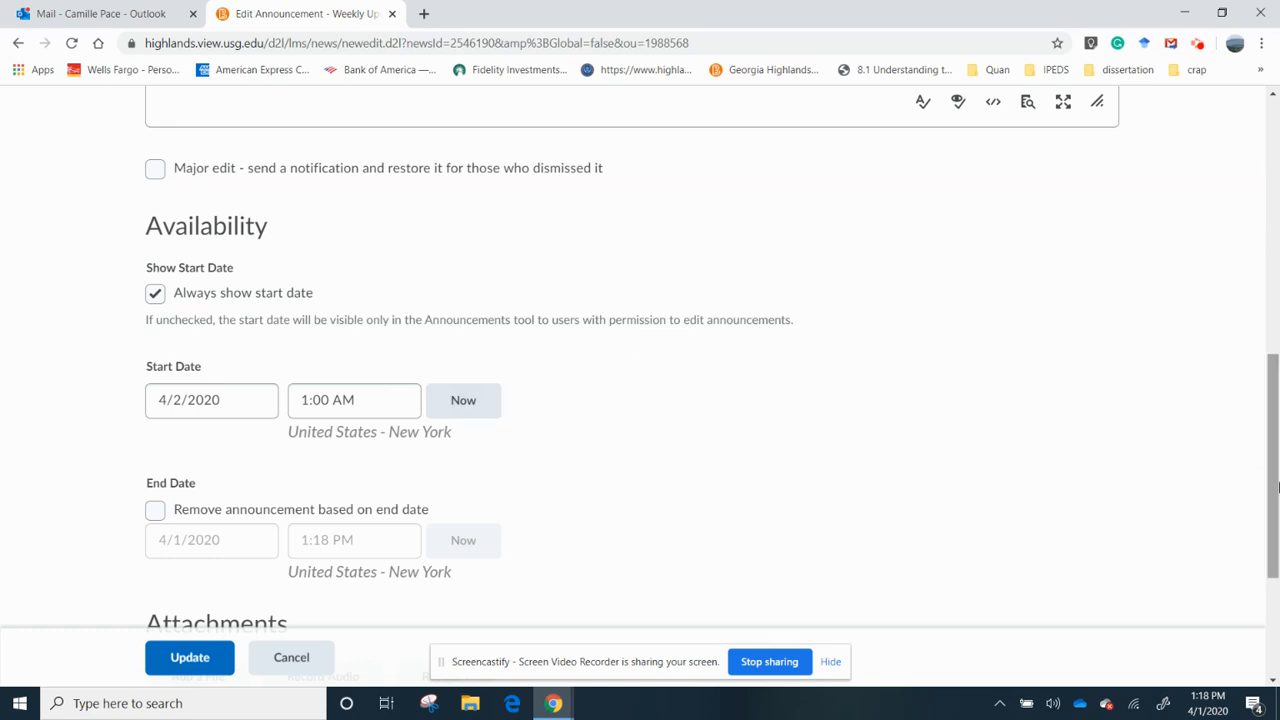
pyautogui.scroll(3)
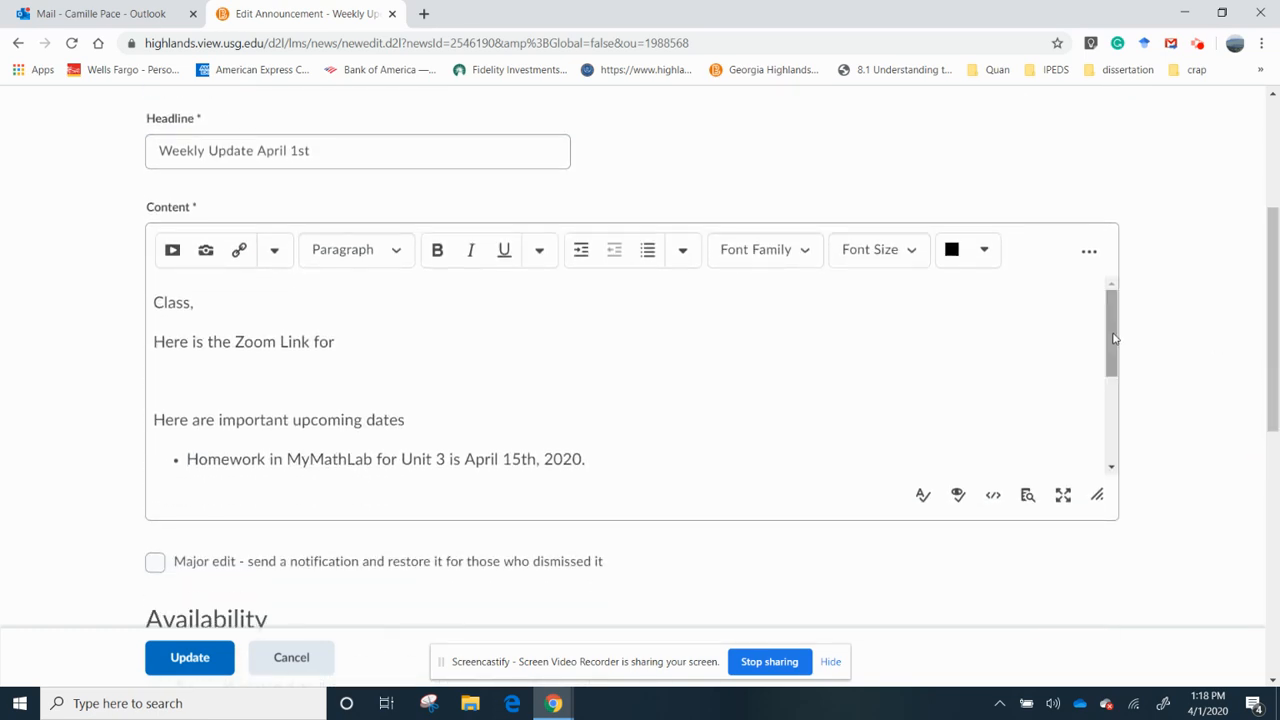
pyautogui.scroll(-3)
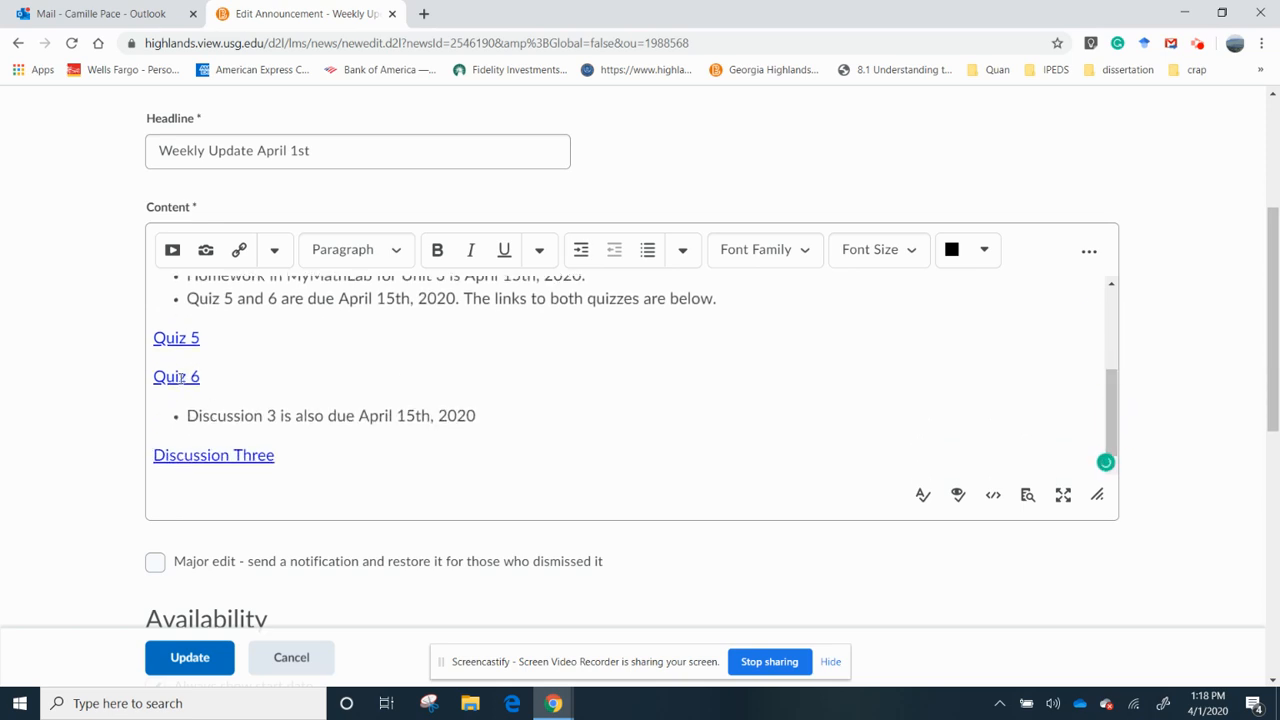
pyautogui.moveTo(598, 710)
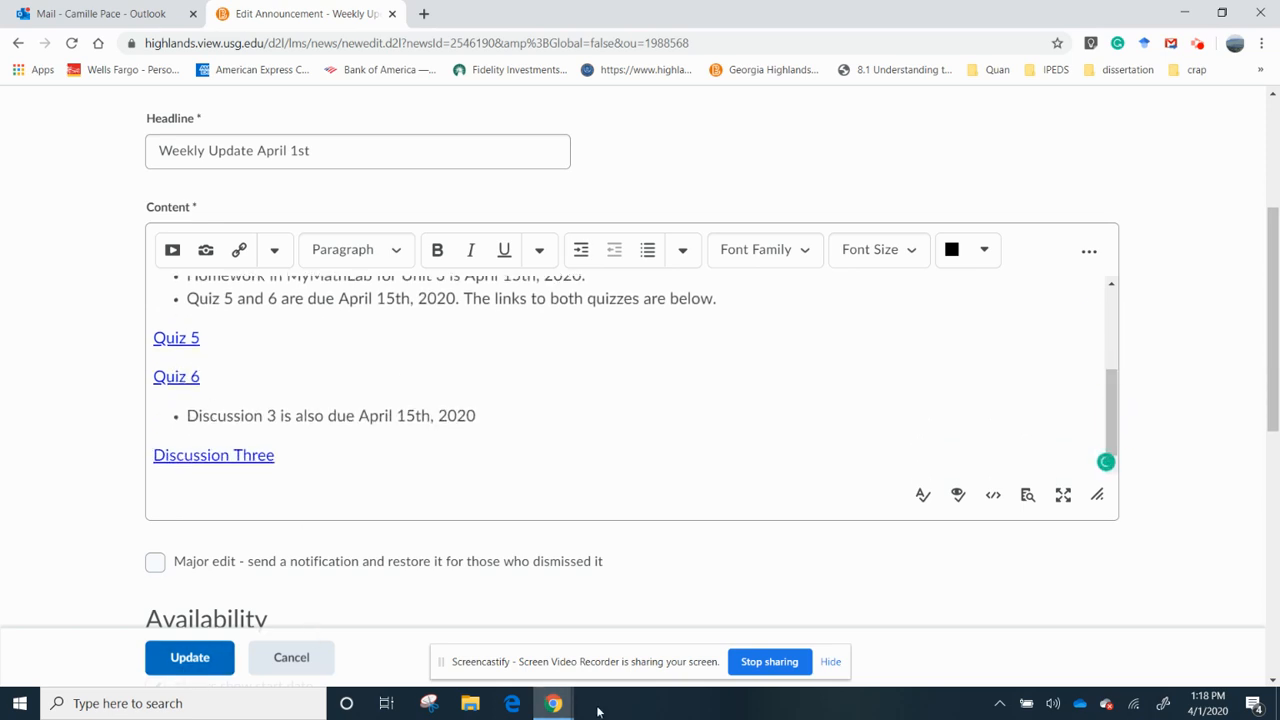